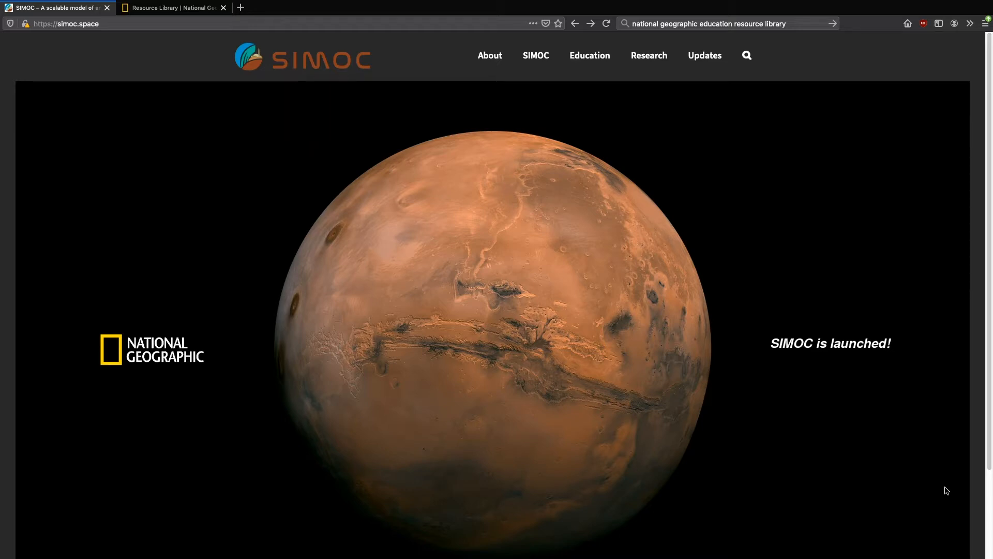
# Step: Go to SIMOC > First Time User and read down through the guide's steps
pyautogui.click(535, 55)
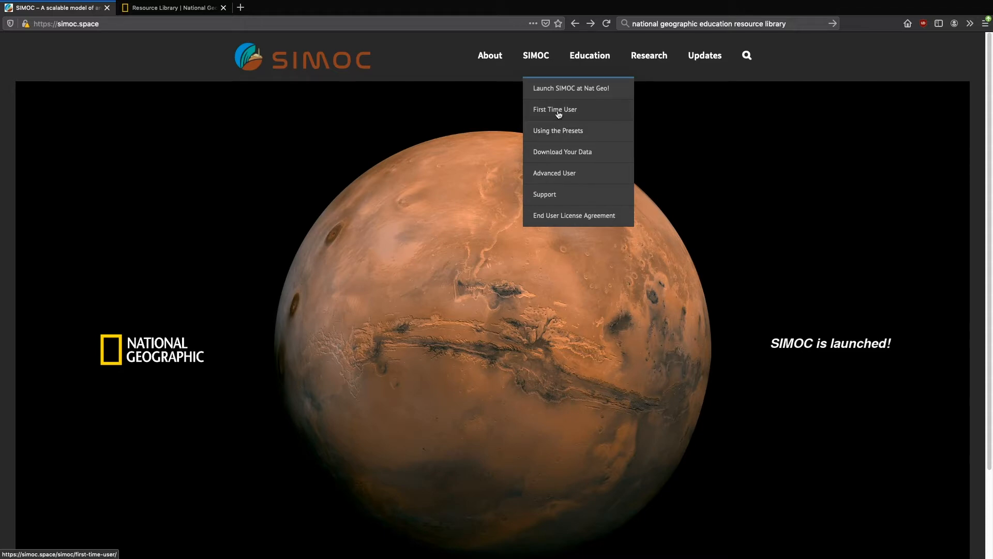
pyautogui.click(555, 109)
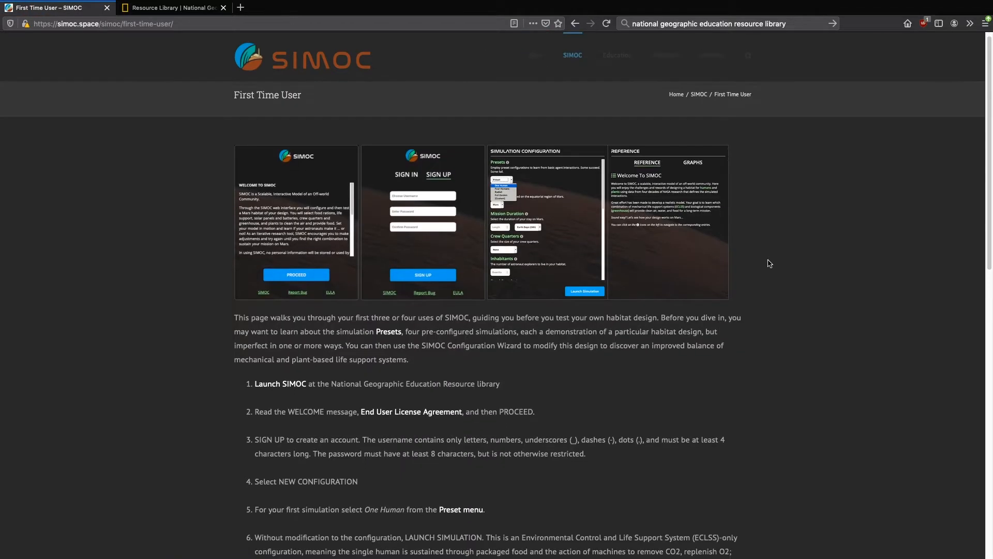
pyautogui.scroll(-3)
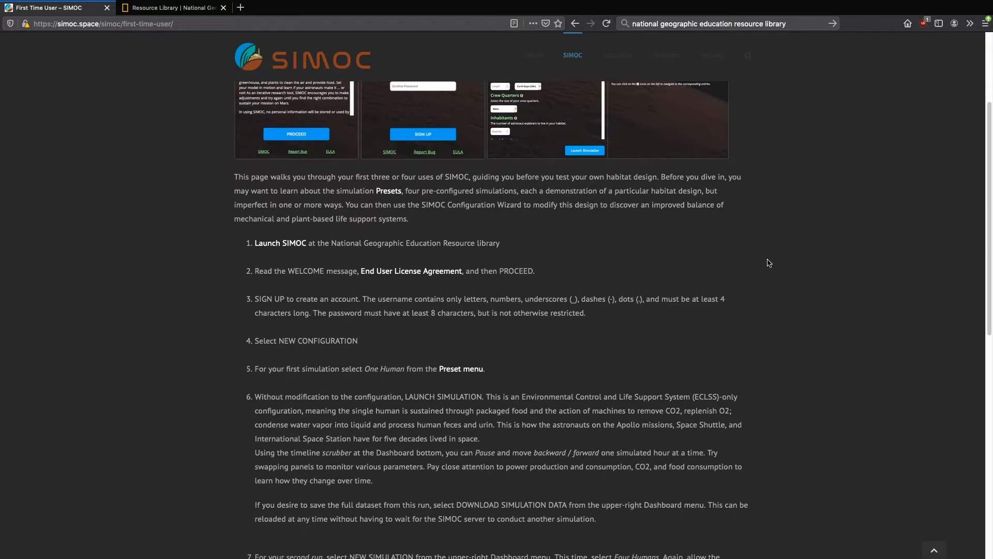
pyautogui.scroll(-3)
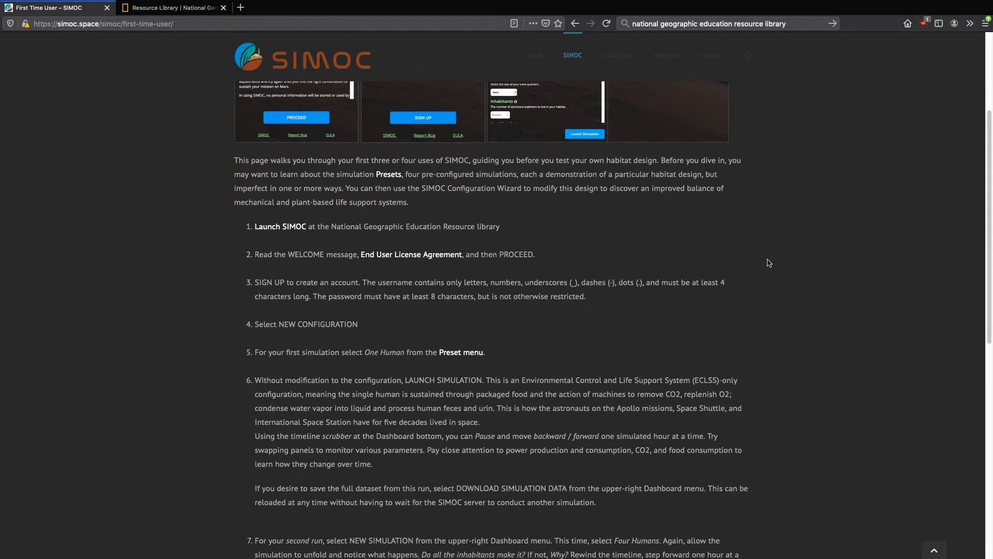
pyautogui.scroll(-3)
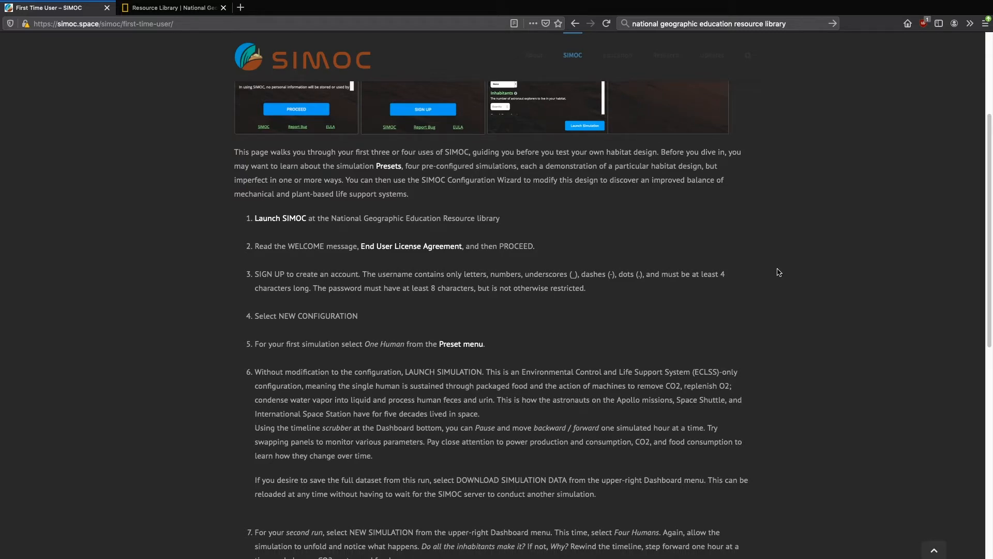
pyautogui.scroll(-3)
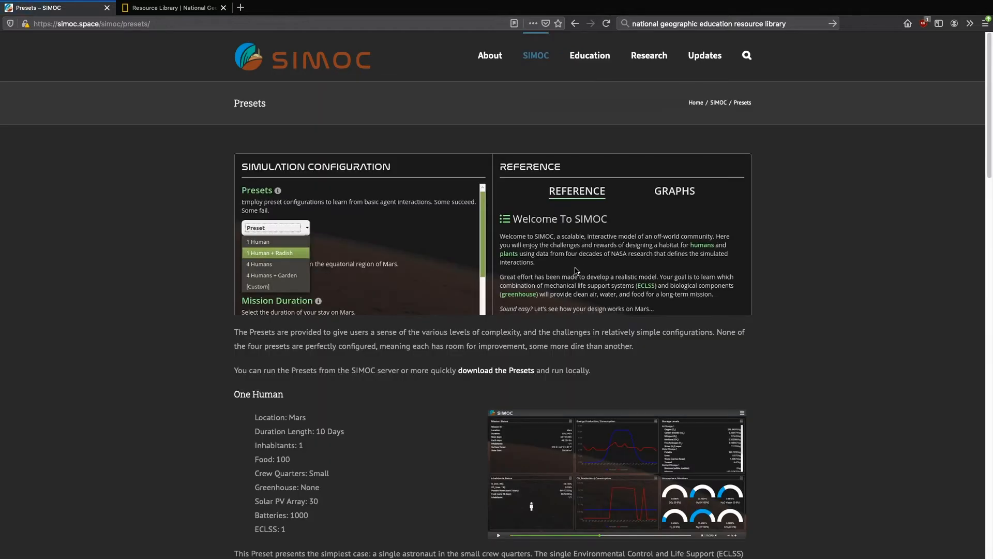
pyautogui.moveTo(835, 272)
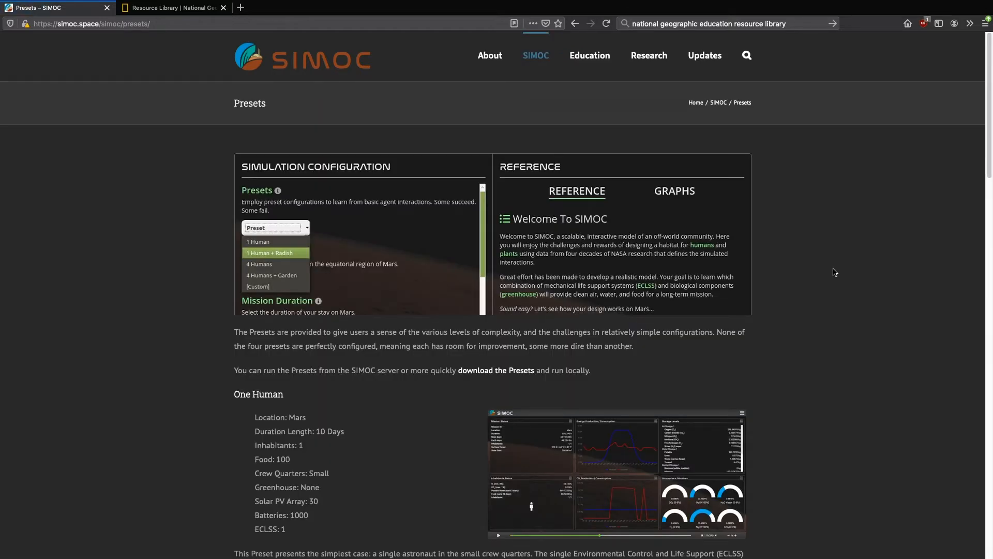
# Step: Read through the Presets page's One Human and Radishes preset descriptions
pyautogui.scroll(-3)
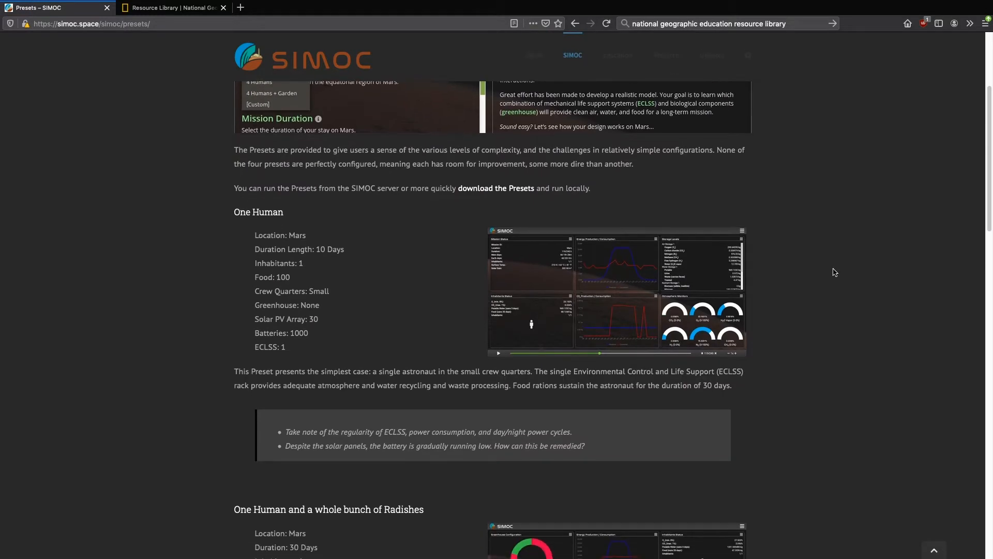
pyautogui.scroll(-3)
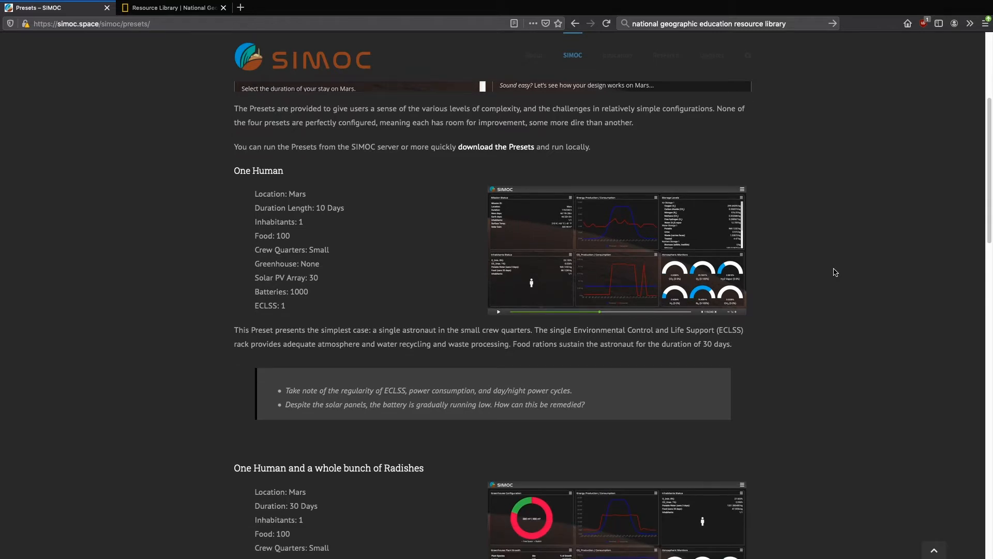
pyautogui.scroll(-3)
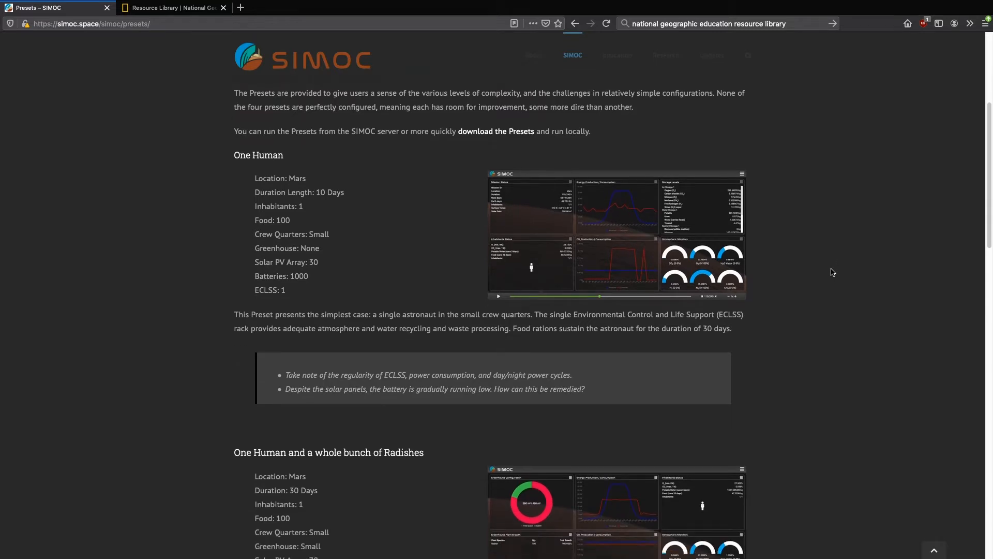
pyautogui.scroll(-3)
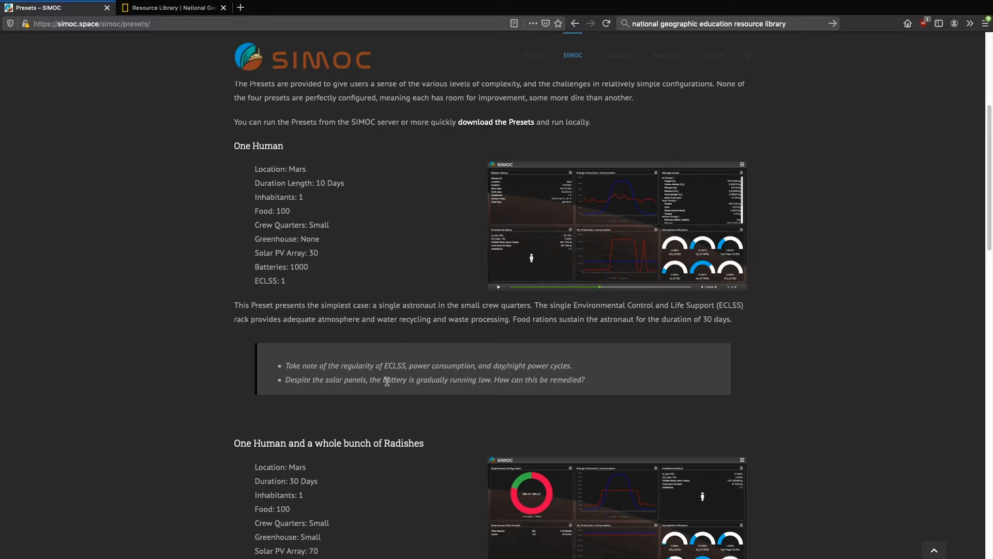
pyautogui.scroll(-3)
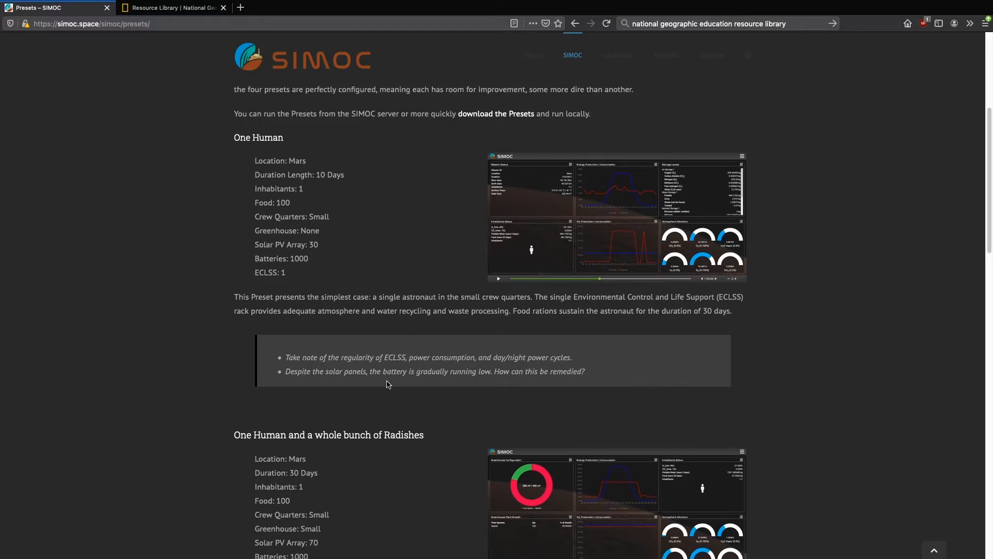
pyautogui.scroll(-3)
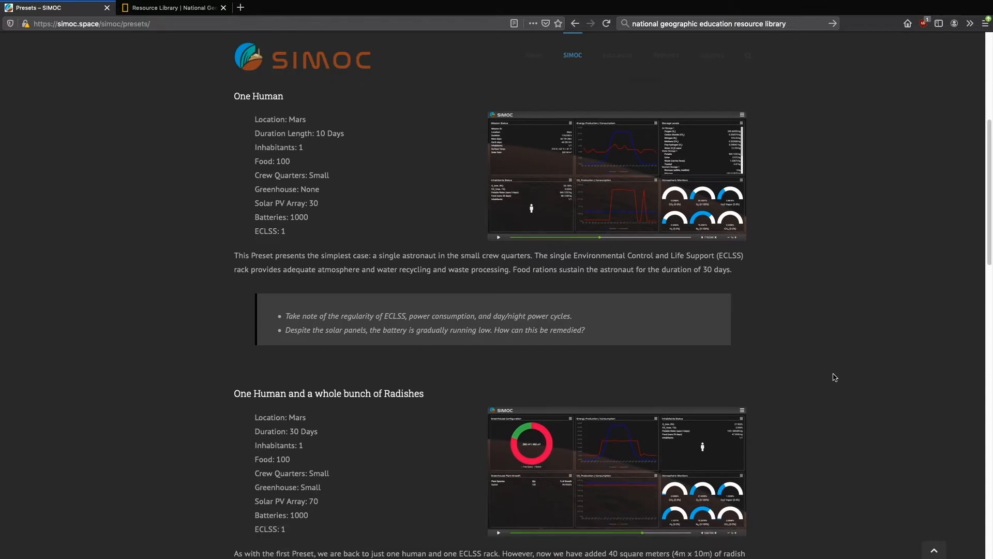
pyautogui.moveTo(249, 356)
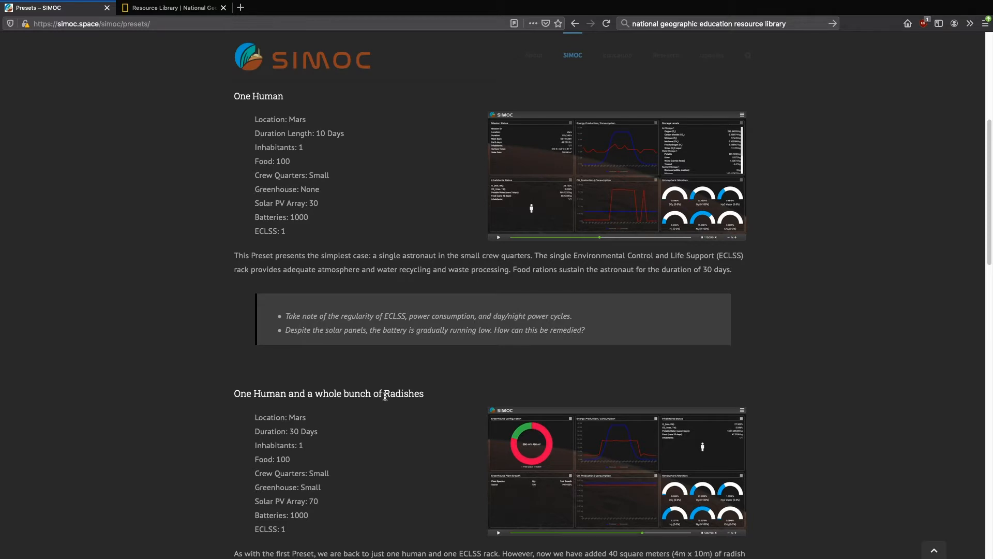
pyautogui.moveTo(266, 250)
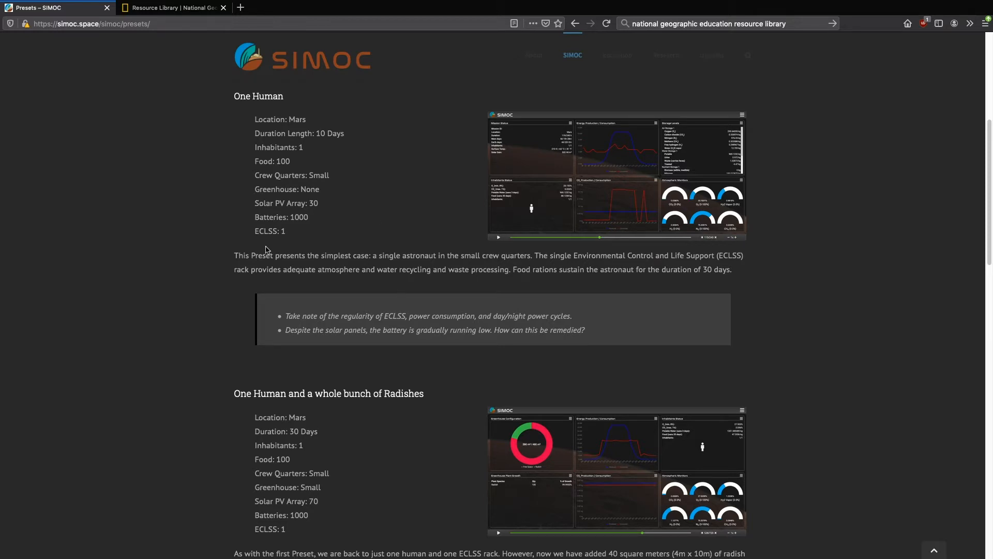
pyautogui.moveTo(267, 455)
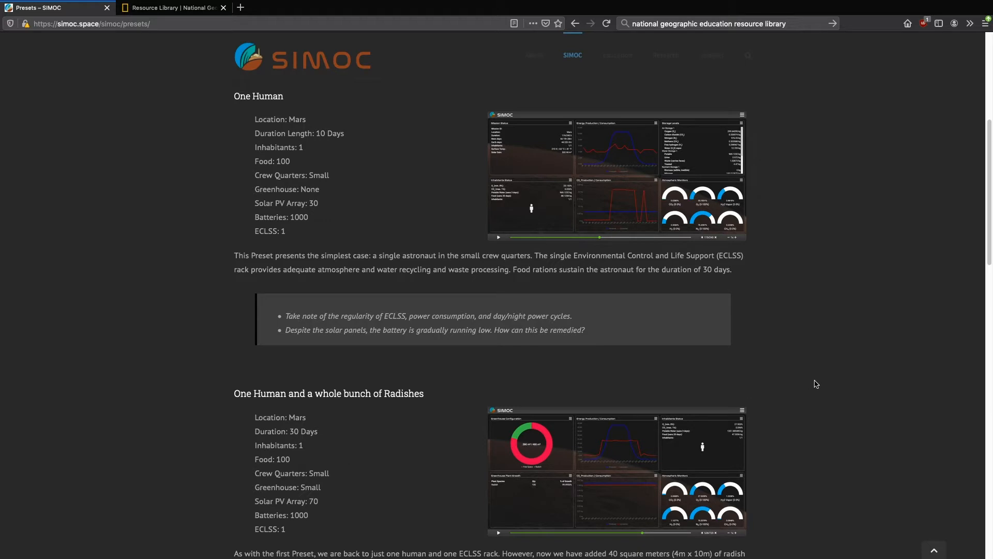
pyautogui.scroll(-3)
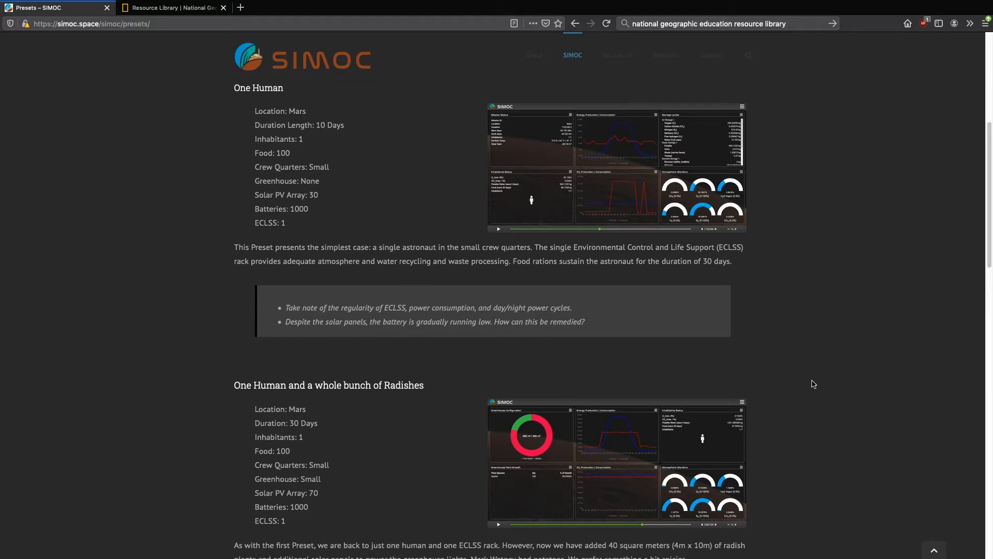
pyautogui.scroll(-3)
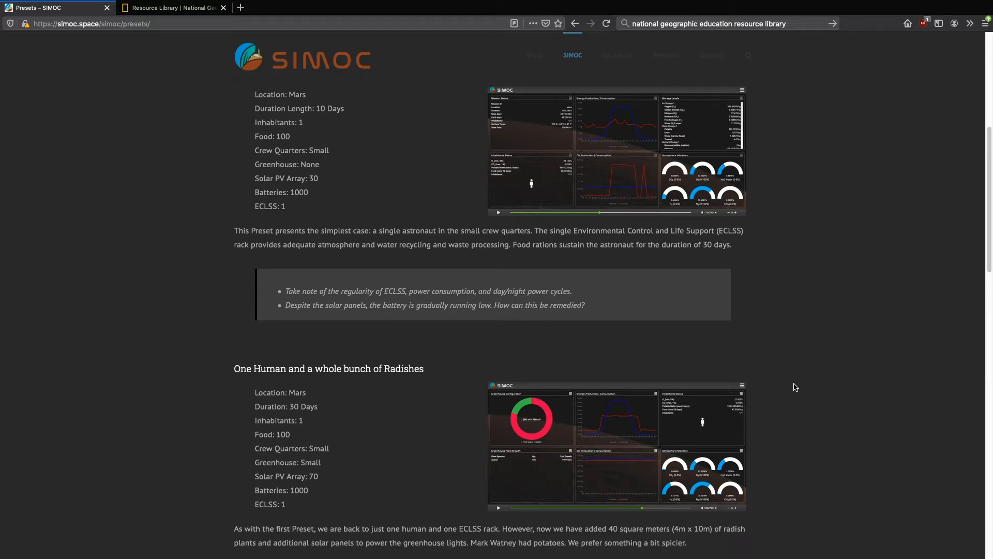
pyautogui.scroll(-3)
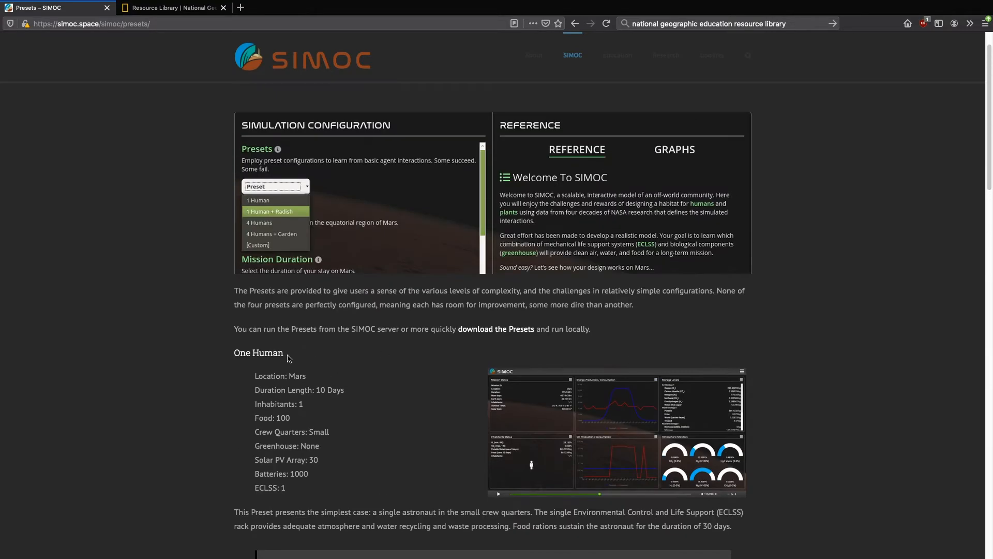
pyautogui.scroll(-3)
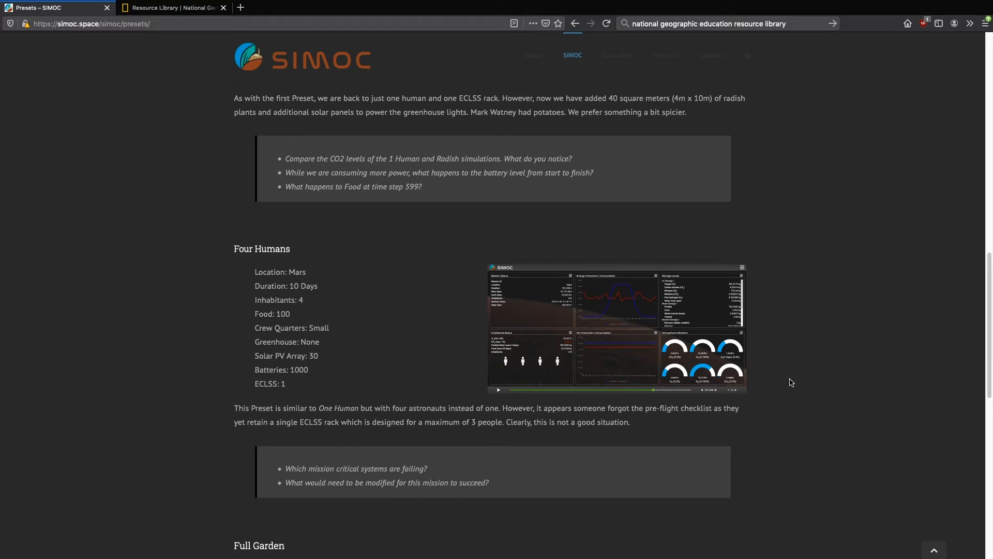
pyautogui.scroll(-3)
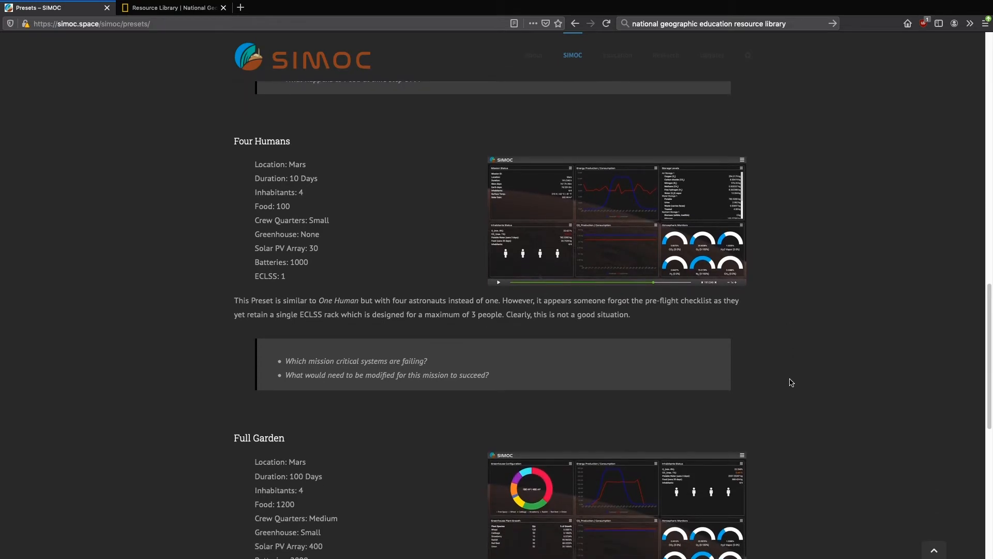
pyautogui.scroll(-3)
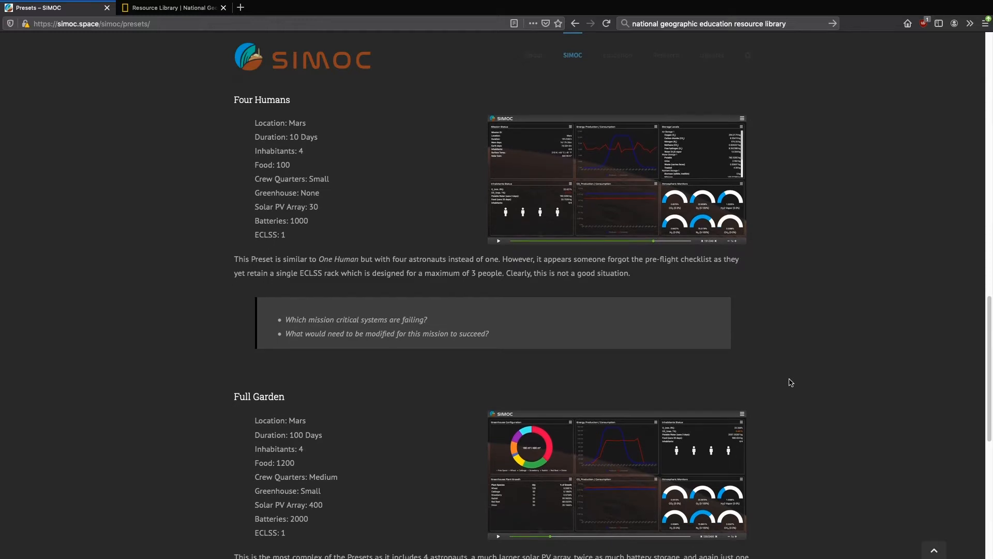
pyautogui.scroll(-3)
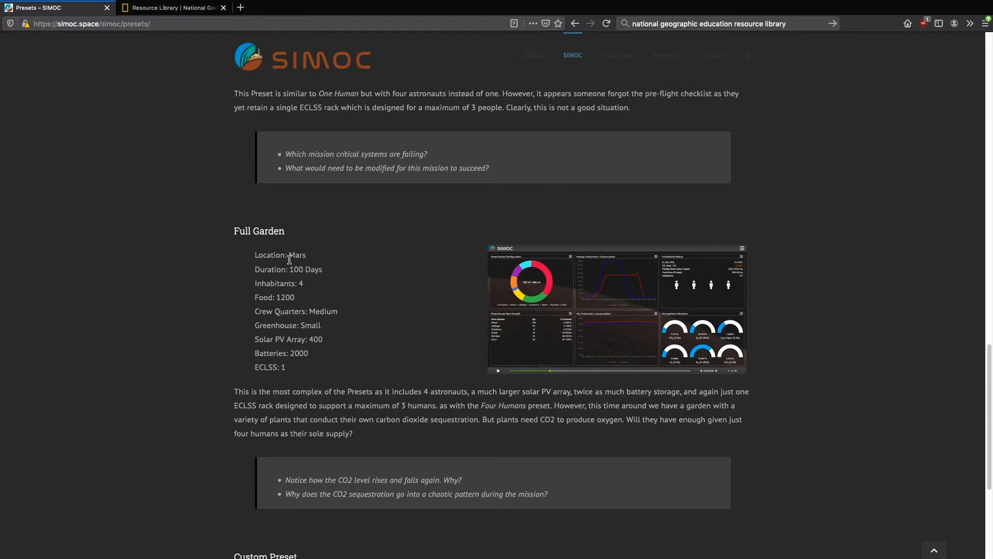
pyautogui.moveTo(271, 231)
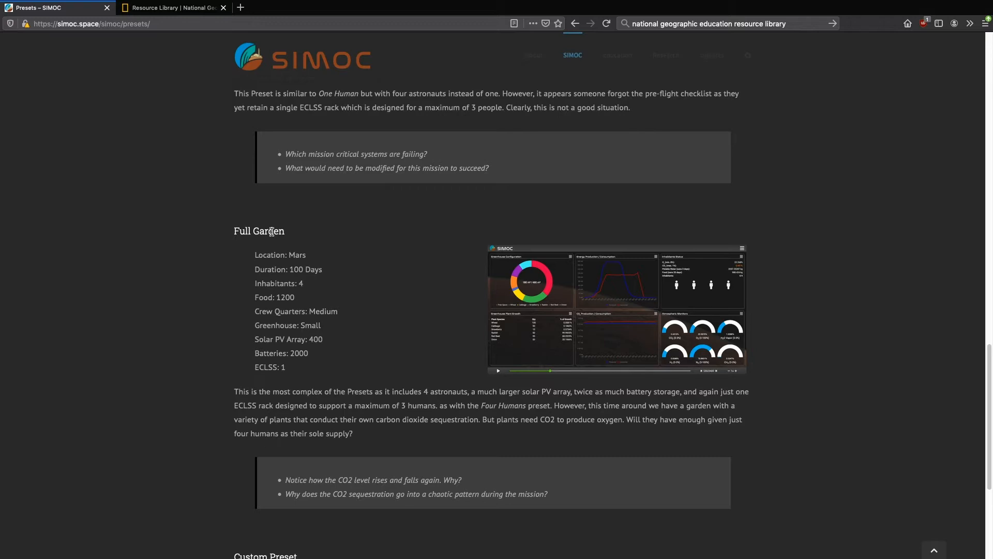
pyautogui.moveTo(259, 347)
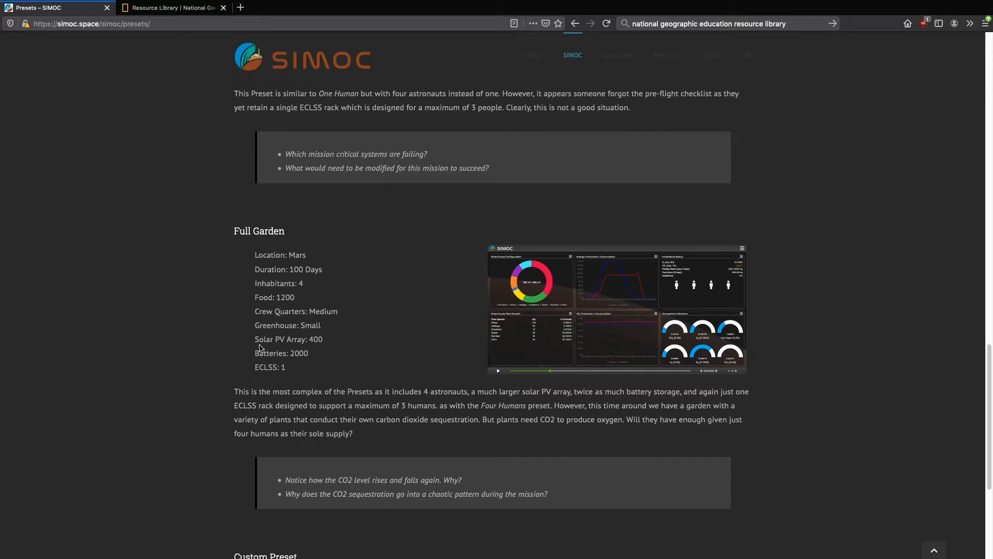
pyautogui.scroll(-3)
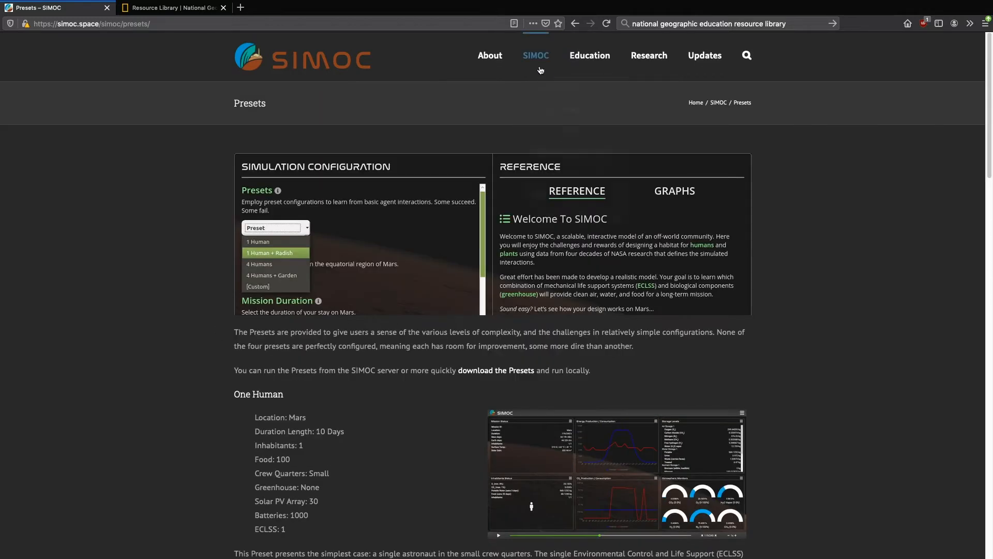
# Step: Visit the research resources page, then return to the First Time User guide
pyautogui.click(535, 54)
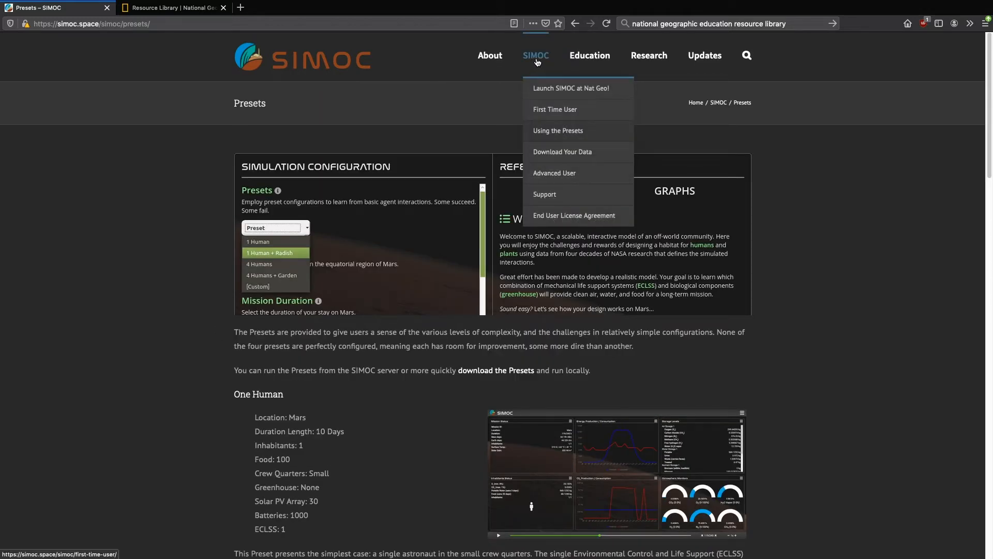
pyautogui.moveTo(554, 176)
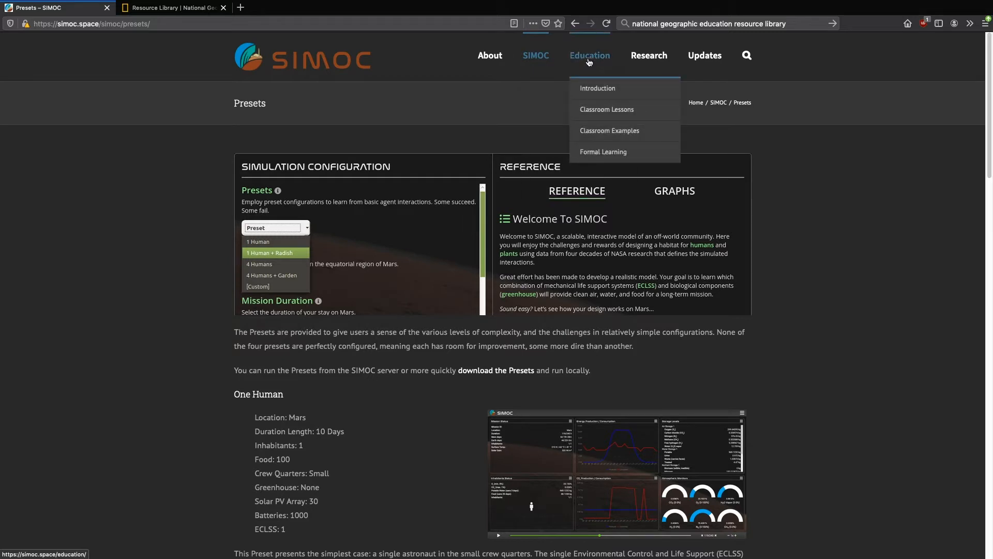
pyautogui.moveTo(591, 108)
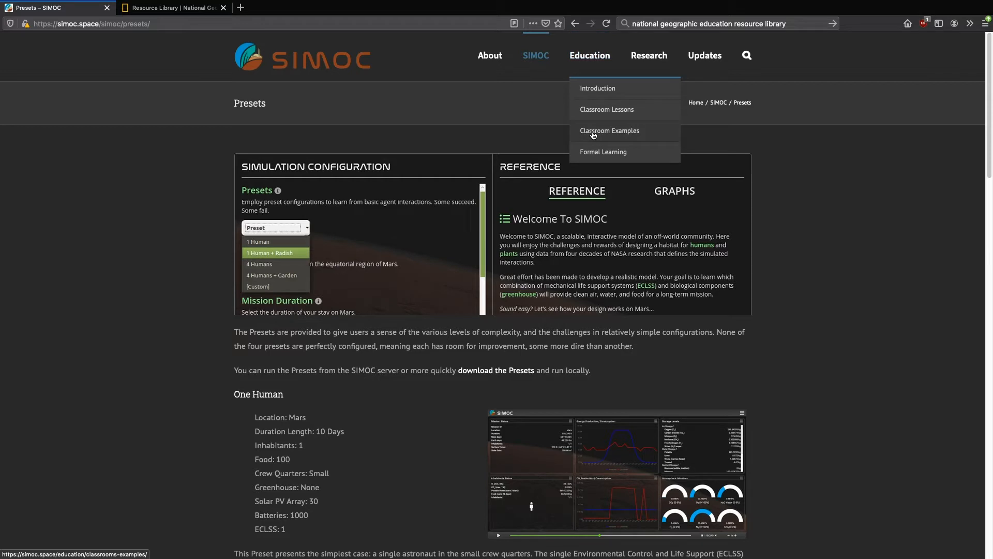
pyautogui.moveTo(596, 88)
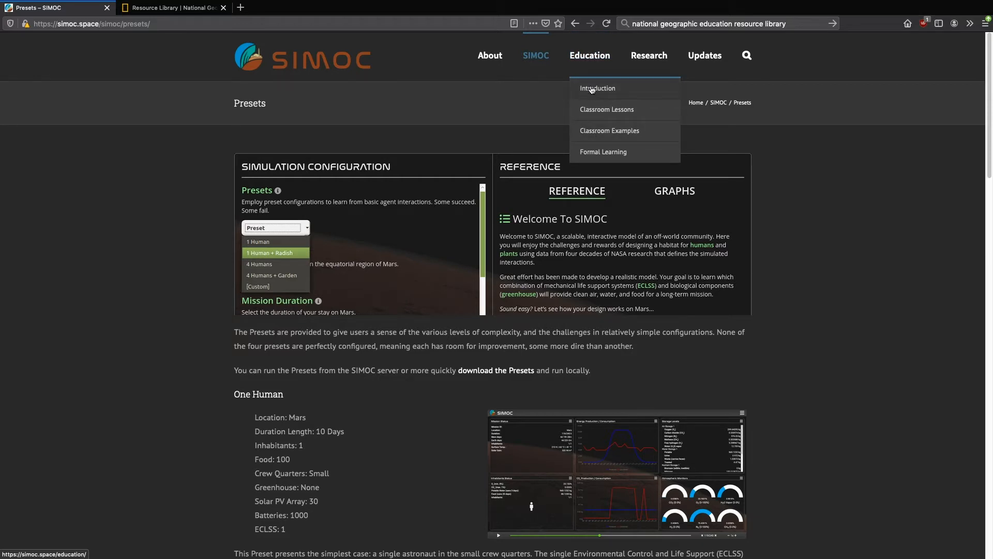
pyautogui.moveTo(649, 55)
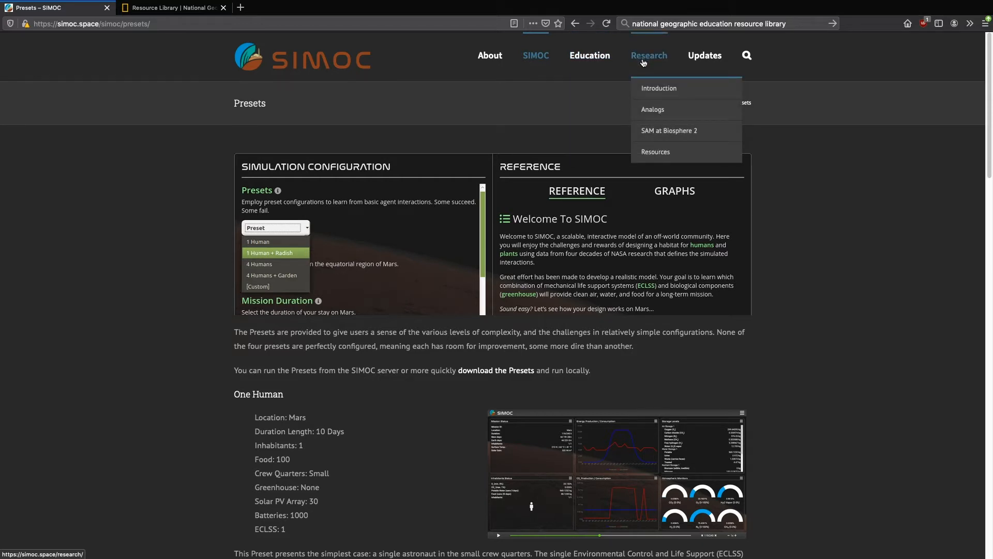
pyautogui.moveTo(648, 93)
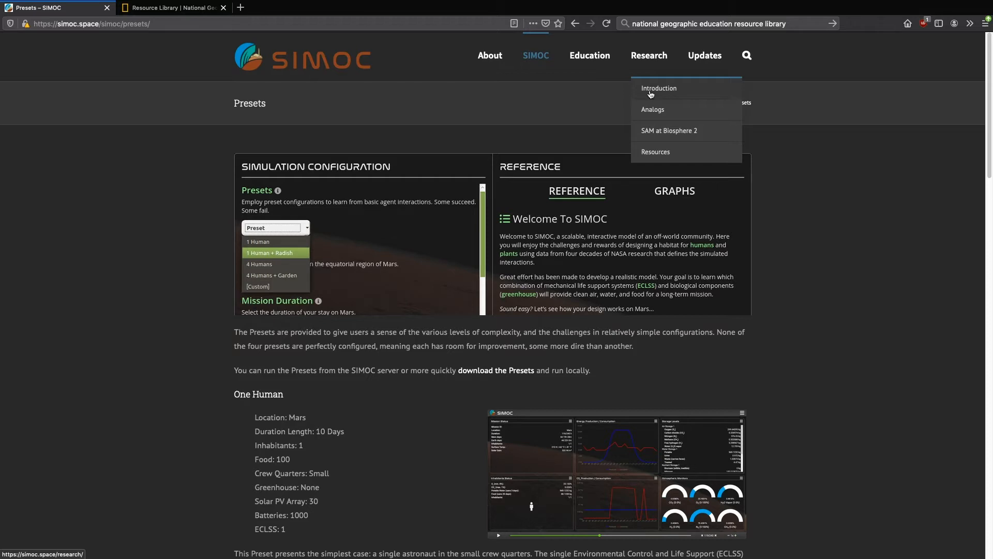
pyautogui.click(656, 151)
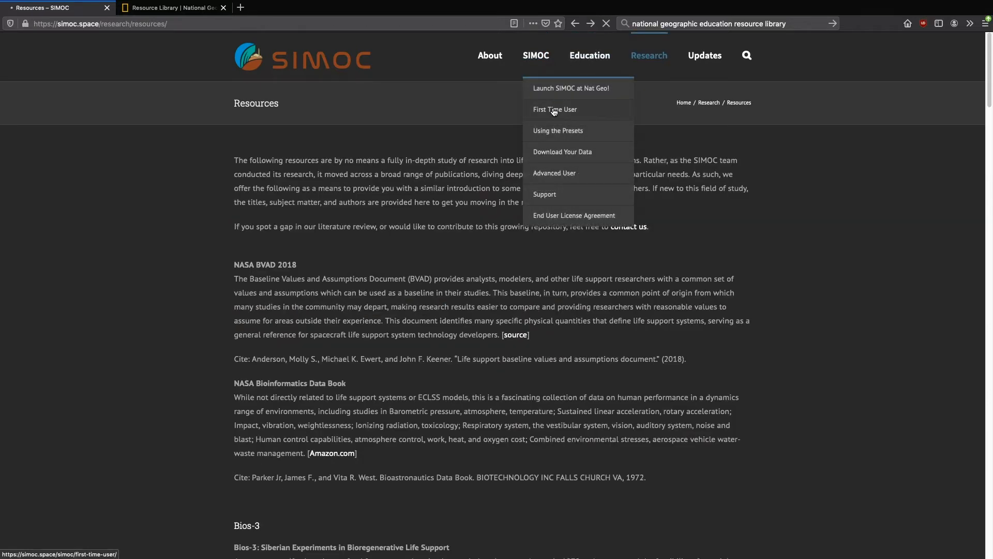
pyautogui.click(555, 109)
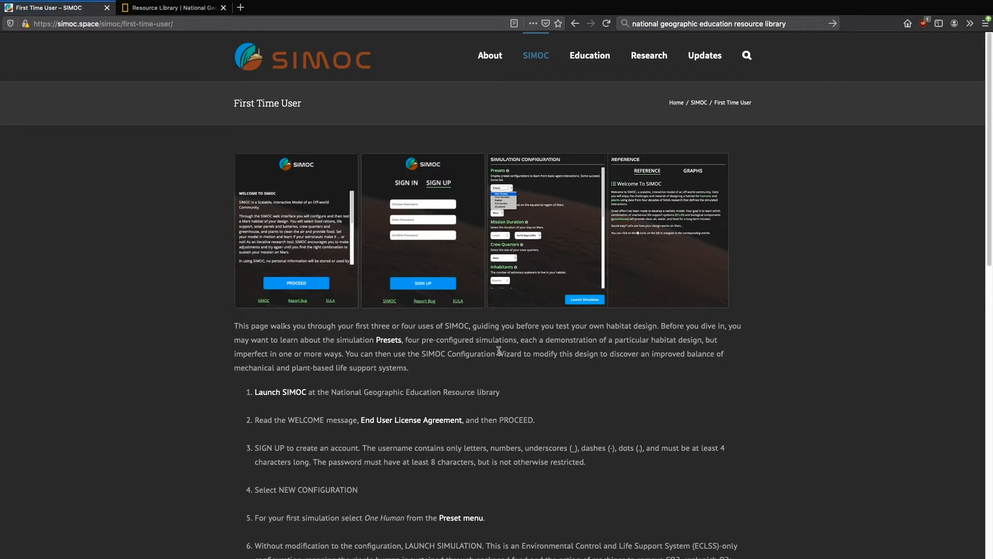
# Step: Launch SIMOC from the guide's link, opened in a new tab
pyautogui.scroll(-3)
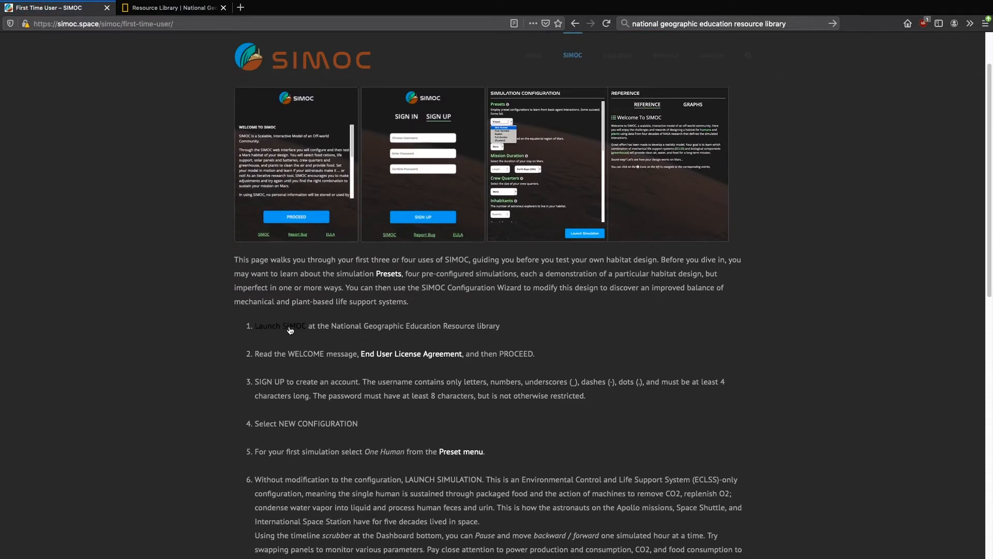
pyautogui.scroll(3)
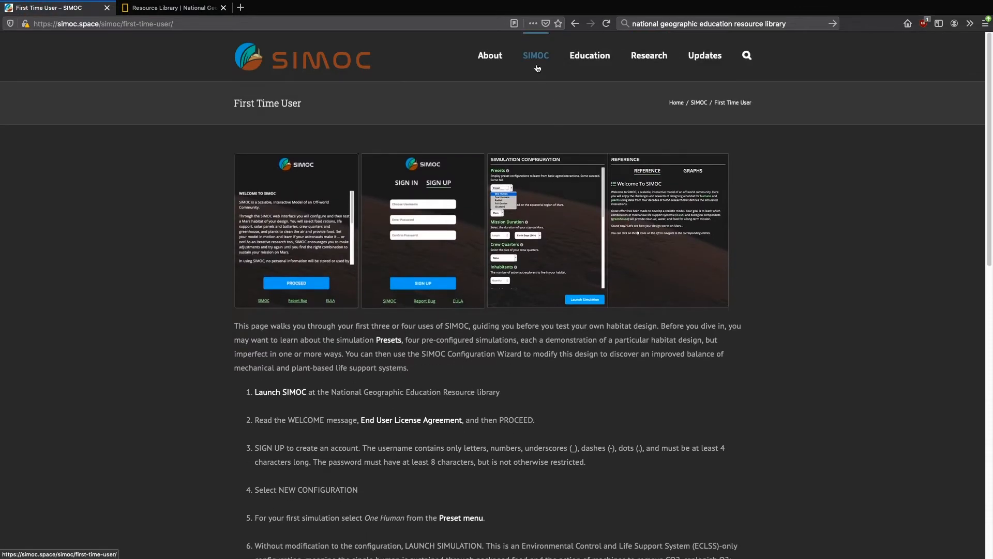
pyautogui.rightClick(280, 391)
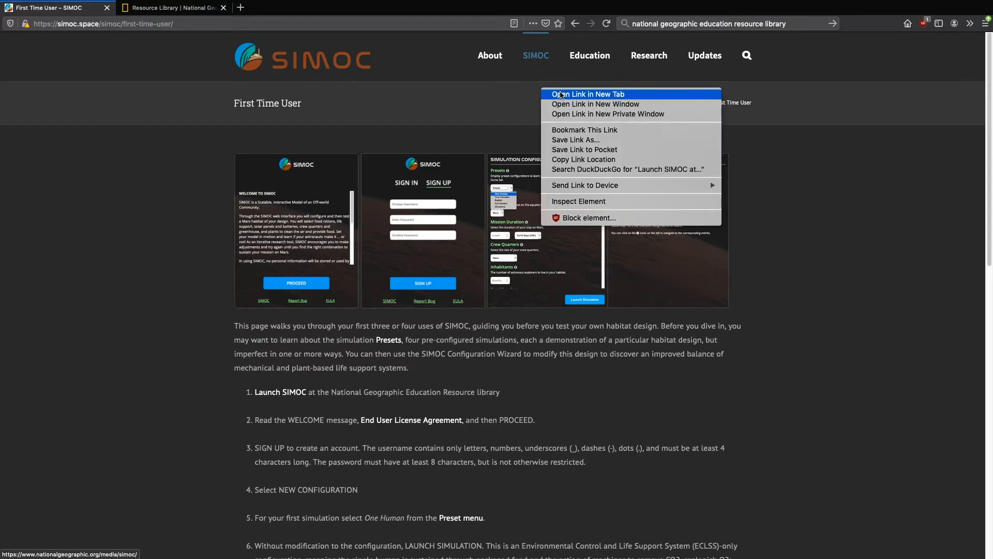
pyautogui.click(586, 95)
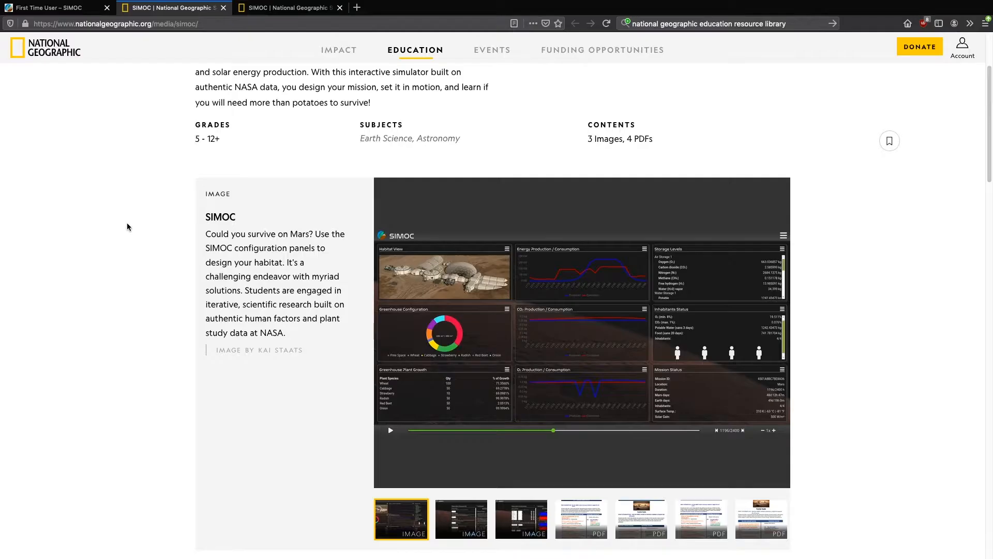
# Step: Find and use the TRY IT! button on the National Geographic resource page to launch SIMOC
pyautogui.scroll(-3)
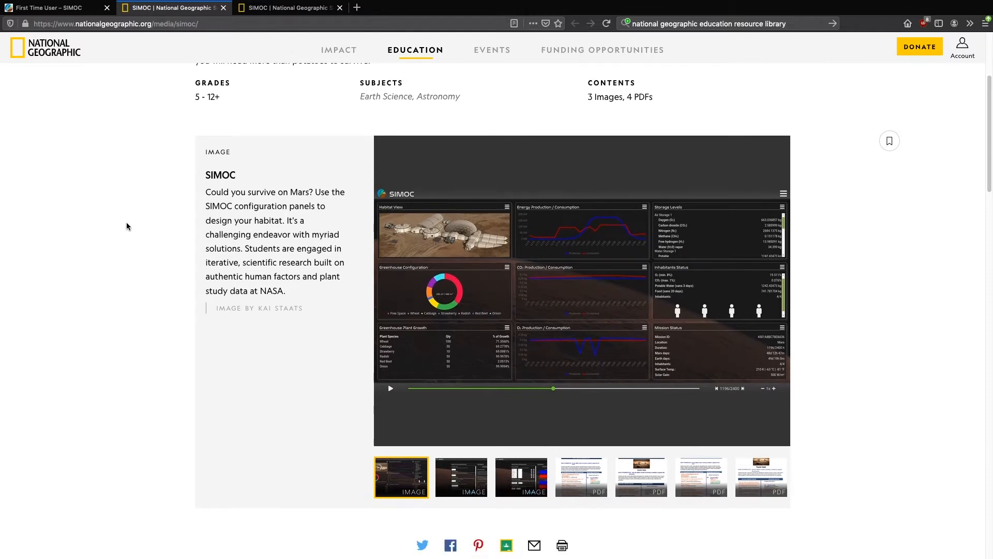
pyautogui.scroll(-3)
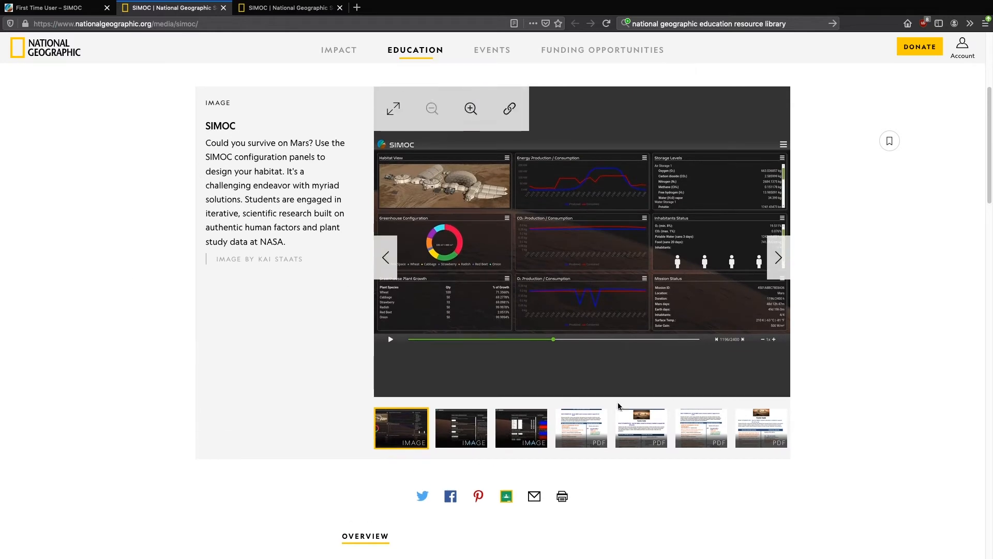
pyautogui.moveTo(628, 426)
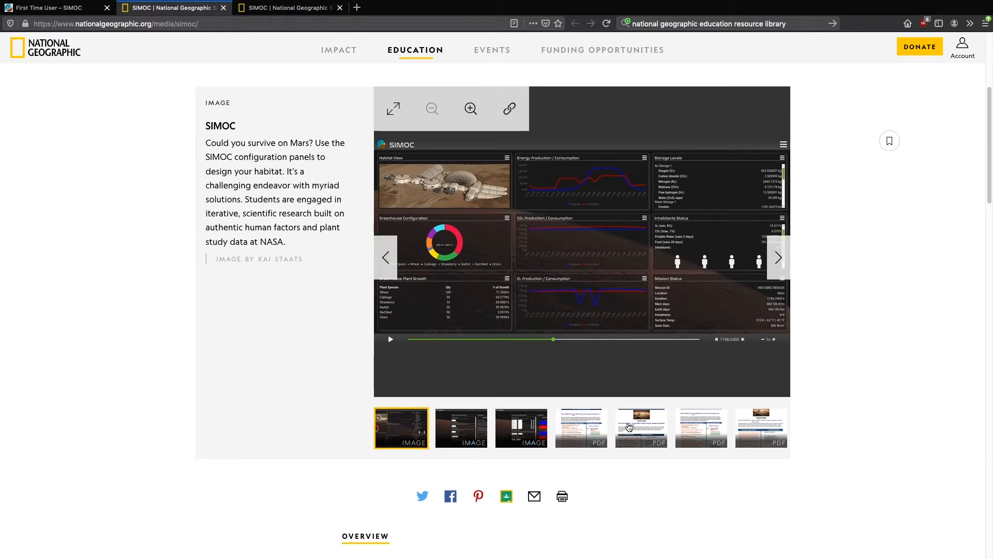
pyautogui.scroll(-3)
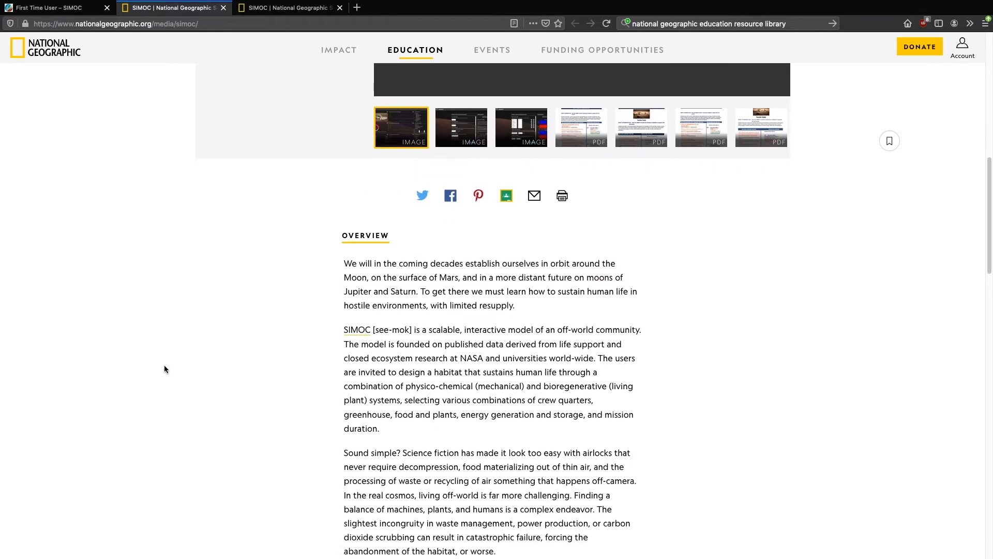
pyautogui.scroll(-3)
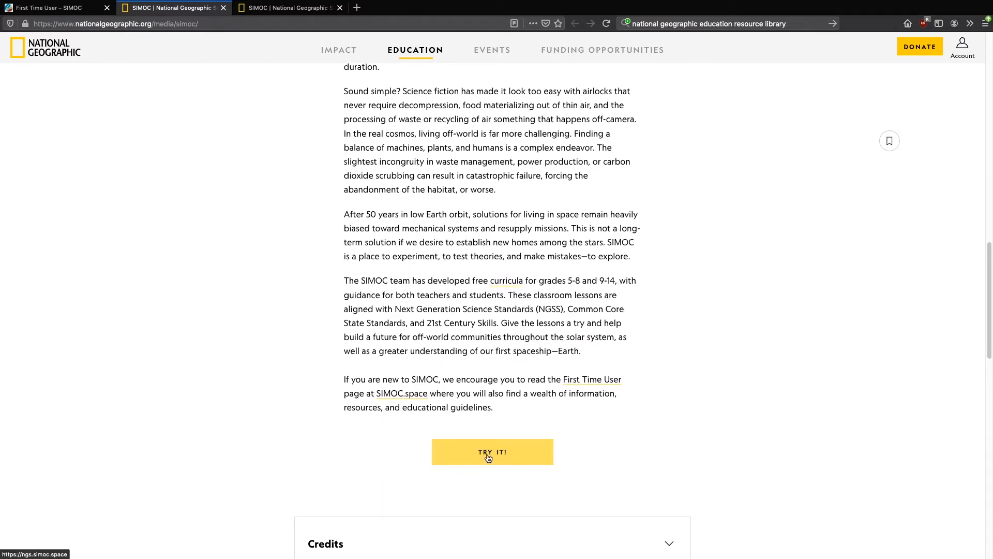
pyautogui.click(492, 452)
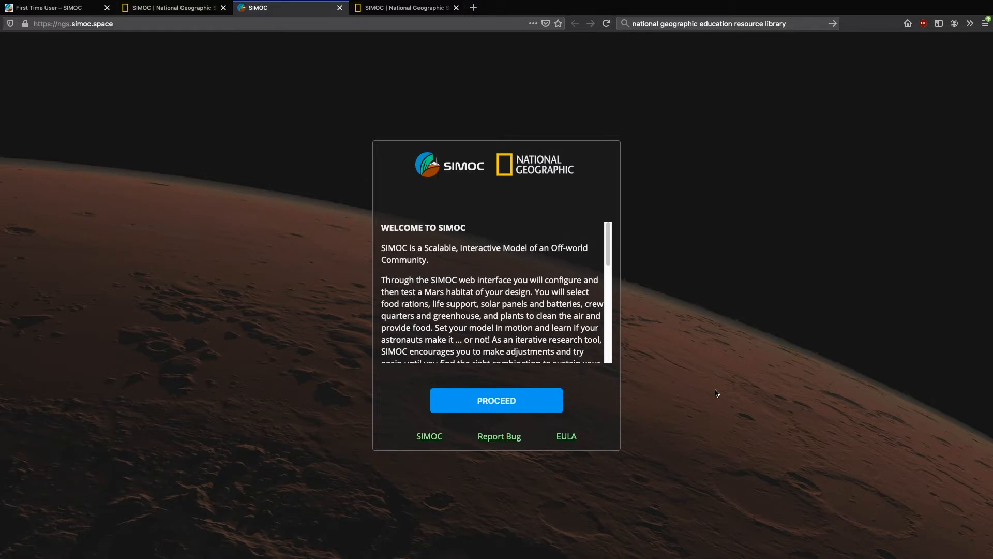
# Step: Read the welcome notice and PROCEED to the sign-in screen
pyautogui.scroll(-3)
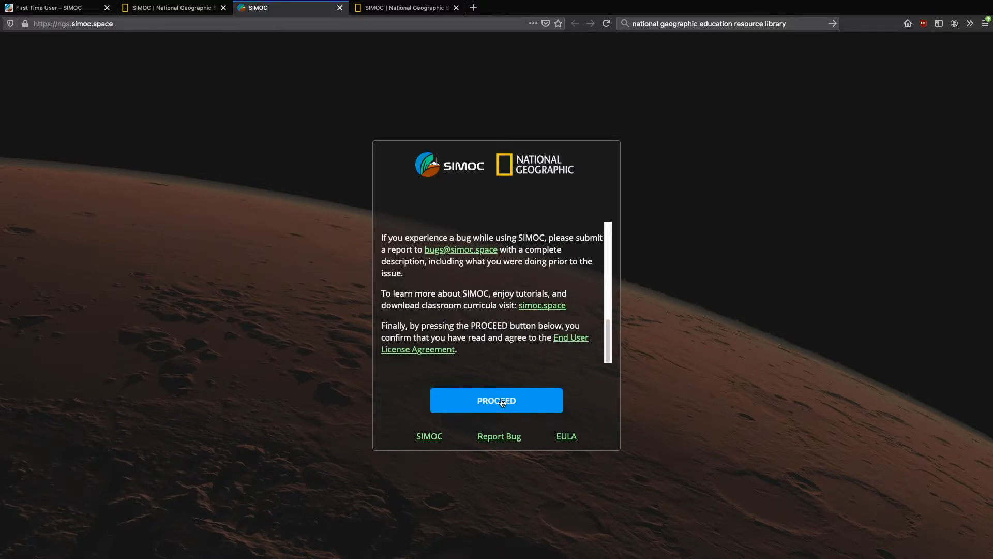
pyautogui.click(496, 399)
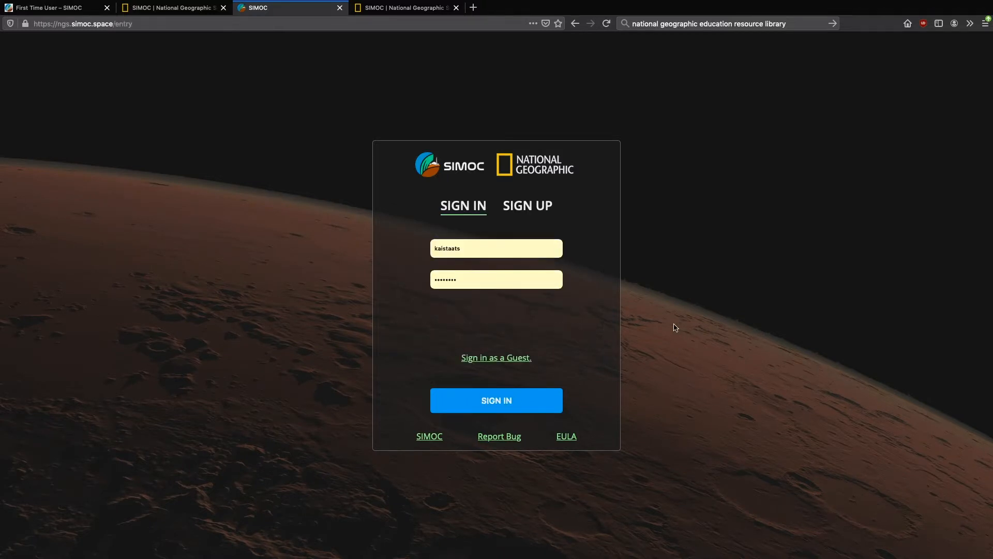
pyautogui.moveTo(515, 364)
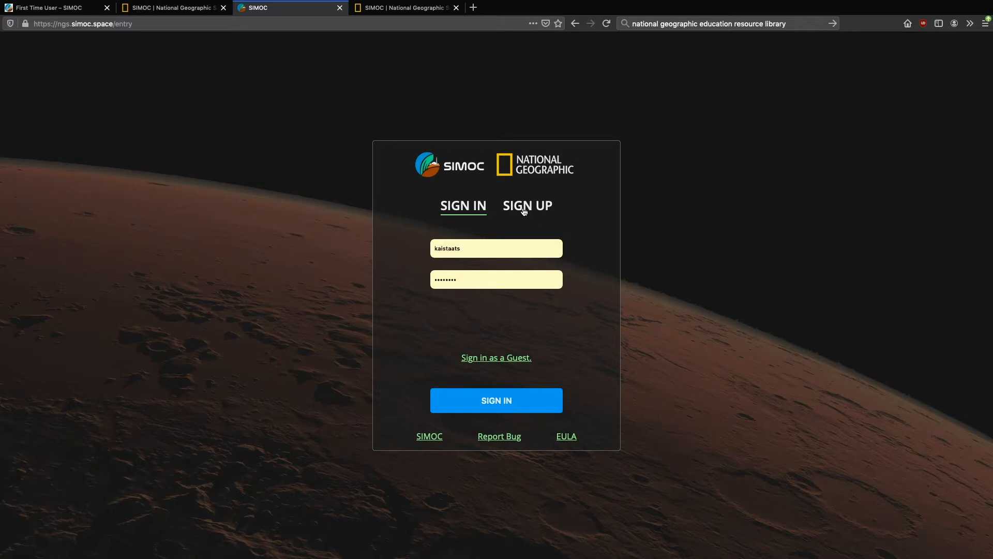
# Step: View the SIGN UP form, then return to SIGN IN with the saved credentials
pyautogui.click(527, 205)
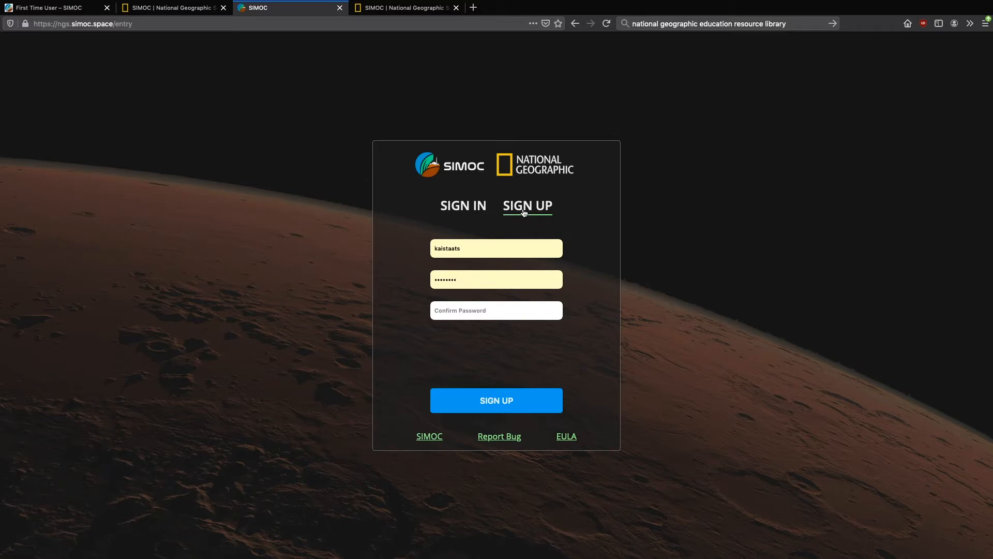
pyautogui.moveTo(479, 213)
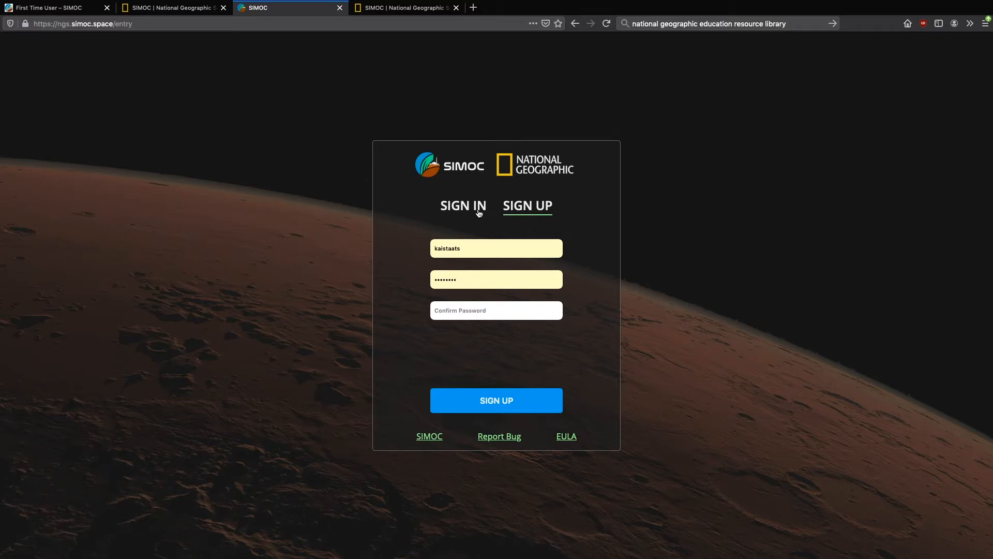
pyautogui.click(495, 400)
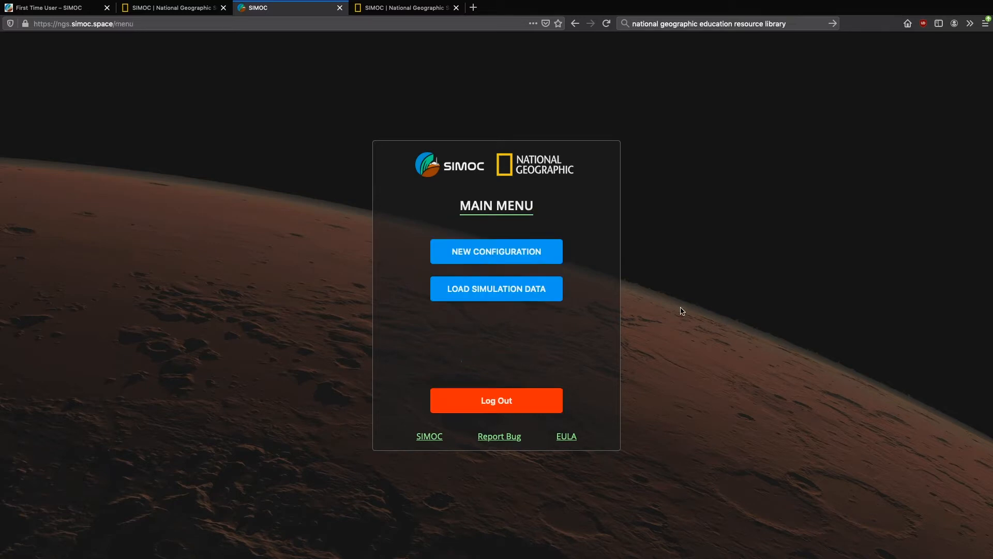
pyautogui.moveTo(497, 299)
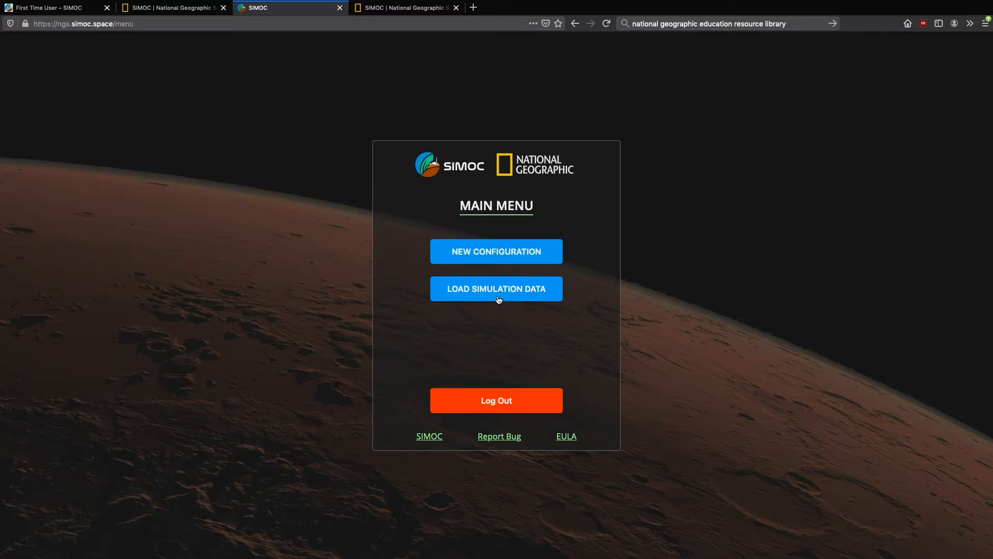
pyautogui.moveTo(497, 251)
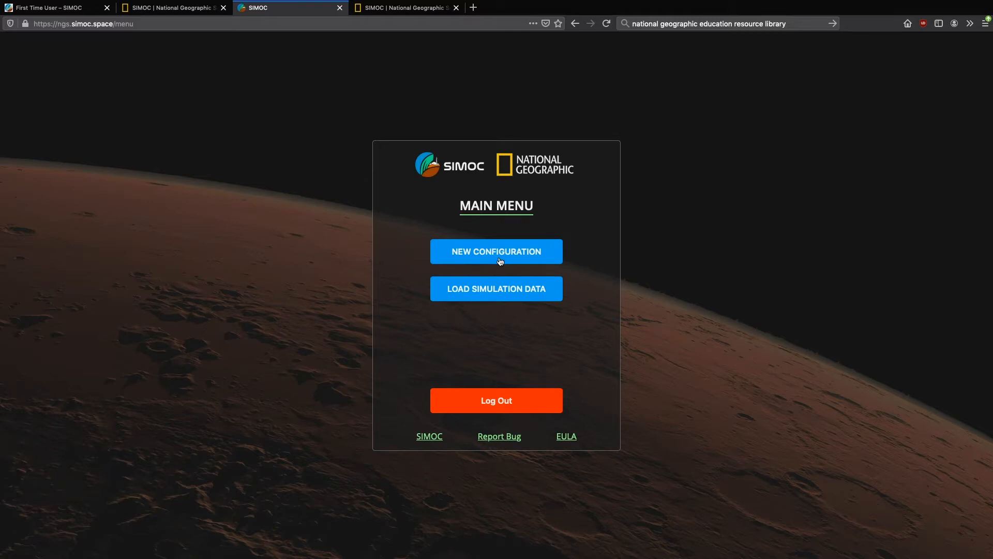
# Step: Choose NEW CONFIGURATION from the main menu
pyautogui.click(496, 250)
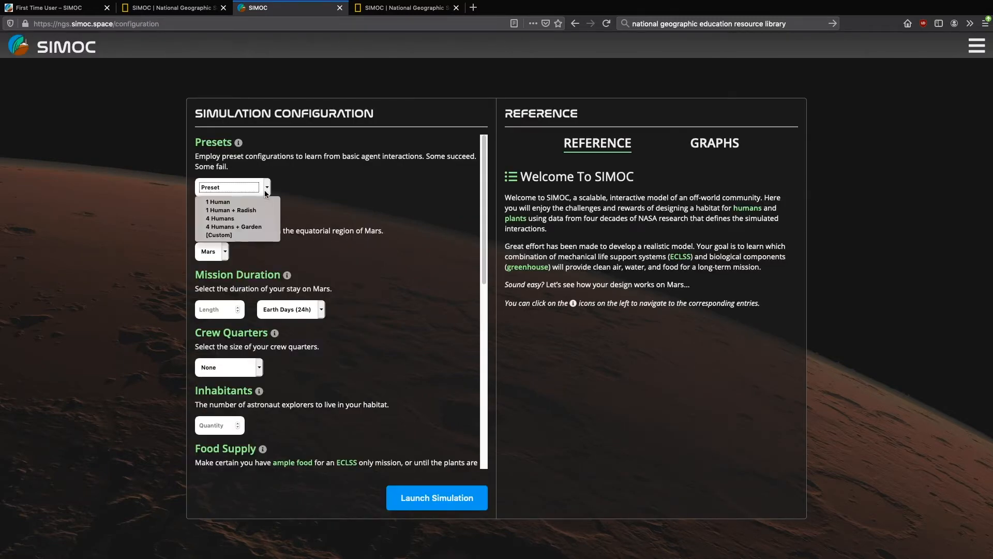
pyautogui.moveTo(240, 210)
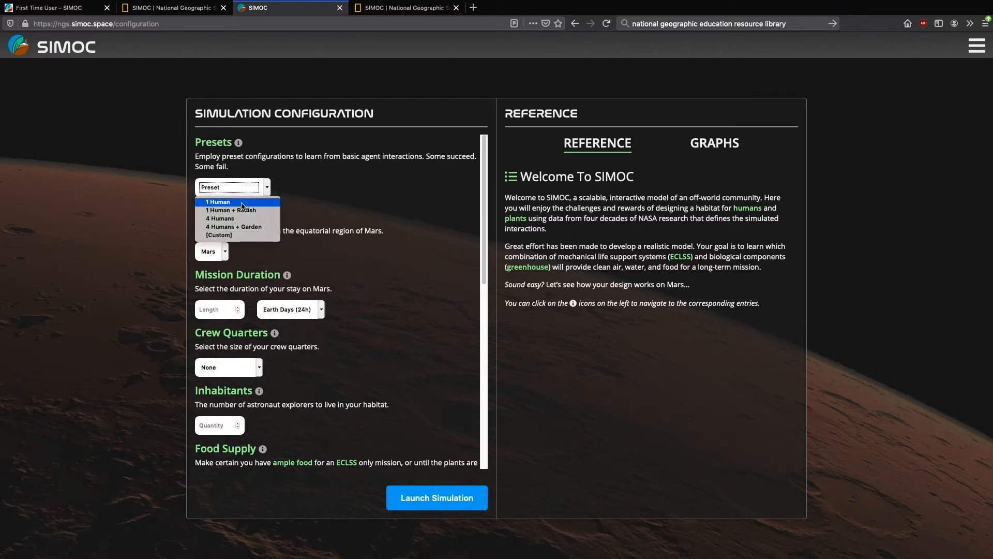
pyautogui.click(219, 202)
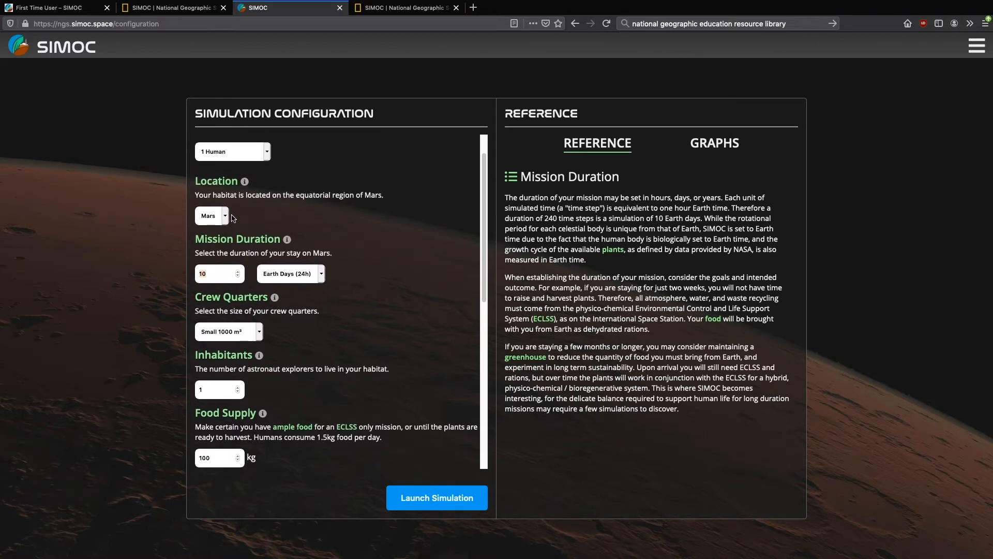
pyautogui.moveTo(404, 277)
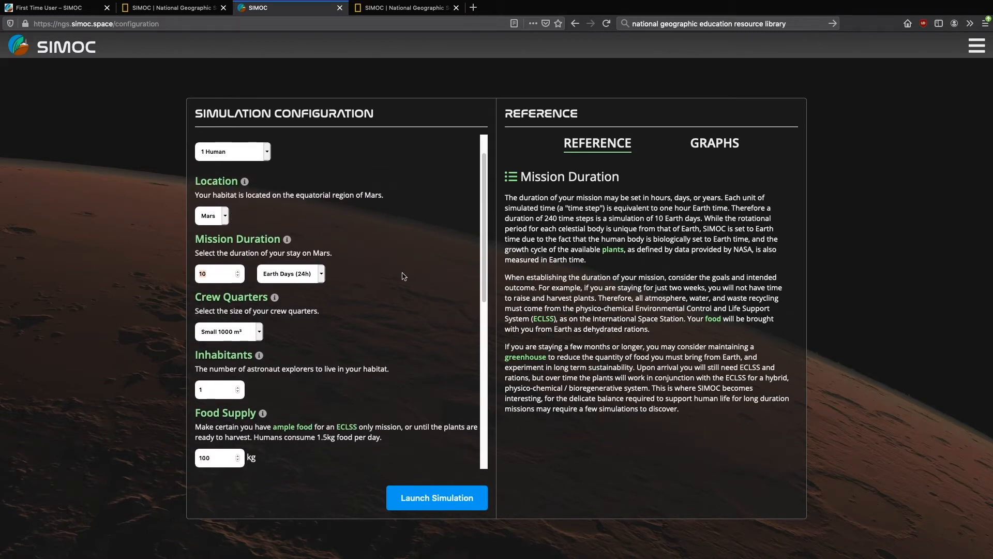
pyautogui.scroll(-3)
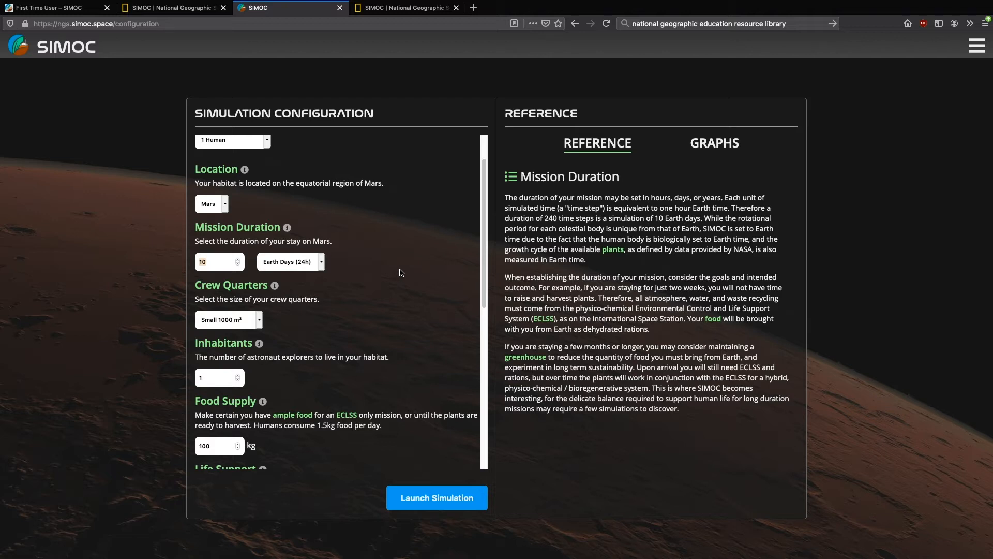
pyautogui.moveTo(399, 279)
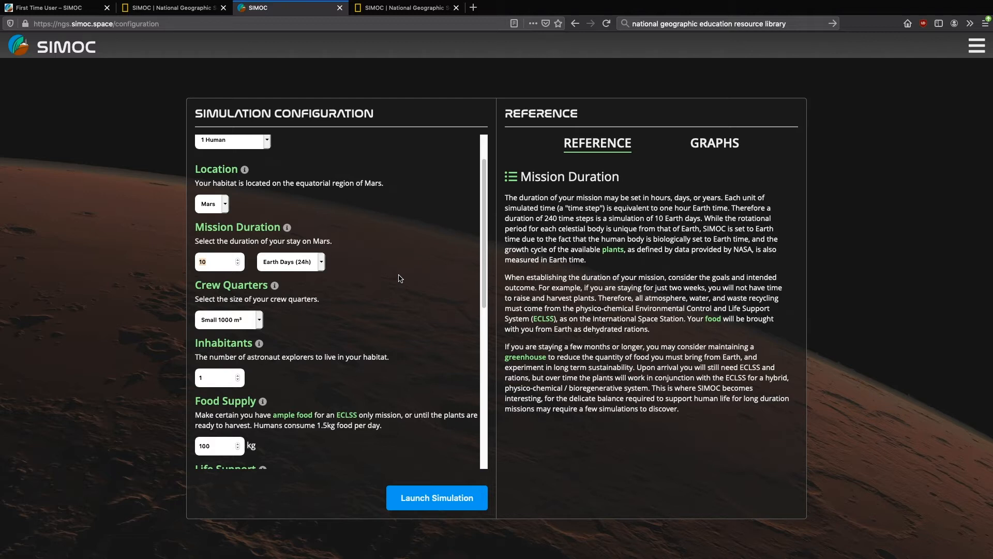
pyautogui.scroll(-3)
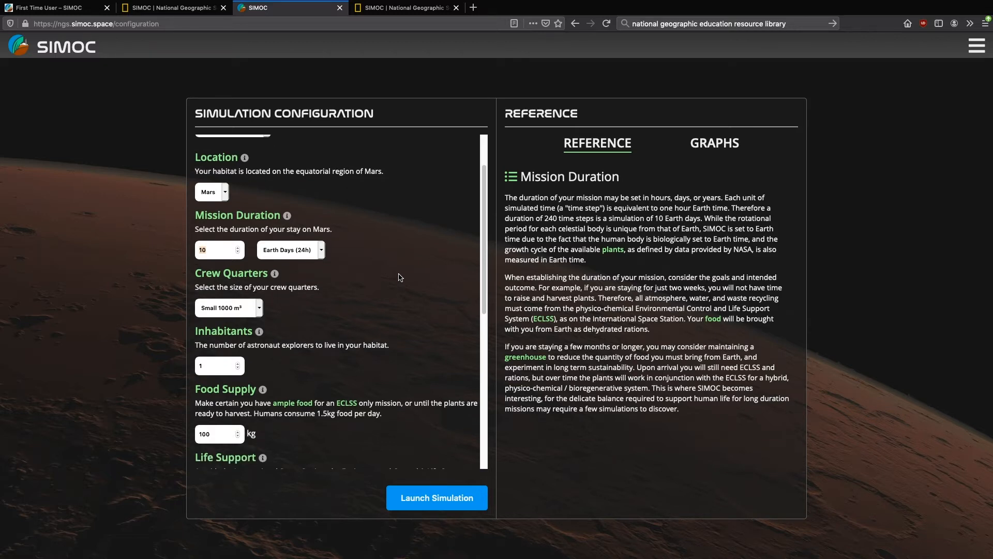
pyautogui.scroll(-3)
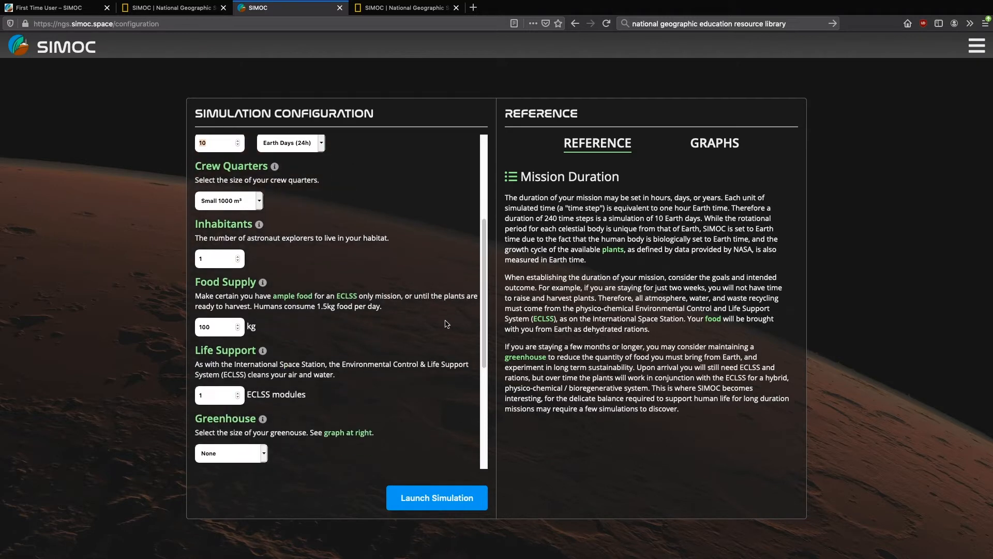
pyautogui.scroll(-3)
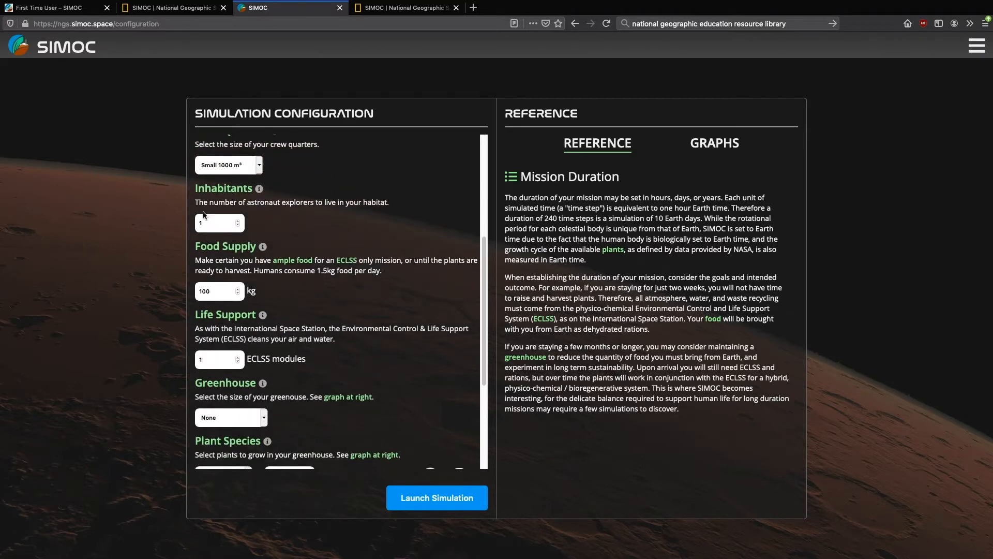
pyautogui.scroll(-3)
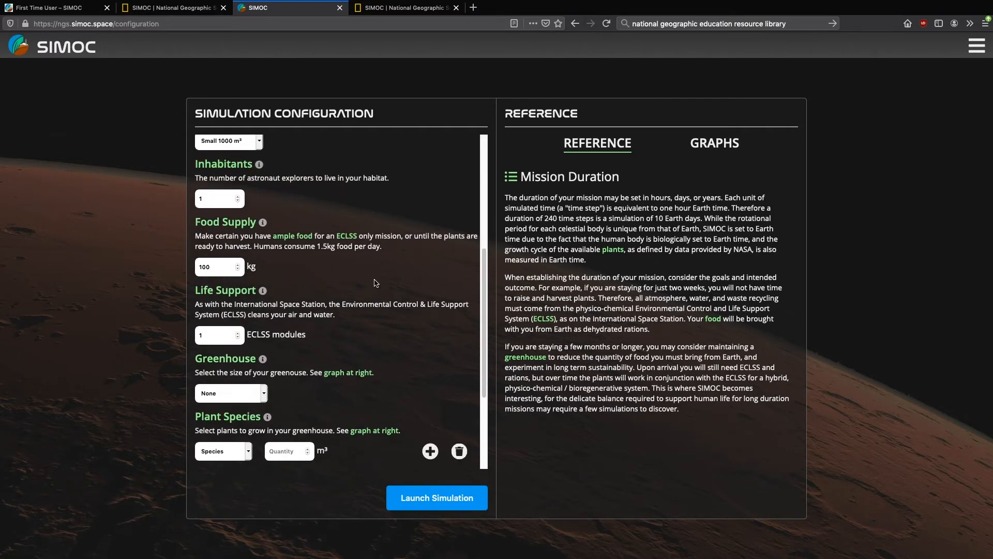
pyautogui.scroll(-3)
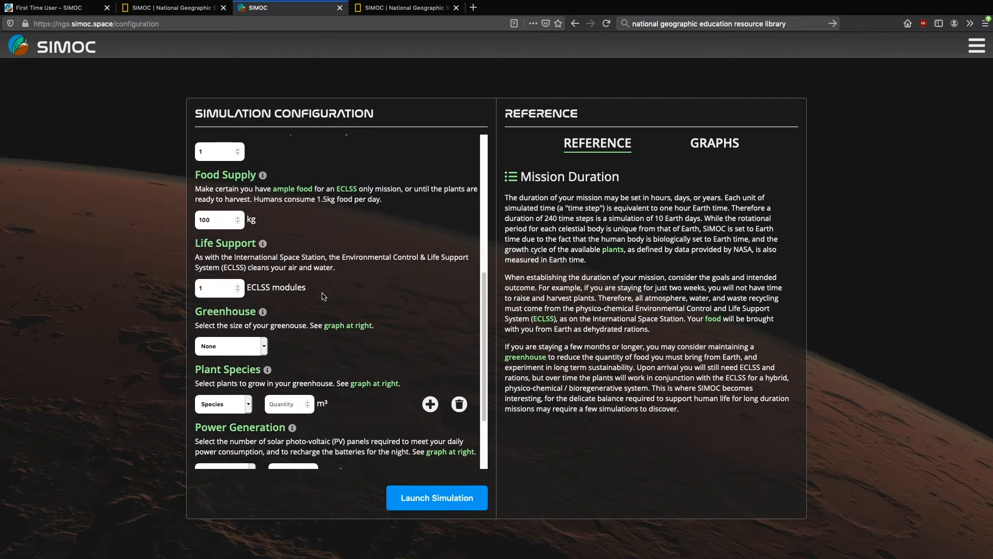
pyautogui.moveTo(274, 292)
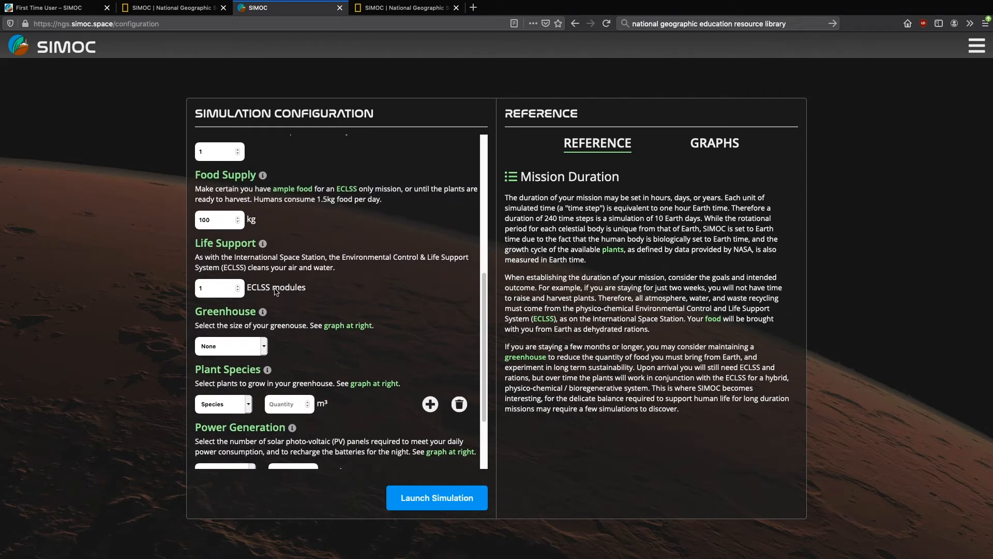
pyautogui.moveTo(274, 293)
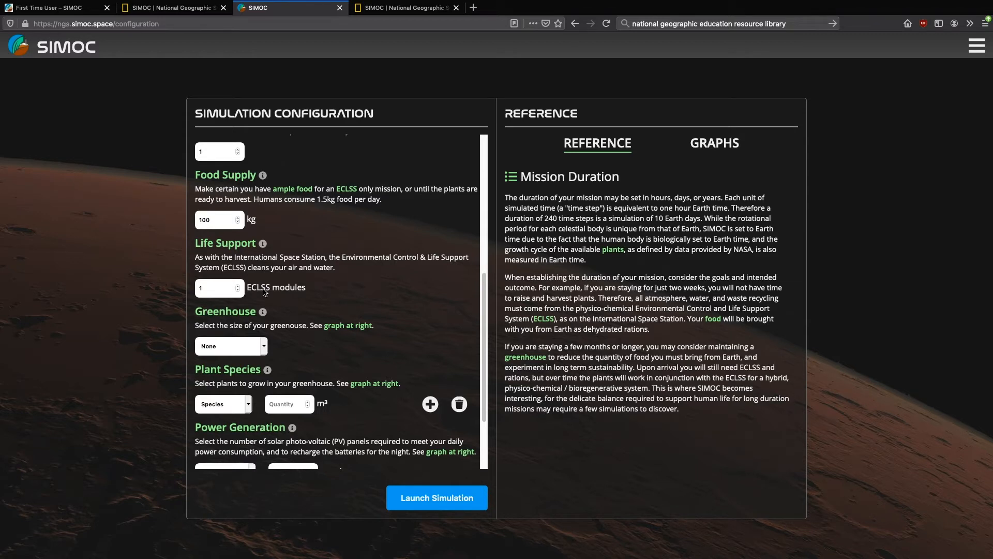
pyautogui.moveTo(286, 292)
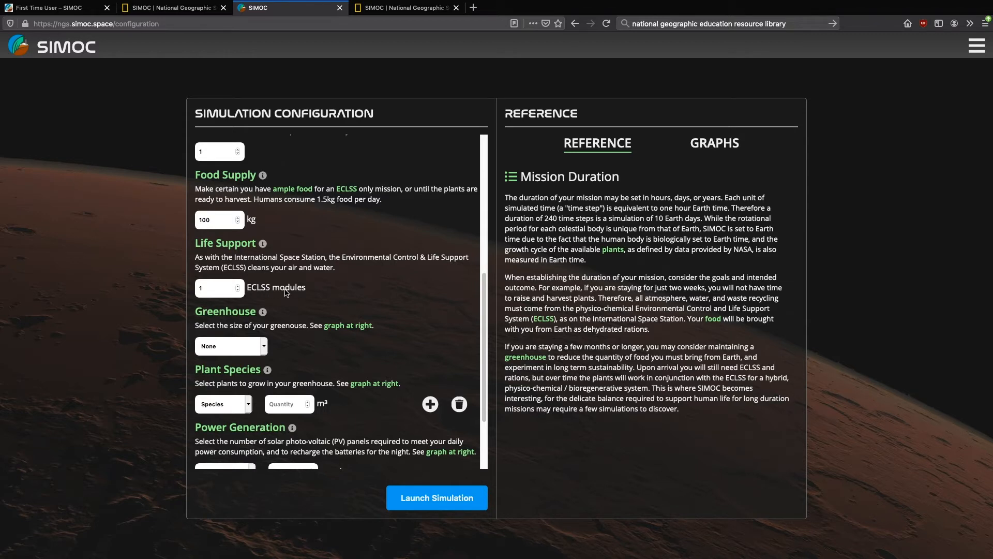
pyautogui.scroll(-3)
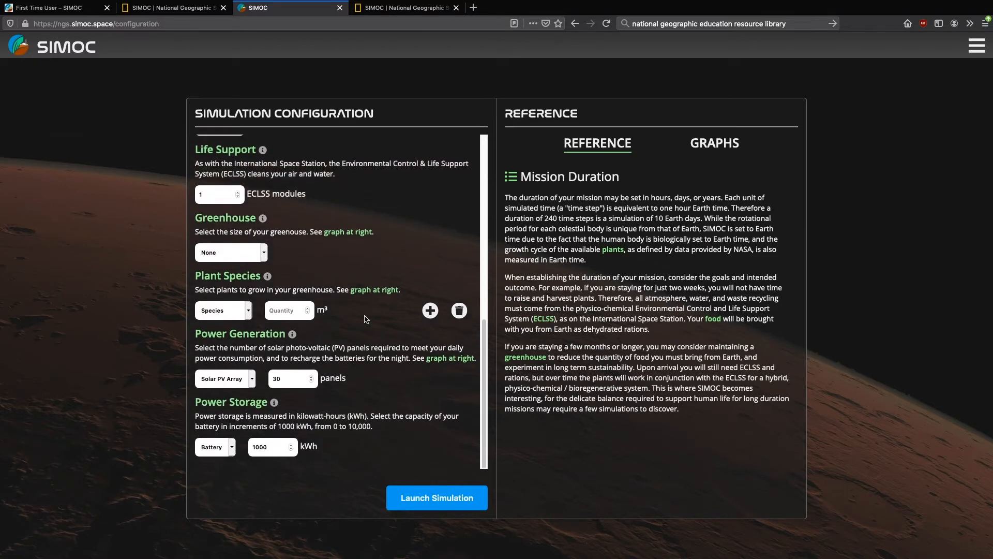
pyautogui.moveTo(232, 385)
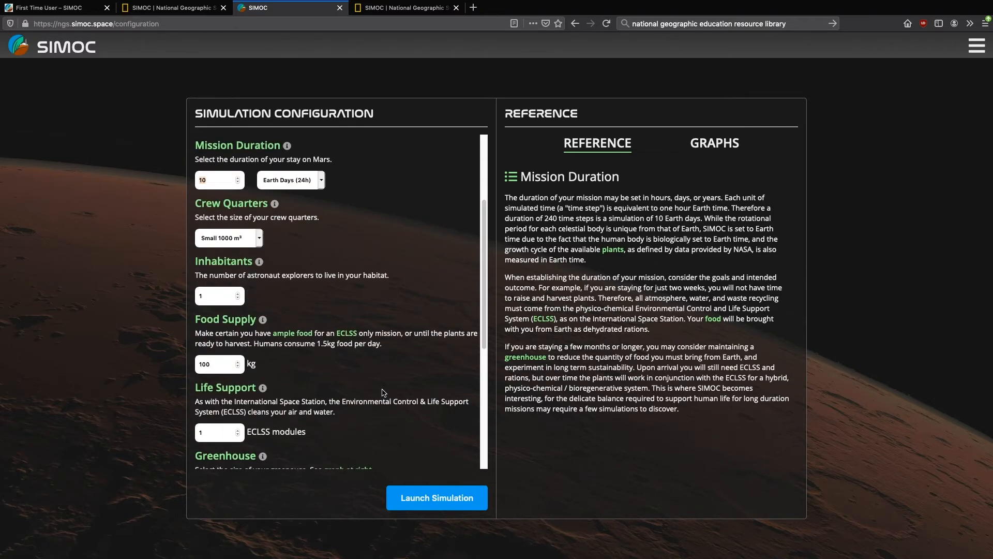
pyautogui.moveTo(337, 277)
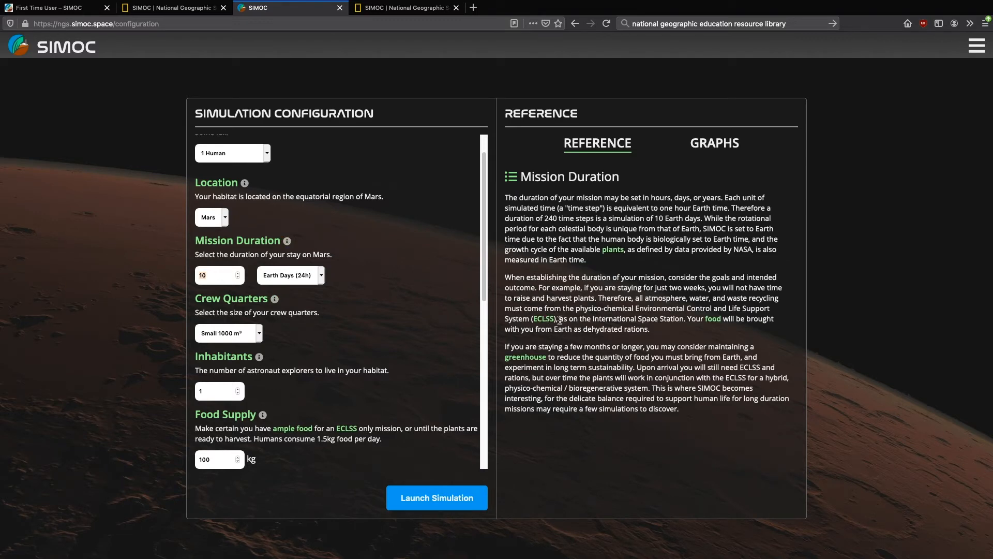
pyautogui.moveTo(277, 235)
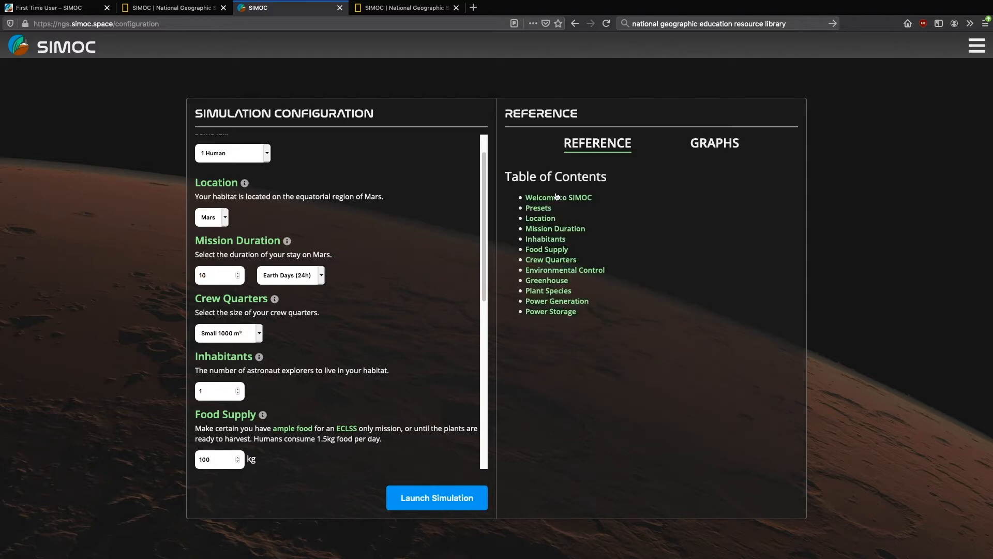
# Step: Read the reference notes on Presets, then switch to the energy and greenhouse graphs
pyautogui.click(547, 280)
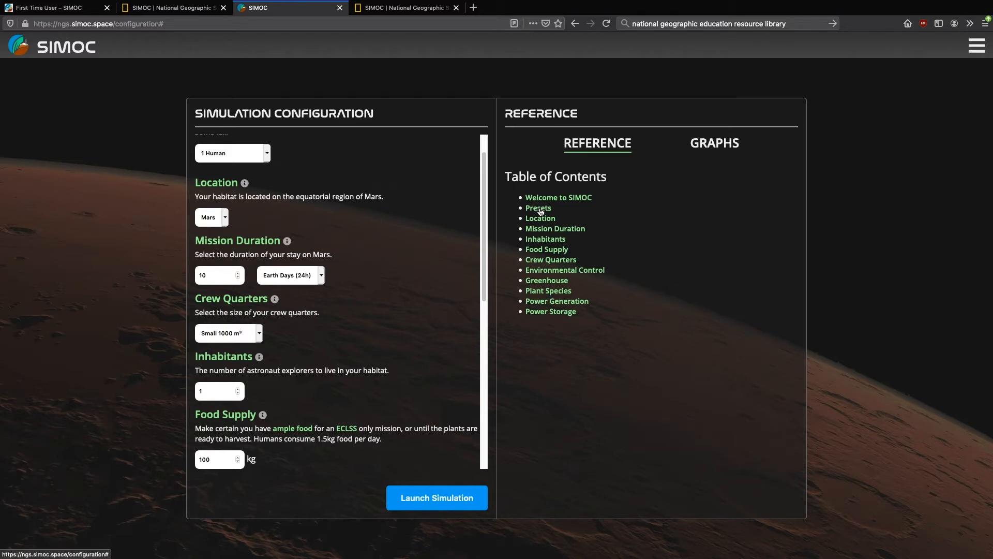
pyautogui.click(538, 208)
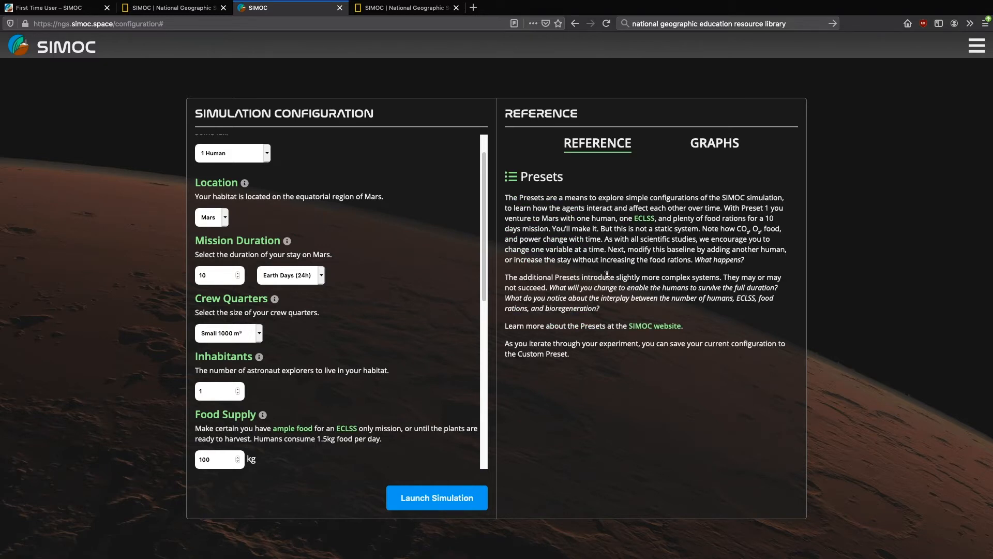
pyautogui.moveTo(598, 278)
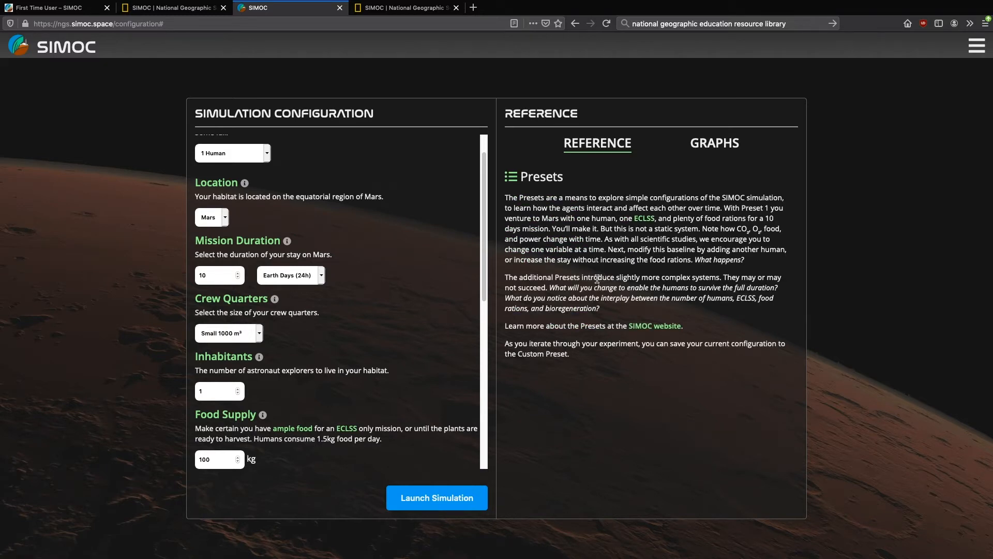
pyautogui.click(714, 143)
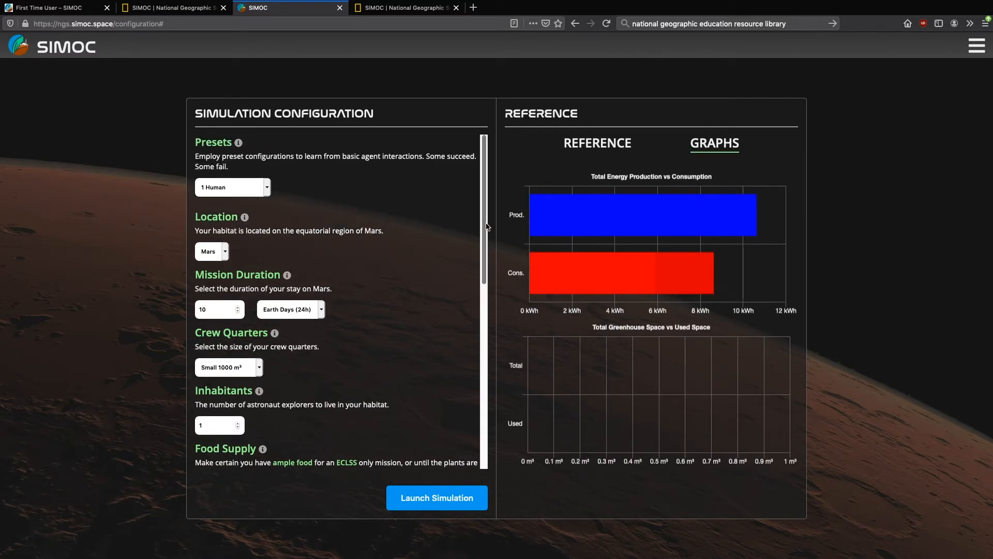
pyautogui.moveTo(643, 227)
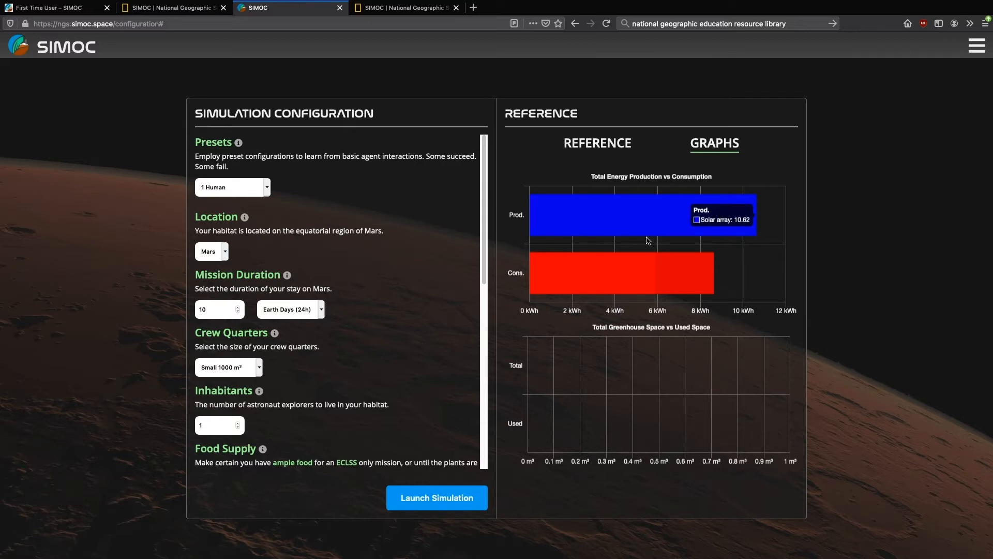
pyautogui.moveTo(641, 366)
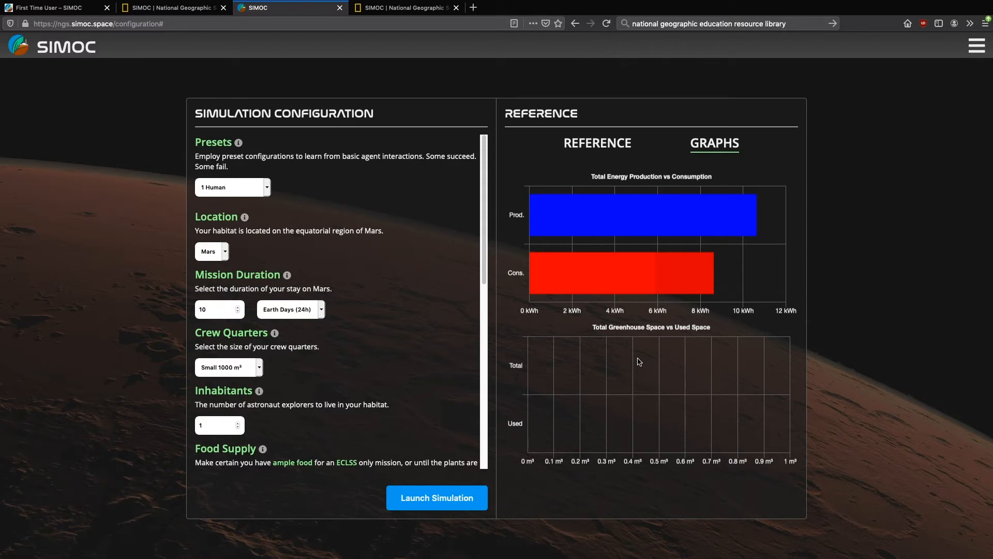
pyautogui.moveTo(684, 272)
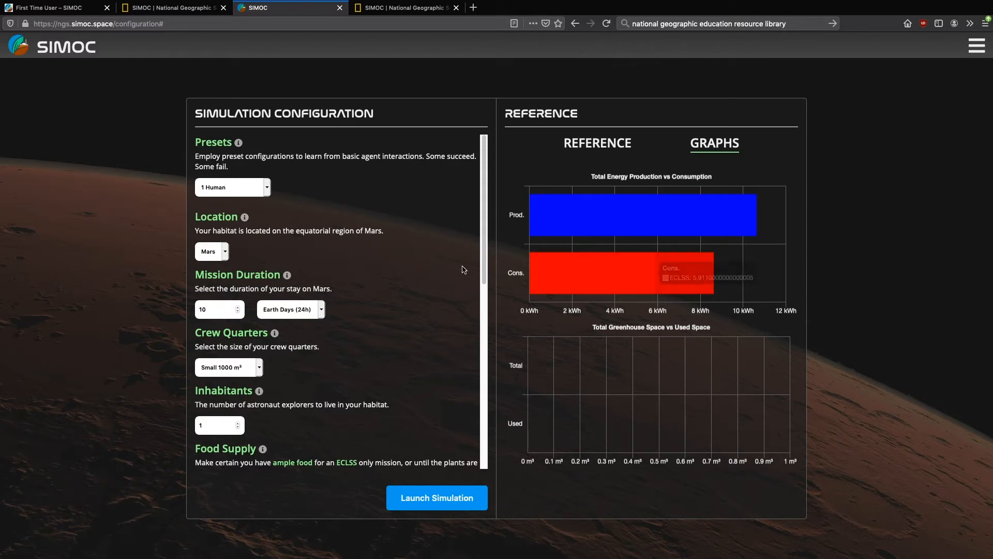
# Step: Set the Solar PV Array to 30 panels so production exceeds consumption
pyautogui.scroll(-3)
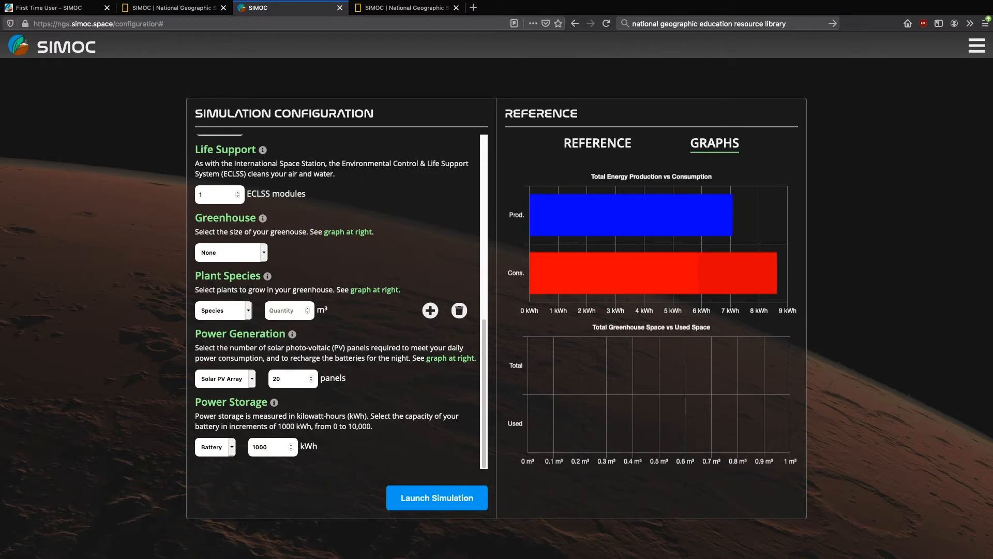
pyautogui.write('100')
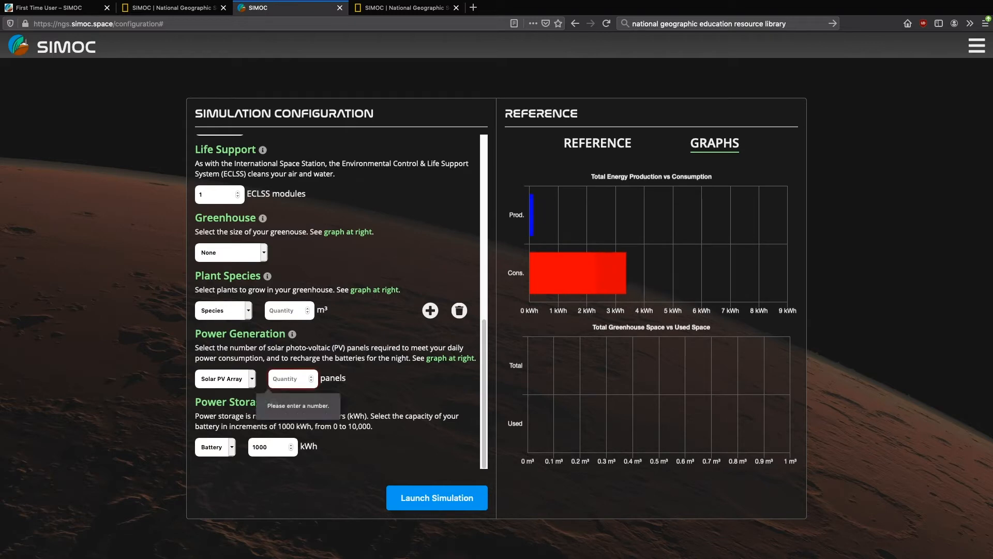
pyautogui.write('30')
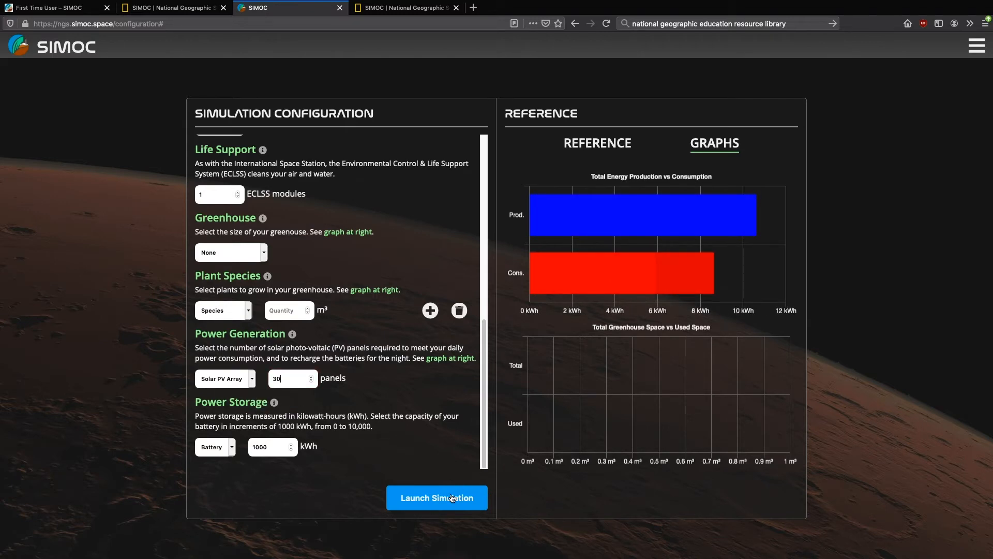
# Step: Launch the simulation to reach the live mission dashboard
pyautogui.click(437, 497)
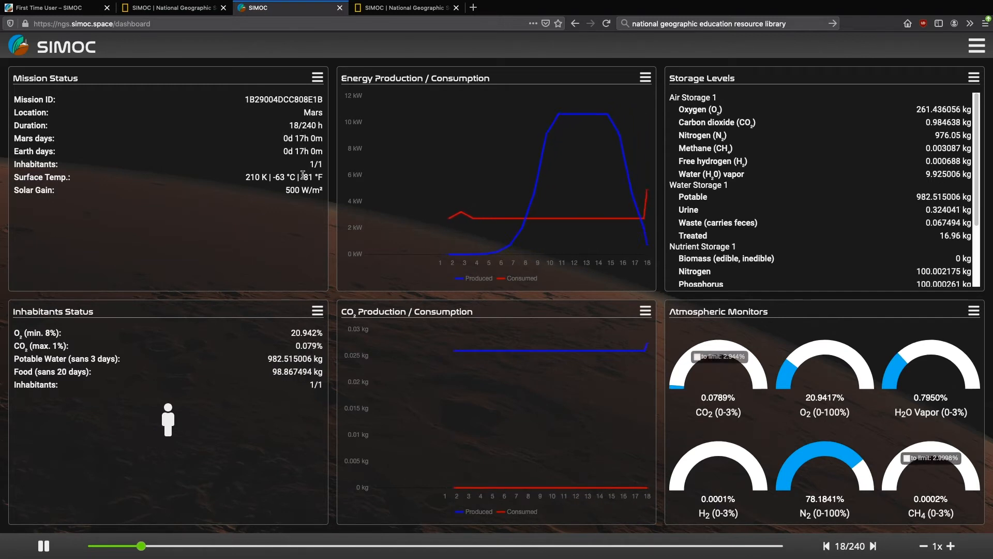
# Step: Swap the Mission Status panel for Mission Configuration via Change Panel
pyautogui.click(318, 77)
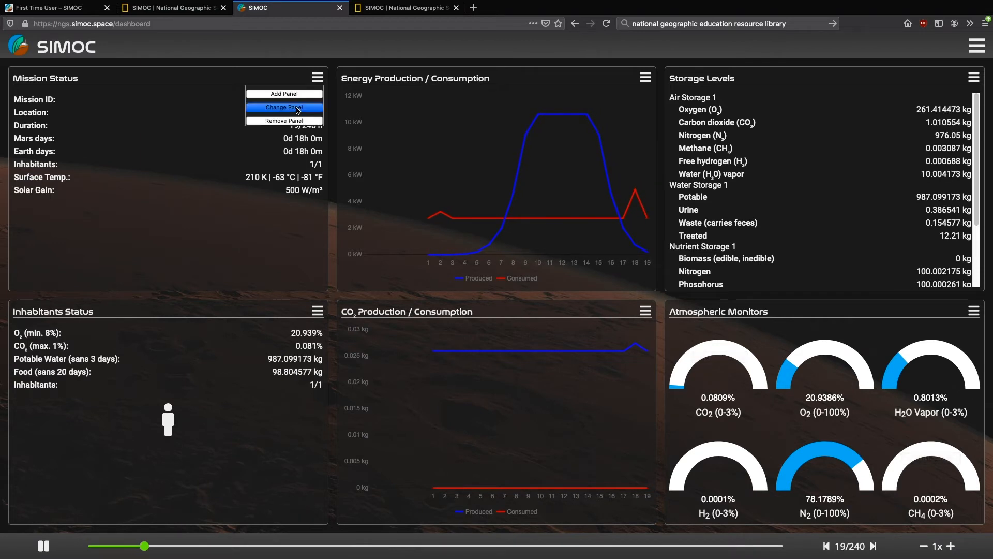
pyautogui.click(283, 107)
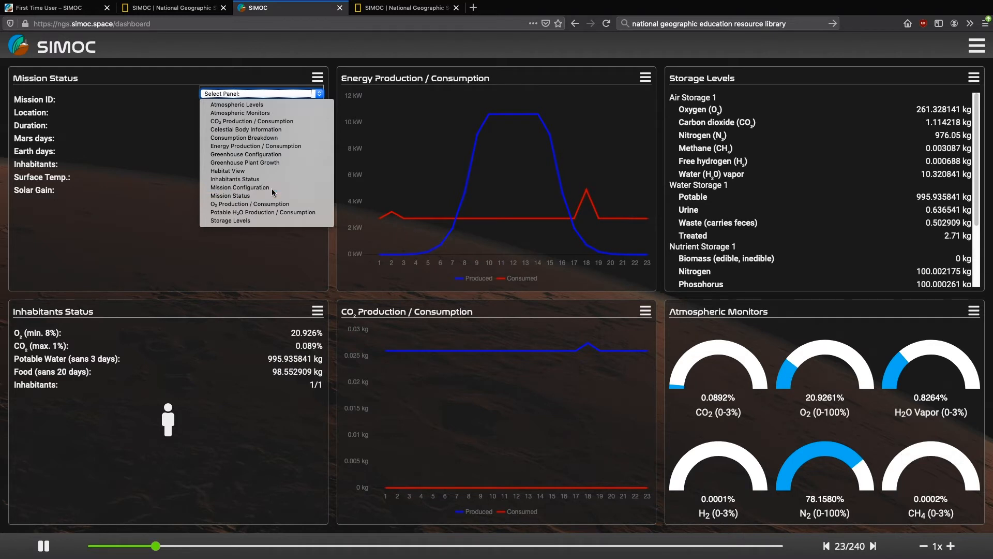
pyautogui.click(241, 187)
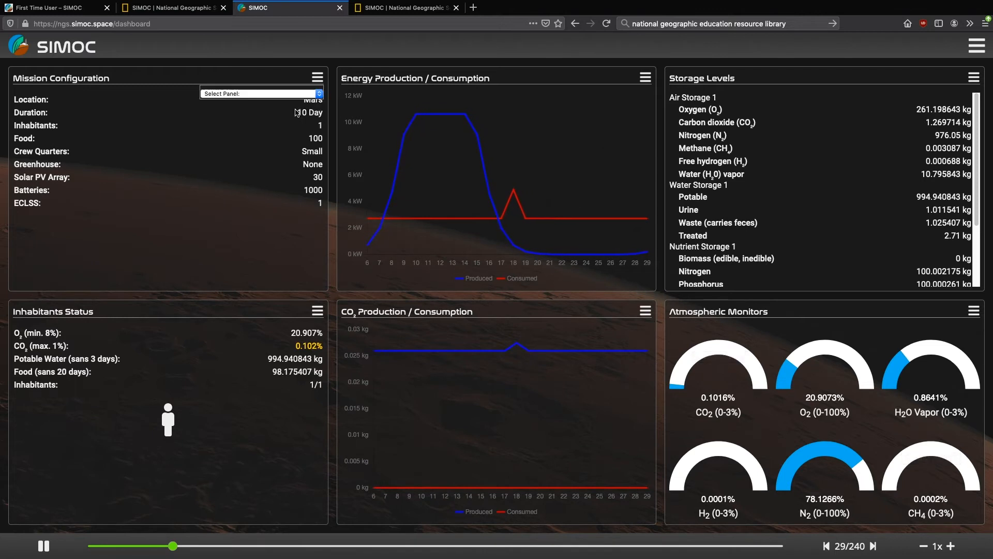
# Step: Show the Consumption Breakdown panel and rewind playback to around hour 40
pyautogui.click(260, 94)
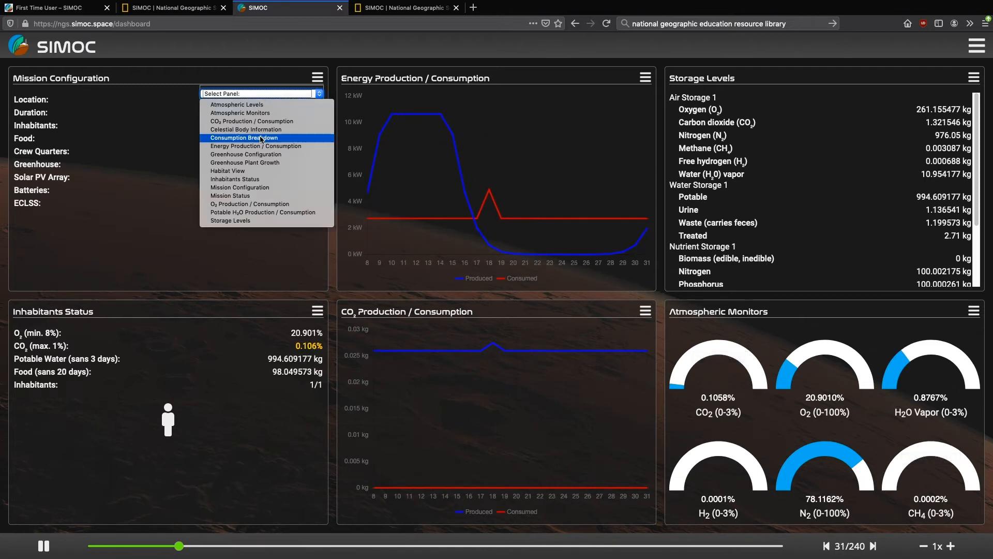
pyautogui.click(244, 138)
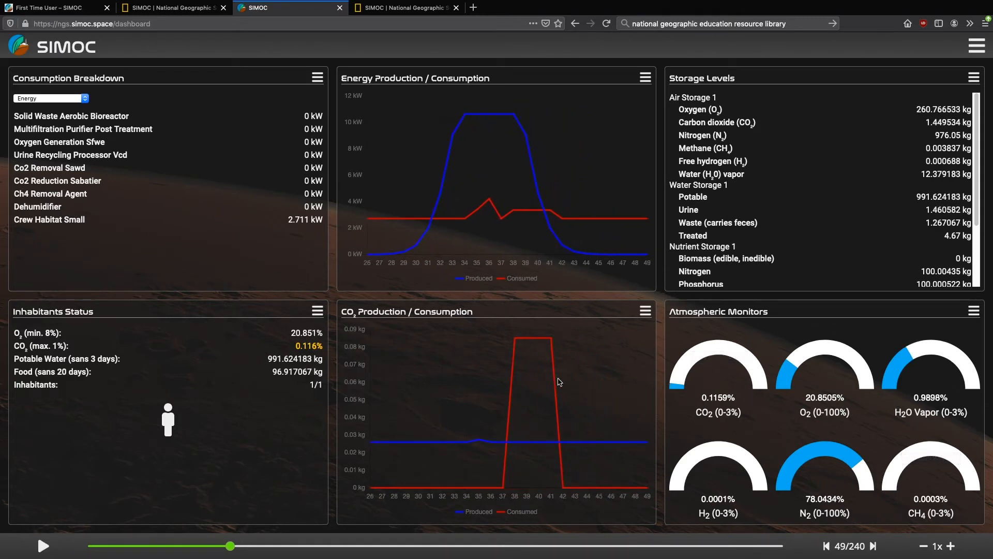
pyautogui.moveTo(231, 545); pyautogui.dragTo(225, 545)
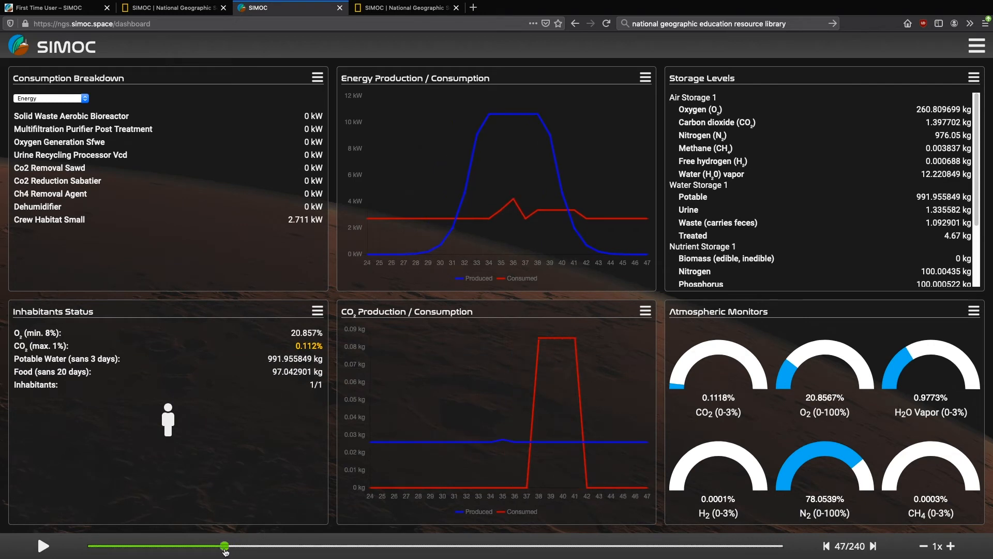
pyautogui.moveTo(224, 546); pyautogui.dragTo(205, 546)
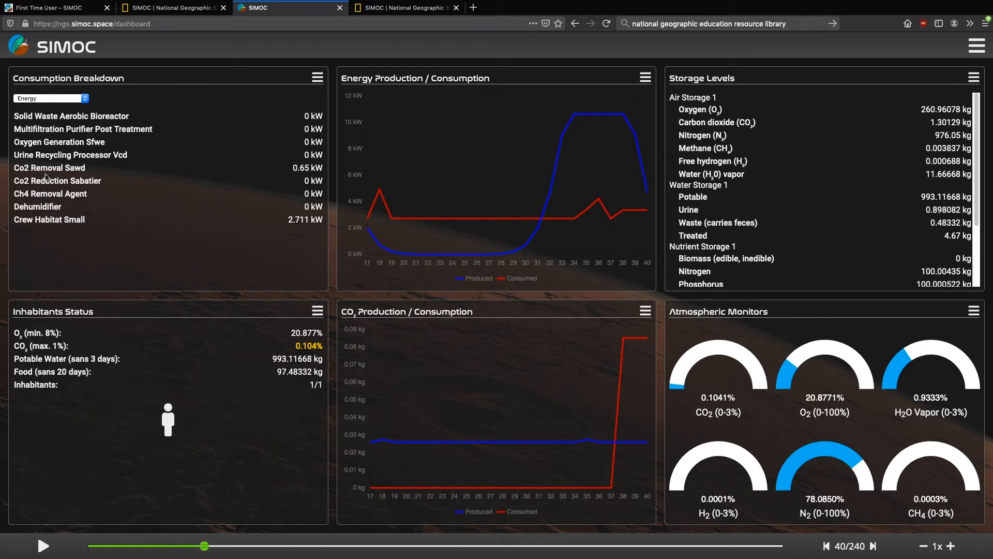
pyautogui.moveTo(290, 171)
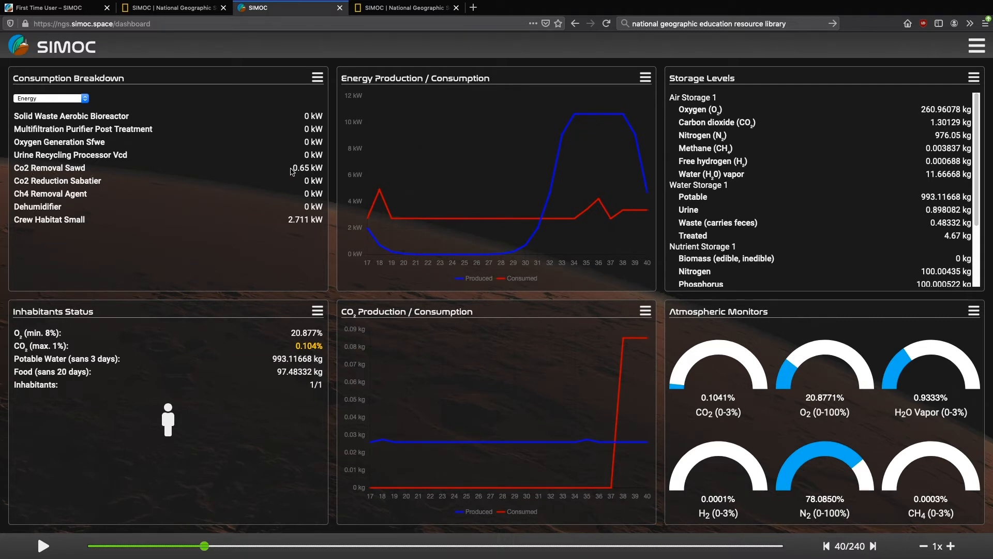
pyautogui.moveTo(298, 166)
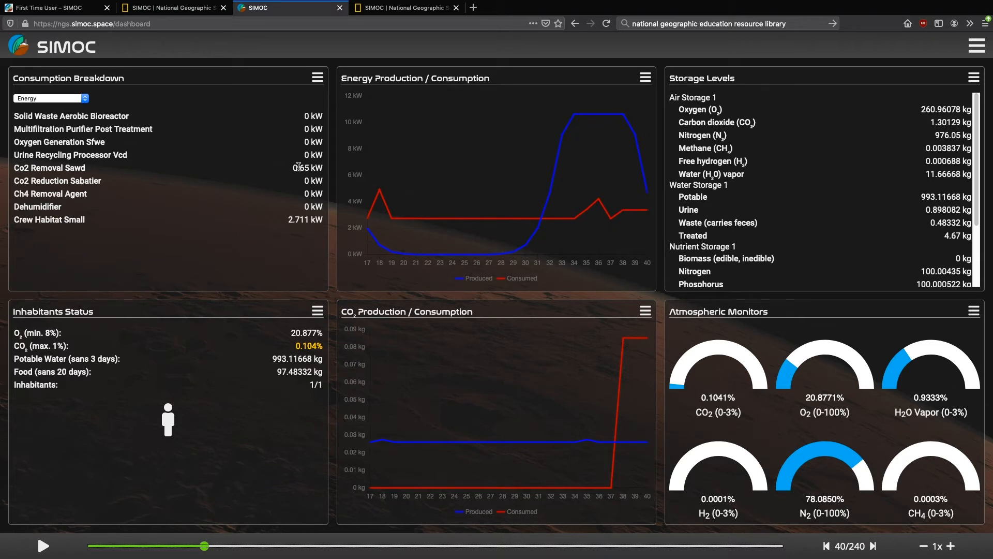
pyautogui.moveTo(722, 405)
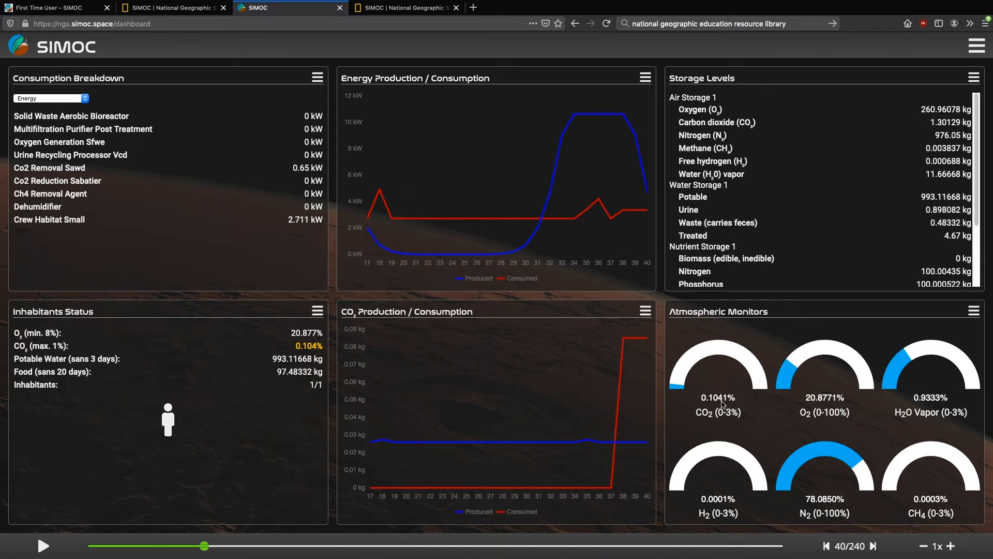
pyautogui.moveTo(713, 409)
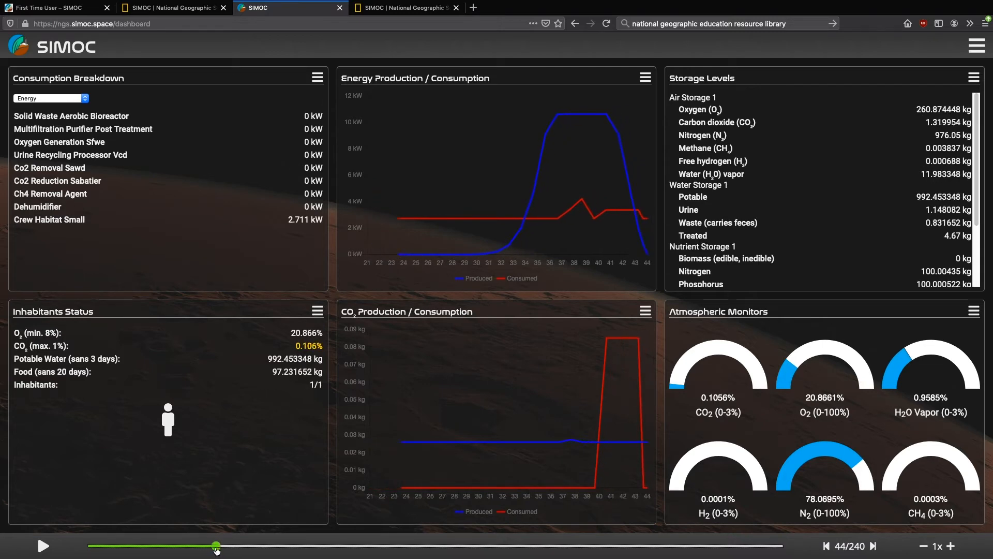
# Step: Scrub the timeline forward through steps 96, 120, 158, 204 and 229, then back to step 109
pyautogui.moveTo(215, 545); pyautogui.dragTo(366, 545)
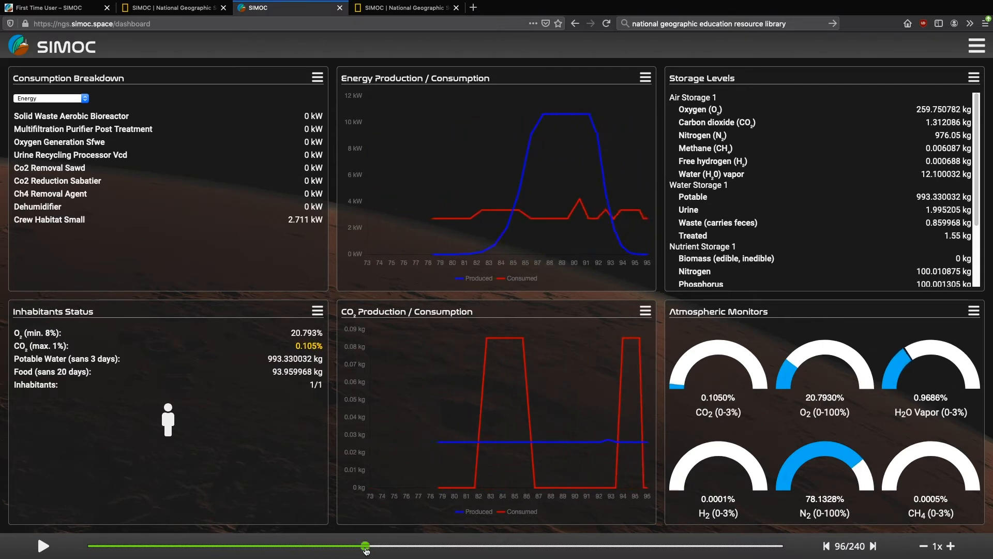
pyautogui.moveTo(365, 545); pyautogui.dragTo(433, 545)
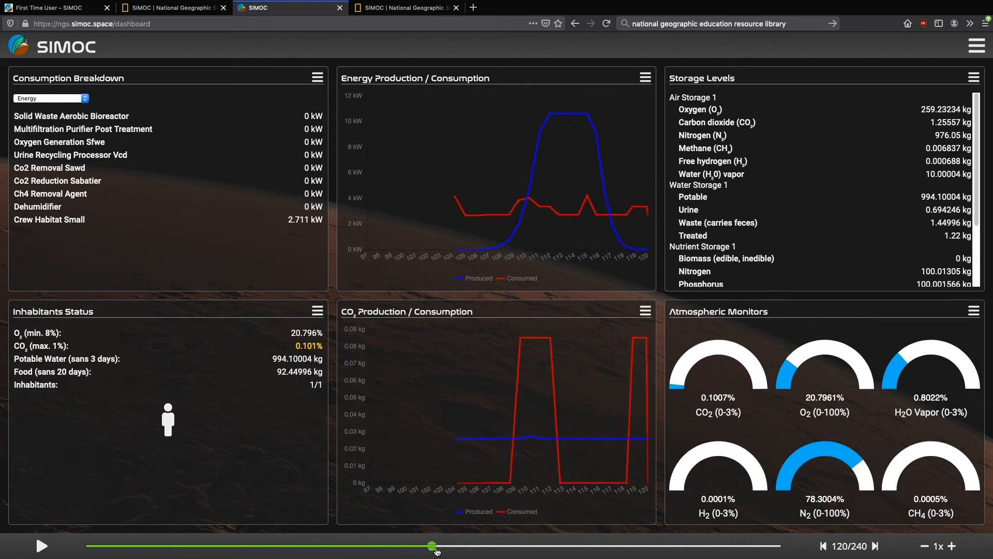
pyautogui.moveTo(433, 545); pyautogui.dragTo(541, 546)
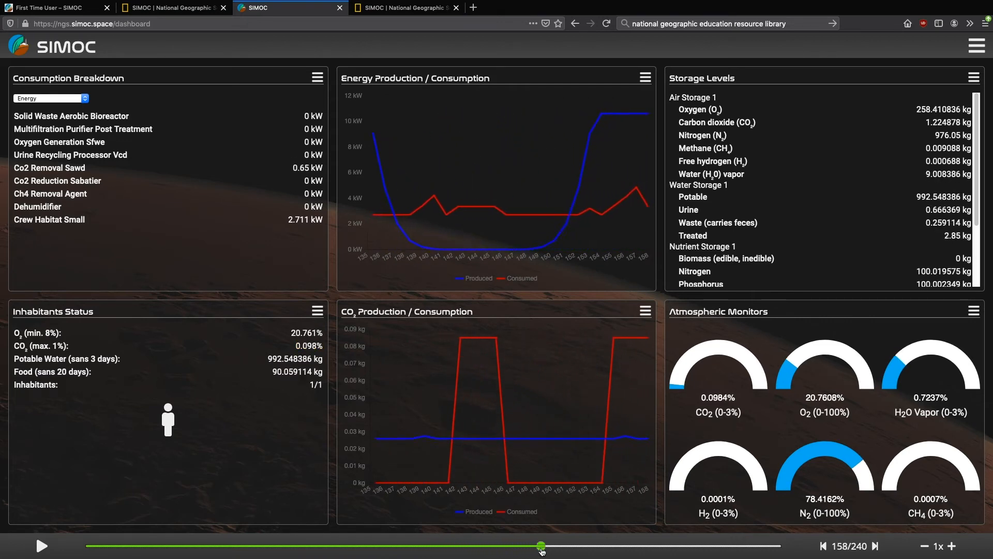
pyautogui.moveTo(540, 545); pyautogui.dragTo(674, 546)
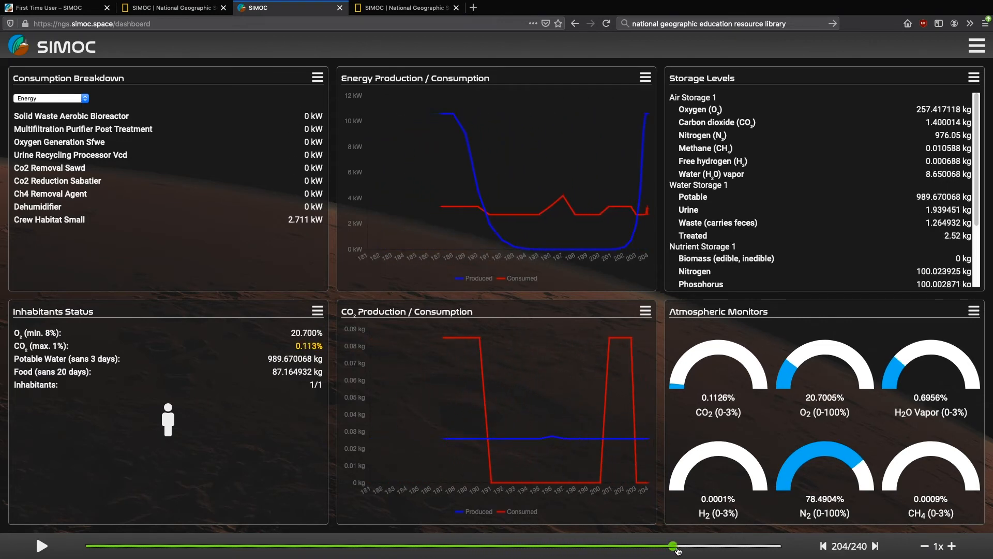
pyautogui.moveTo(673, 545); pyautogui.dragTo(745, 545)
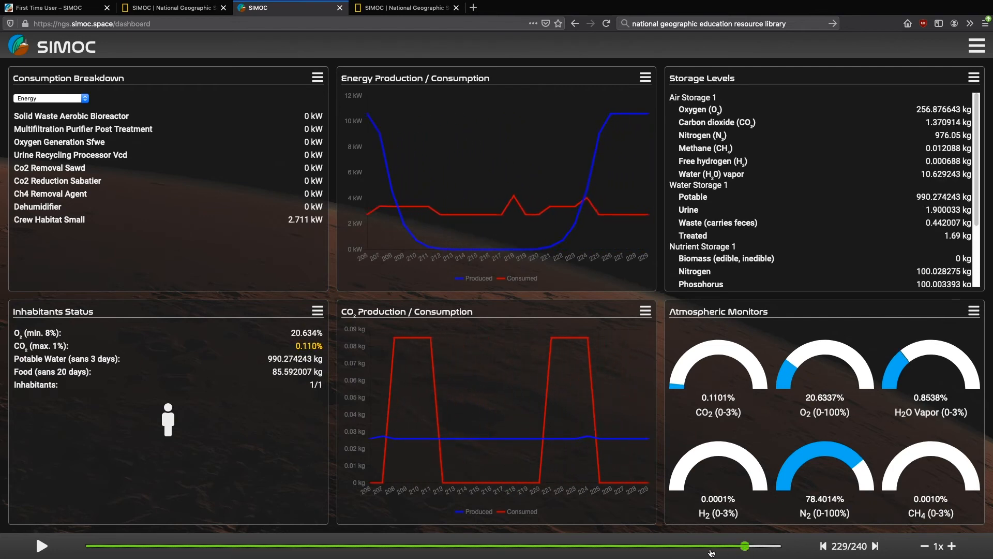
pyautogui.moveTo(744, 545); pyautogui.dragTo(401, 546)
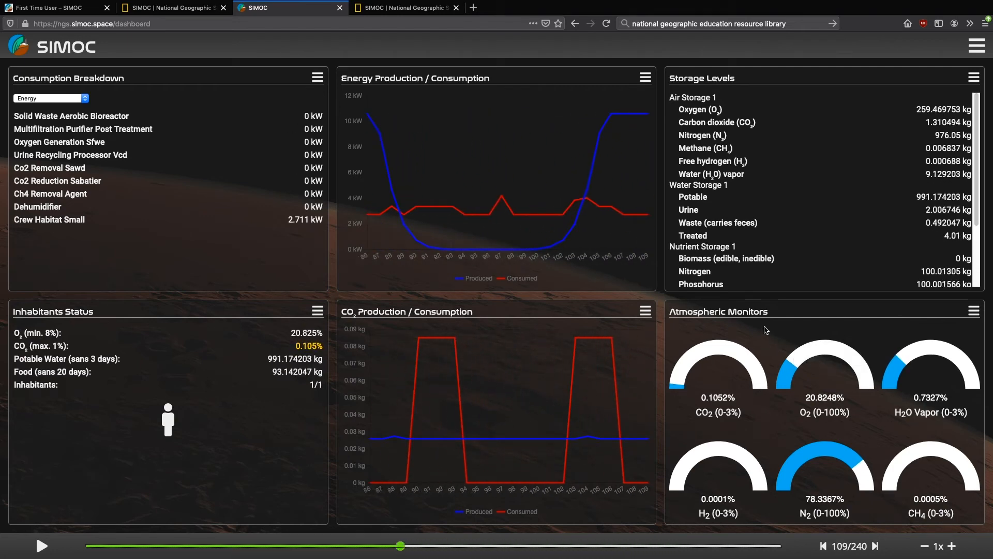
# Step: Scroll the Storage Levels panel down to reveal battery power storage near 988.7 kWh
pyautogui.scroll(-3)
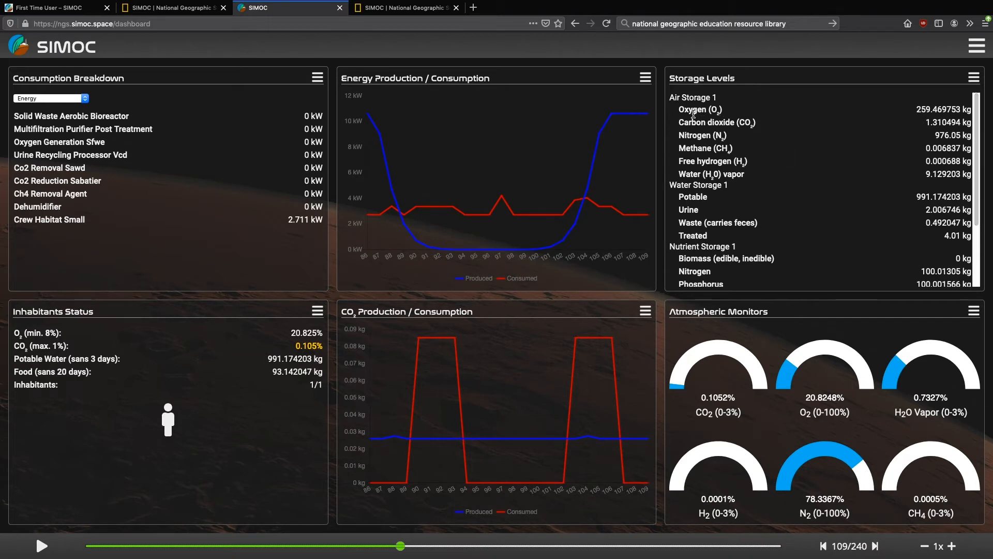
pyautogui.moveTo(701, 156)
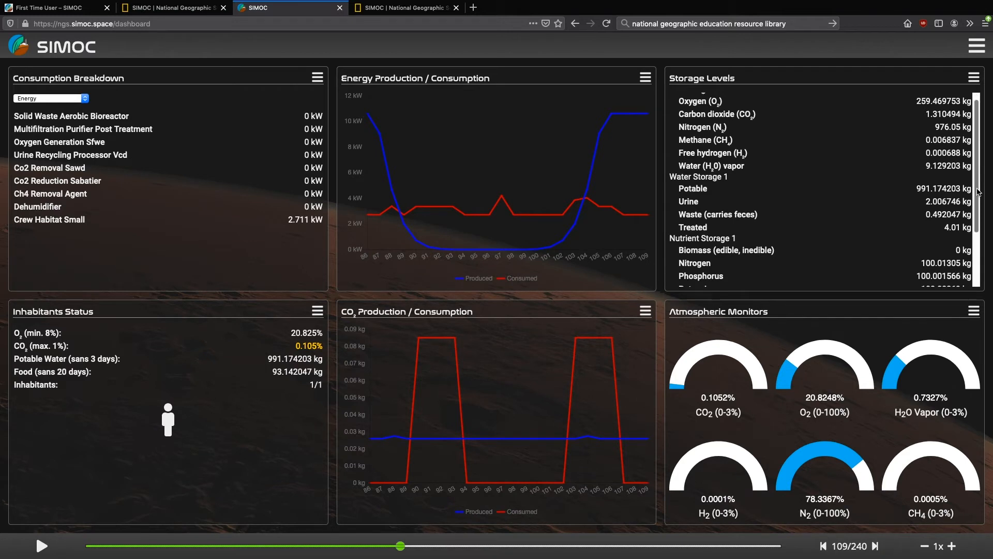
pyautogui.scroll(-3)
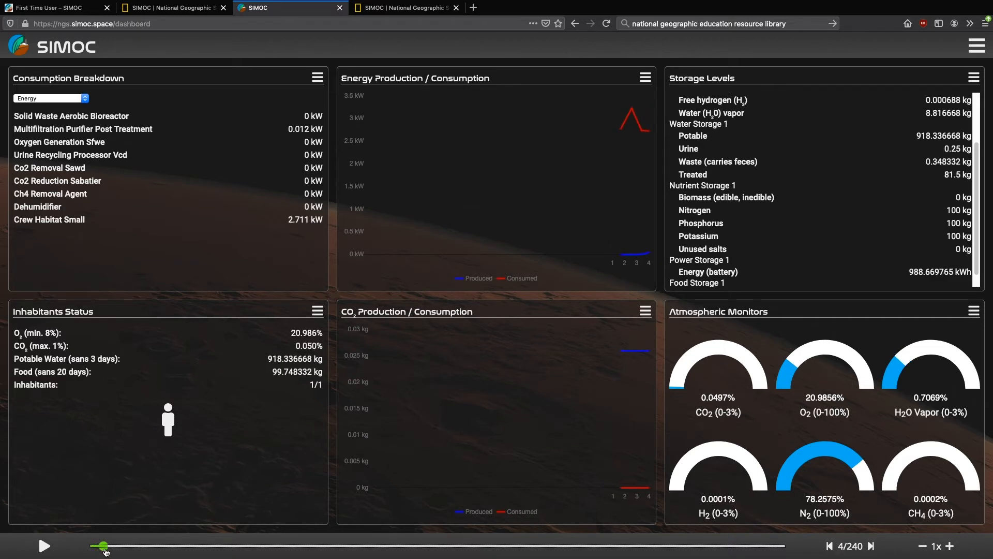
# Step: Scrub the timeline through steps 24, 59, 85, 140, 173, 133, 179, 183 up to step 224
pyautogui.moveTo(102, 546); pyautogui.dragTo(158, 546)
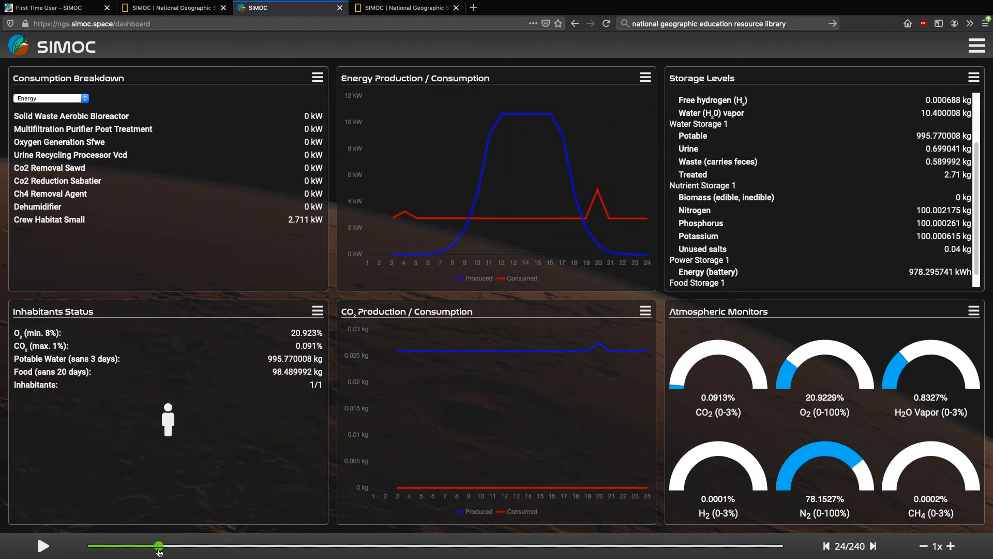
pyautogui.moveTo(159, 545); pyautogui.dragTo(260, 546)
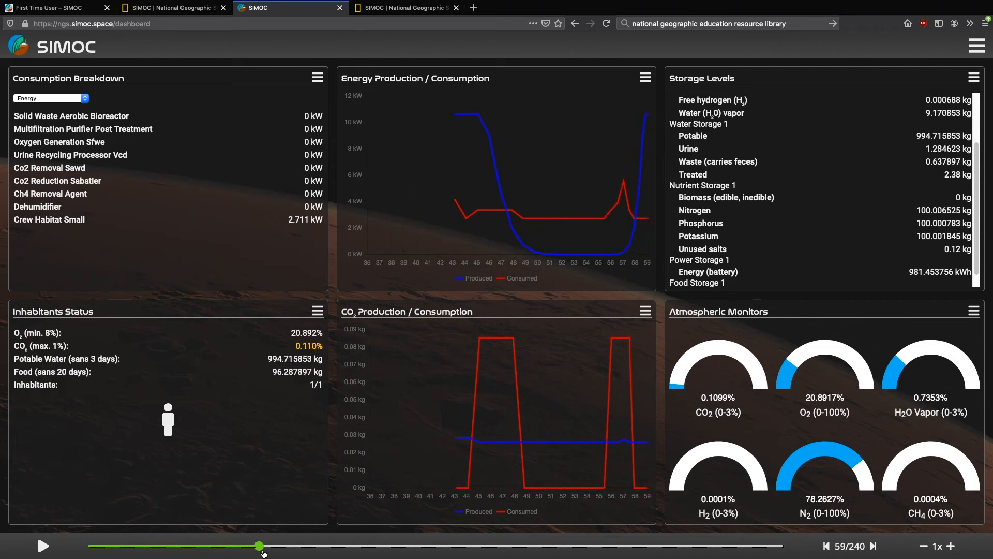
pyautogui.moveTo(259, 546); pyautogui.dragTo(334, 545)
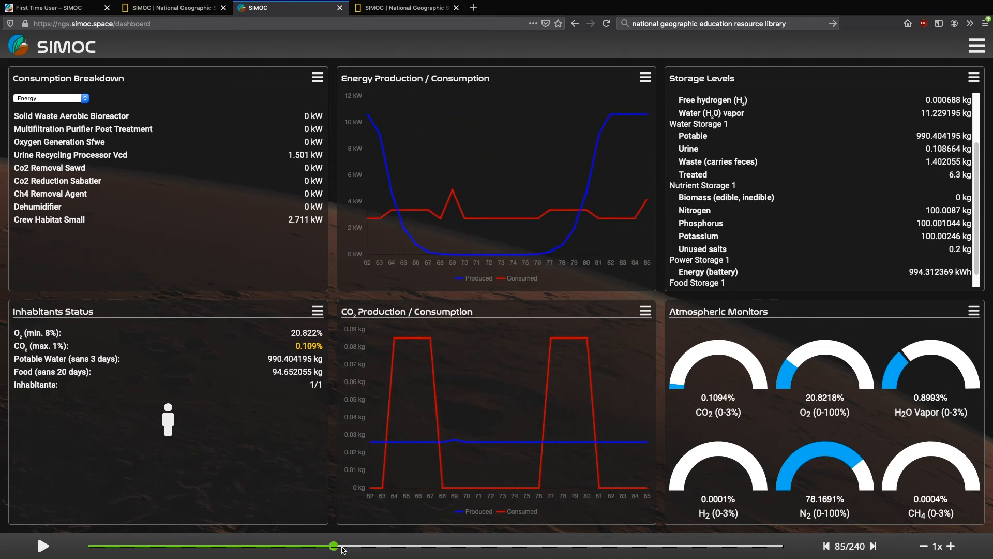
pyautogui.moveTo(334, 545); pyautogui.dragTo(489, 546)
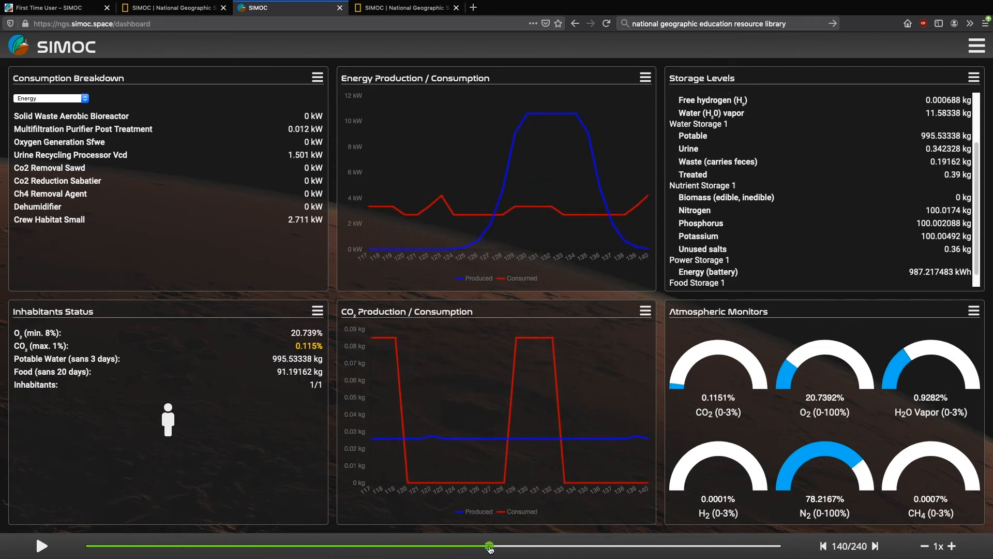
pyautogui.moveTo(490, 545); pyautogui.dragTo(582, 545)
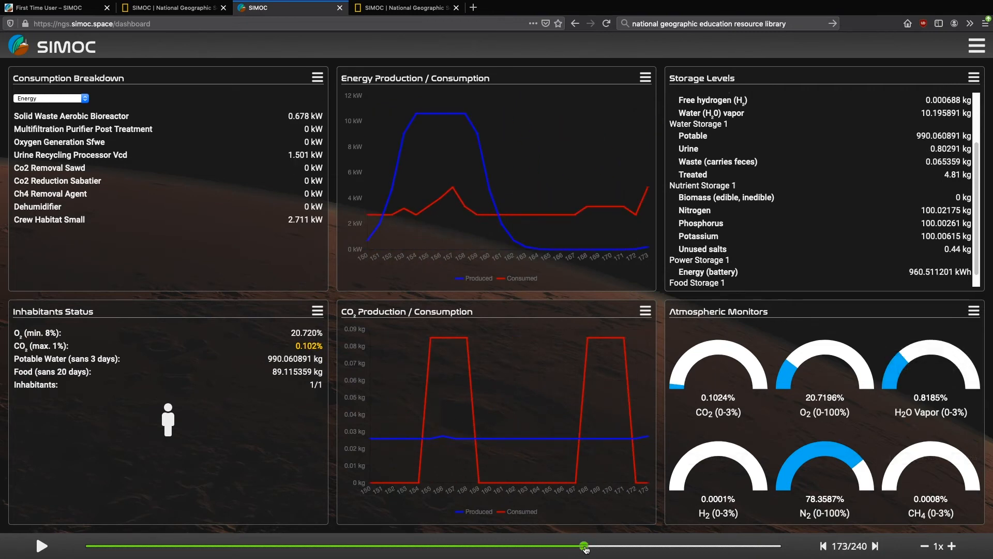
pyautogui.moveTo(584, 545); pyautogui.dragTo(469, 546)
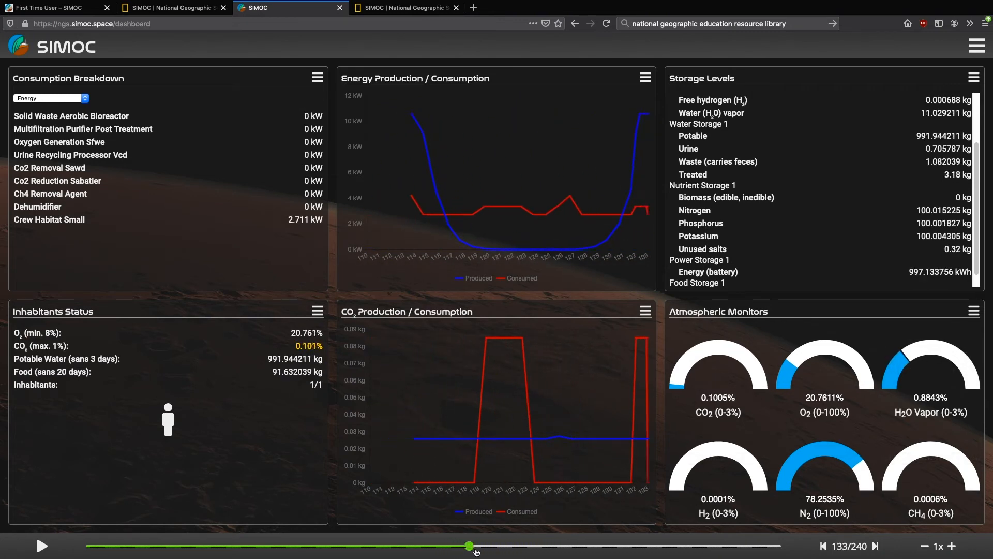
pyautogui.moveTo(470, 545); pyautogui.dragTo(589, 546)
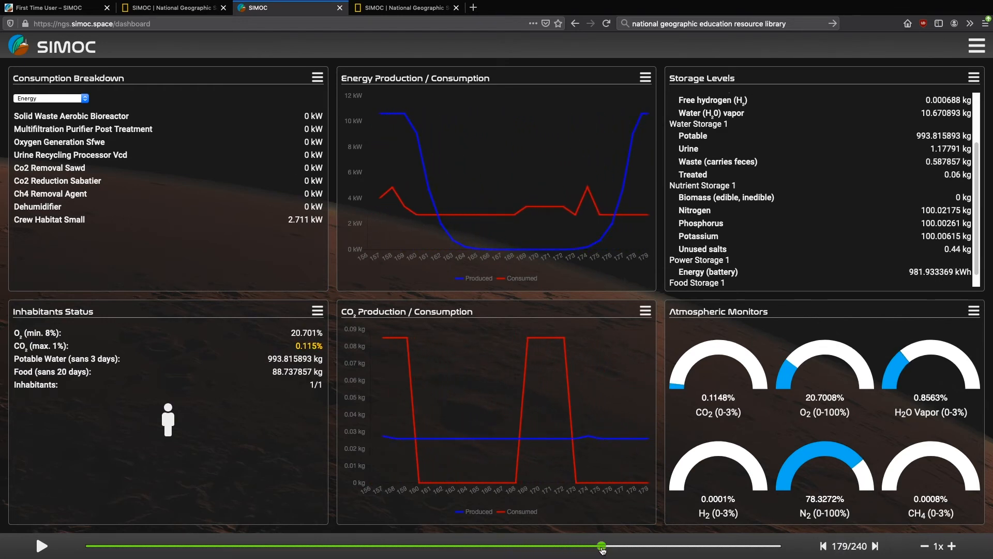
pyautogui.moveTo(601, 545); pyautogui.dragTo(613, 545)
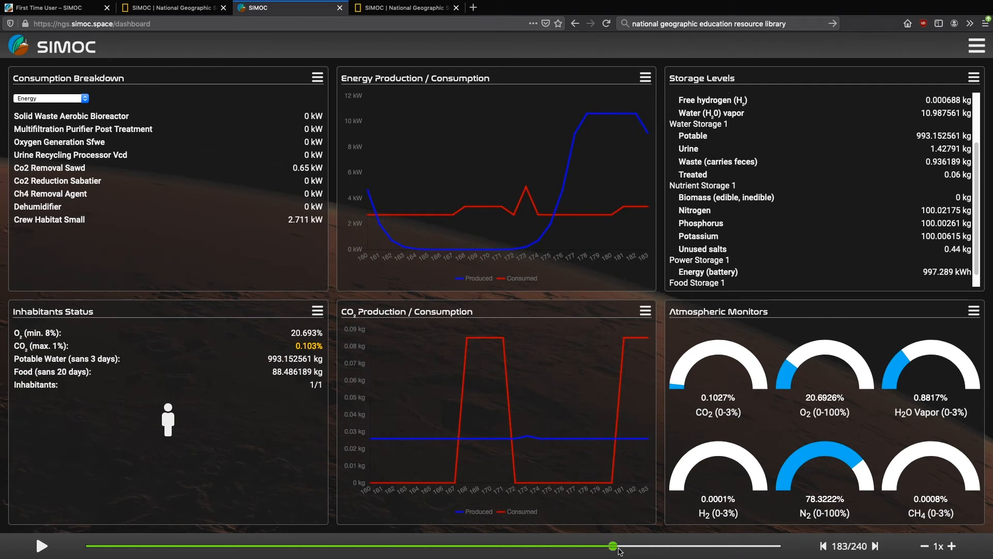
pyautogui.moveTo(614, 545); pyautogui.dragTo(725, 545)
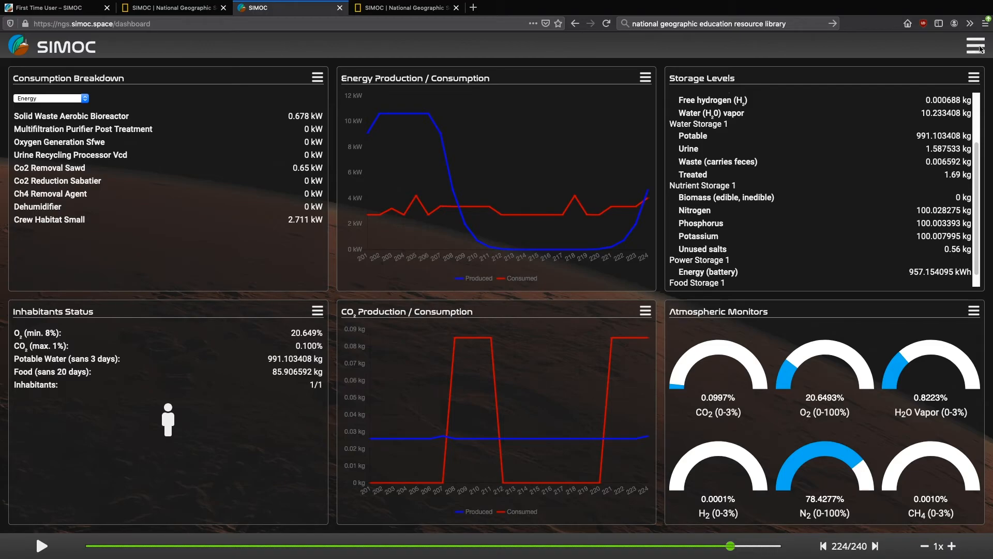
# Step: End the run via the dashboard menu and start a new simulation configuration
pyautogui.click(975, 46)
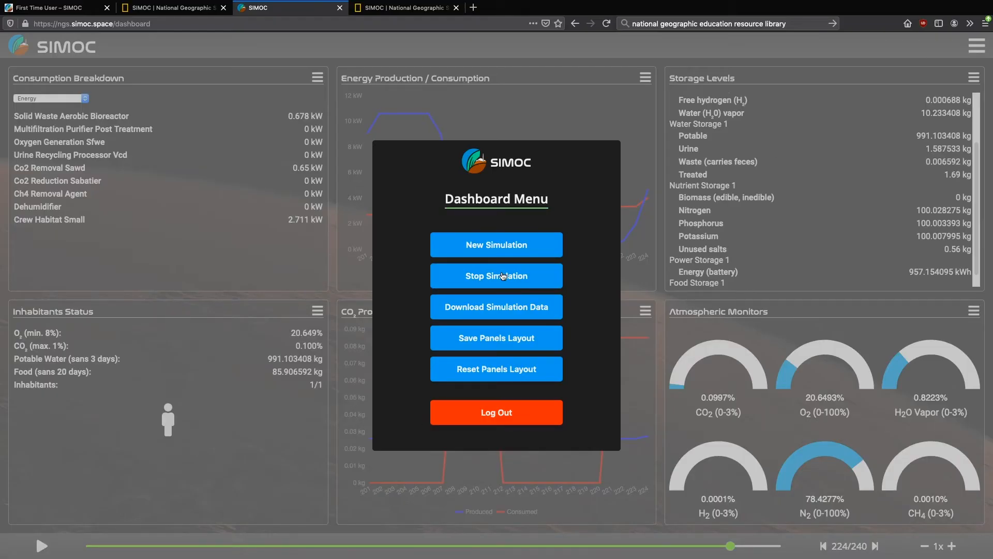
pyautogui.click(977, 46)
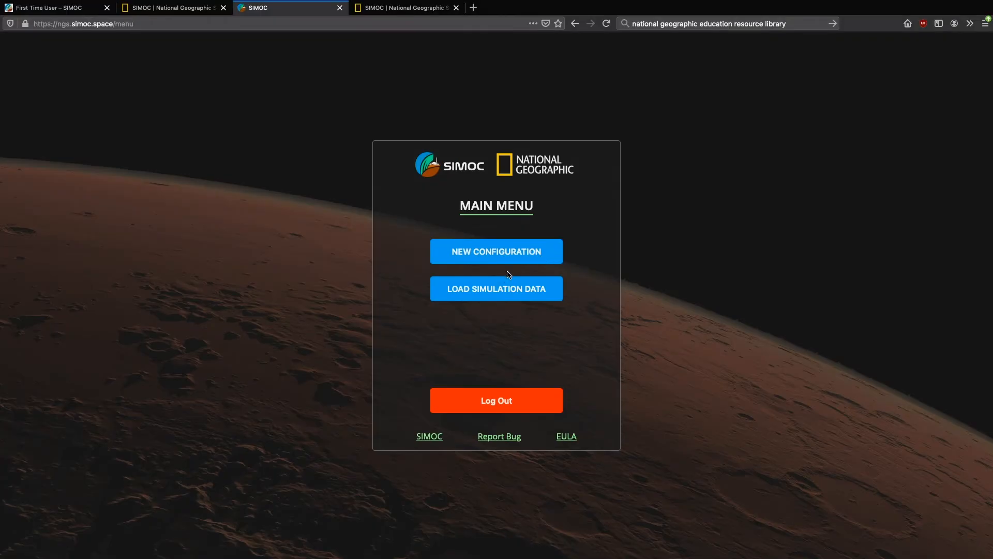
pyautogui.click(496, 251)
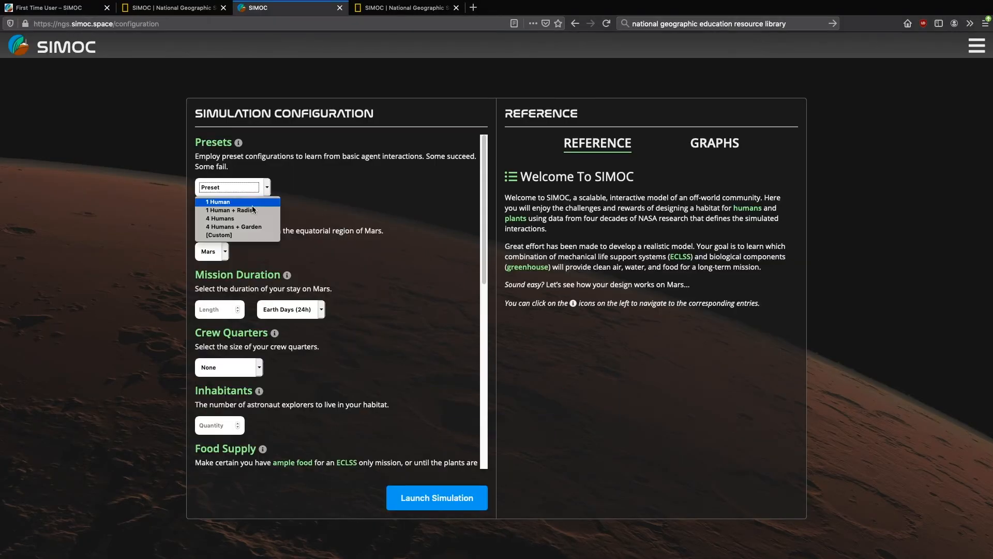
# Step: Load the 1 Human + Radish preset and view its energy and greenhouse graphs
pyautogui.click(228, 210)
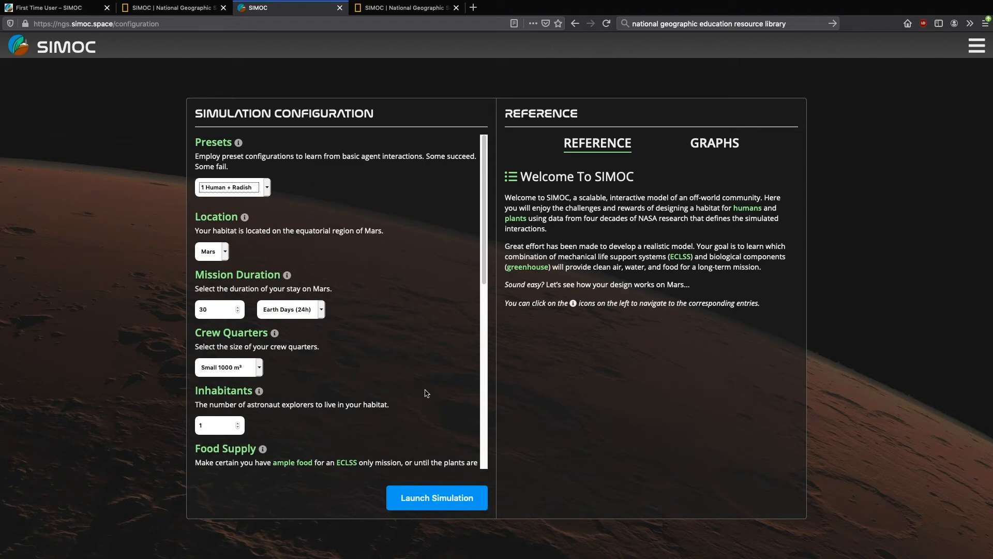
pyautogui.scroll(-3)
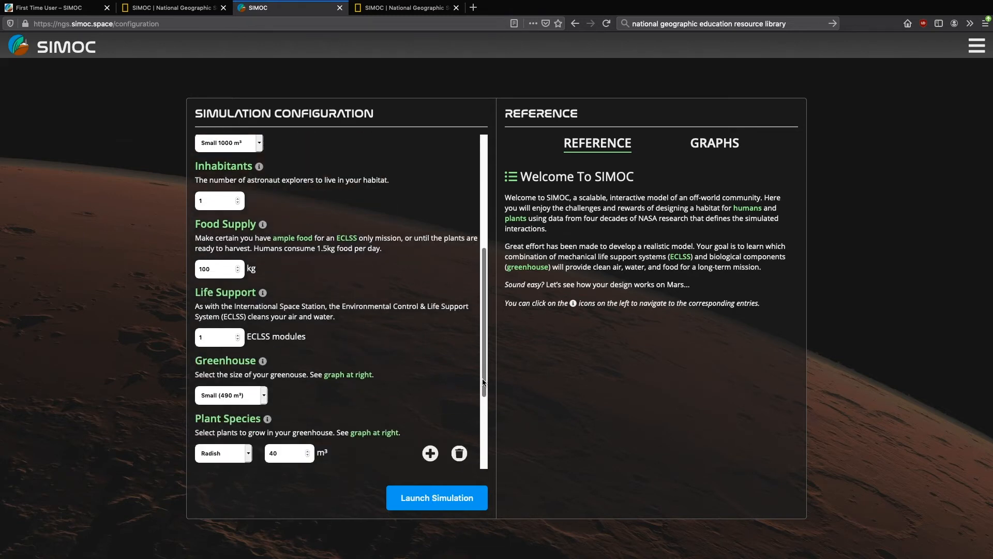
pyautogui.scroll(-3)
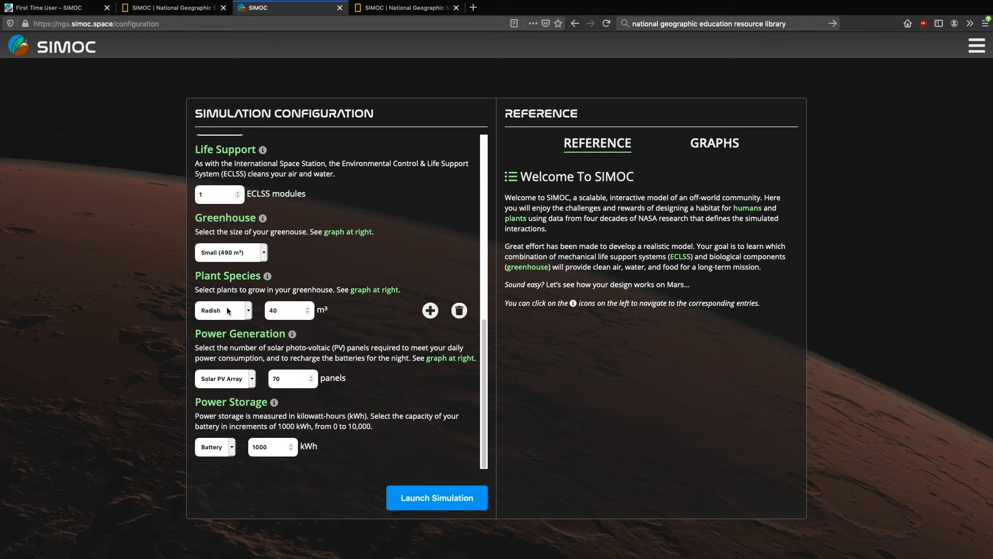
pyautogui.click(714, 143)
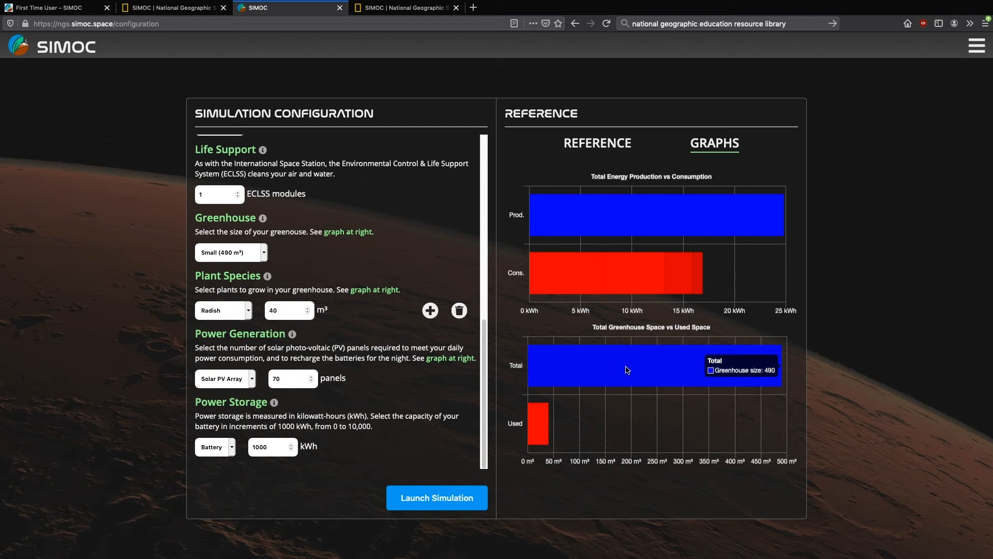
pyautogui.moveTo(534, 429)
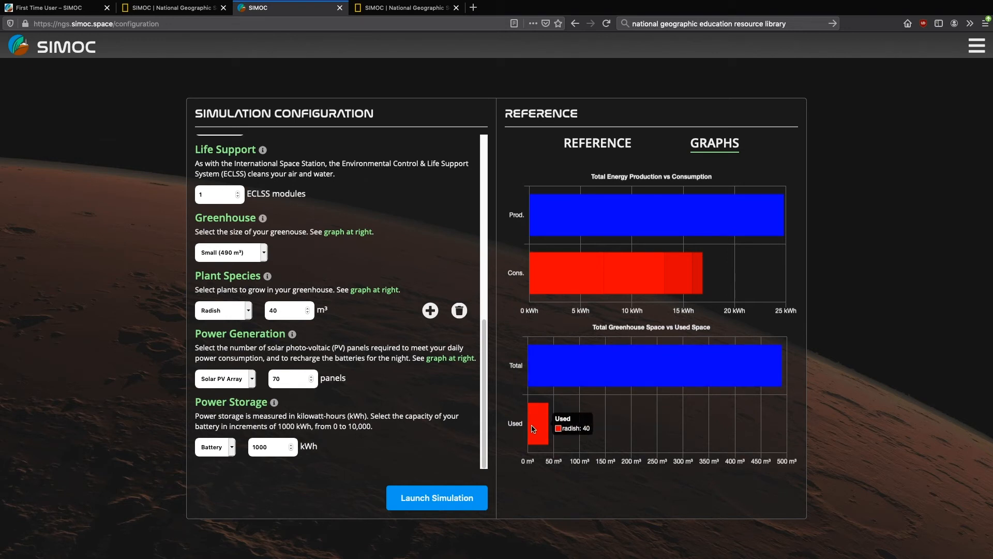
pyautogui.moveTo(447, 501)
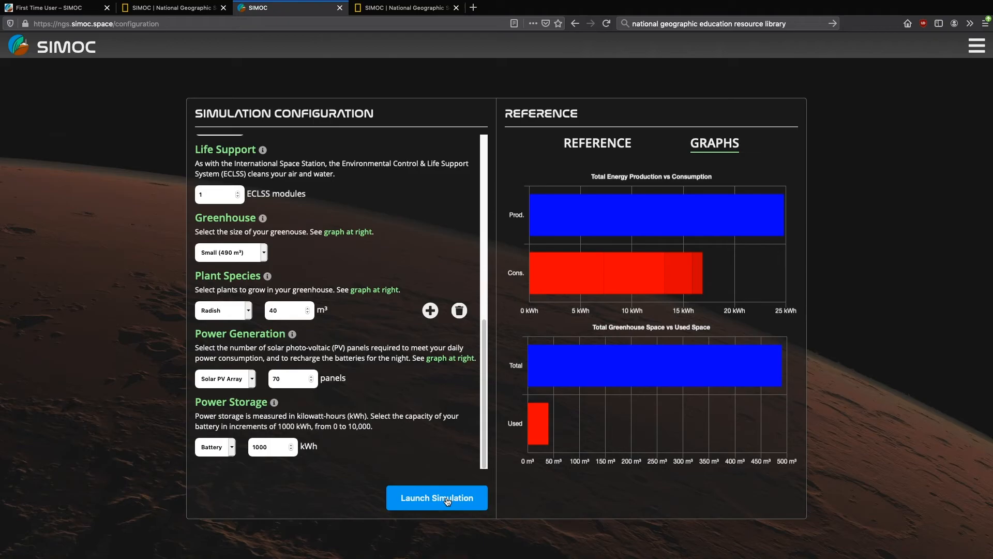
# Step: Launch the radish simulation and swap the first panel to Greenhouse Plant Growth
pyautogui.click(437, 498)
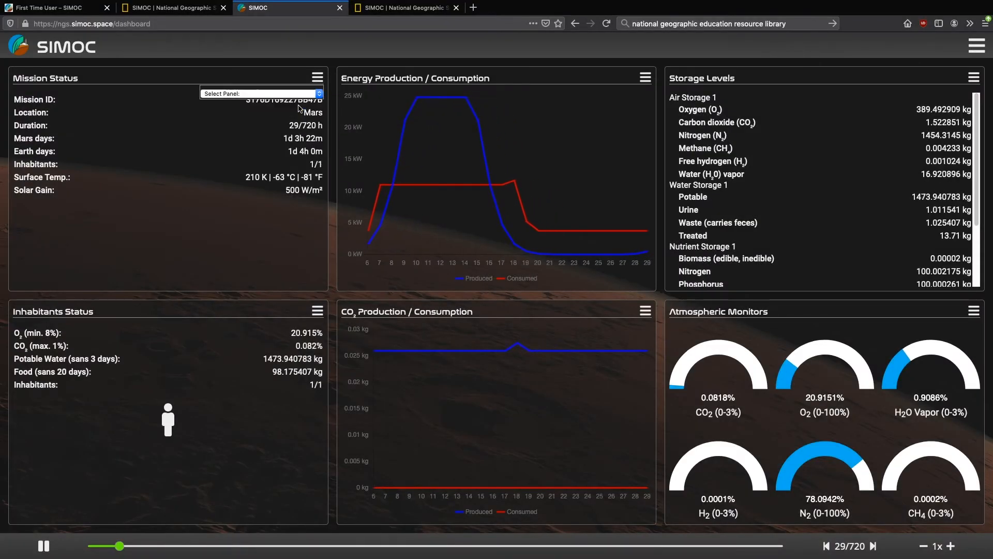
pyautogui.click(260, 93)
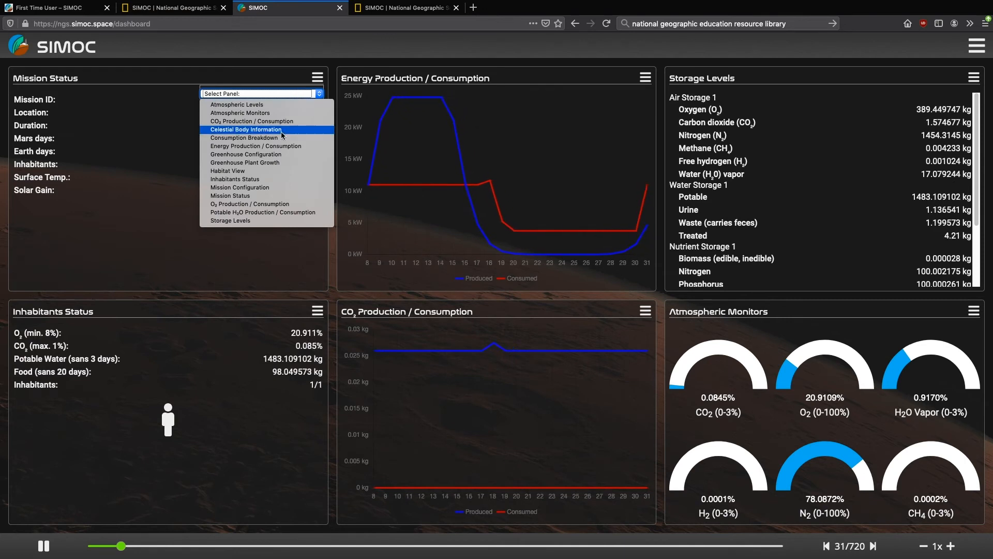
pyautogui.click(244, 163)
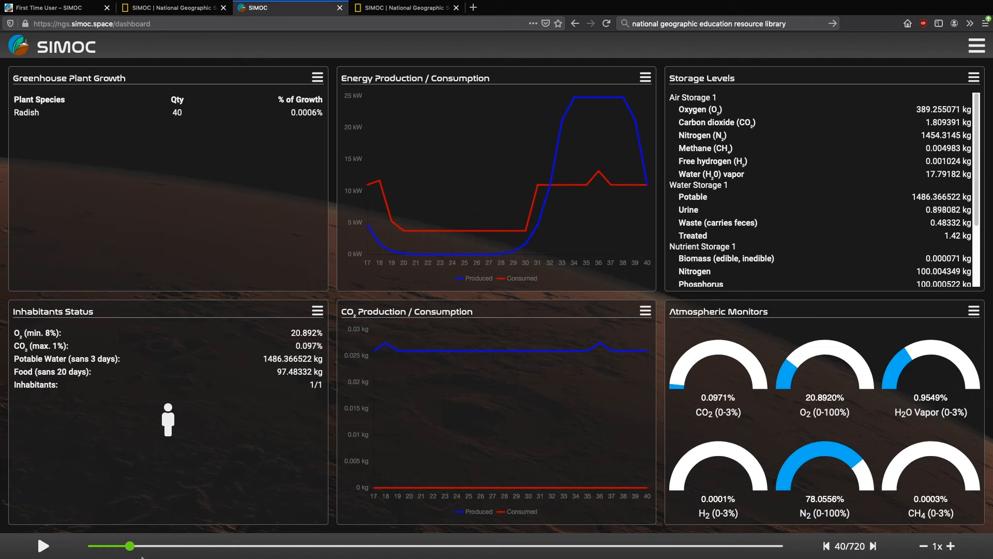
# Step: Scrub the timeline through steps 123, 217 and 303, then back to step 230
pyautogui.moveTo(130, 545); pyautogui.dragTo(202, 545)
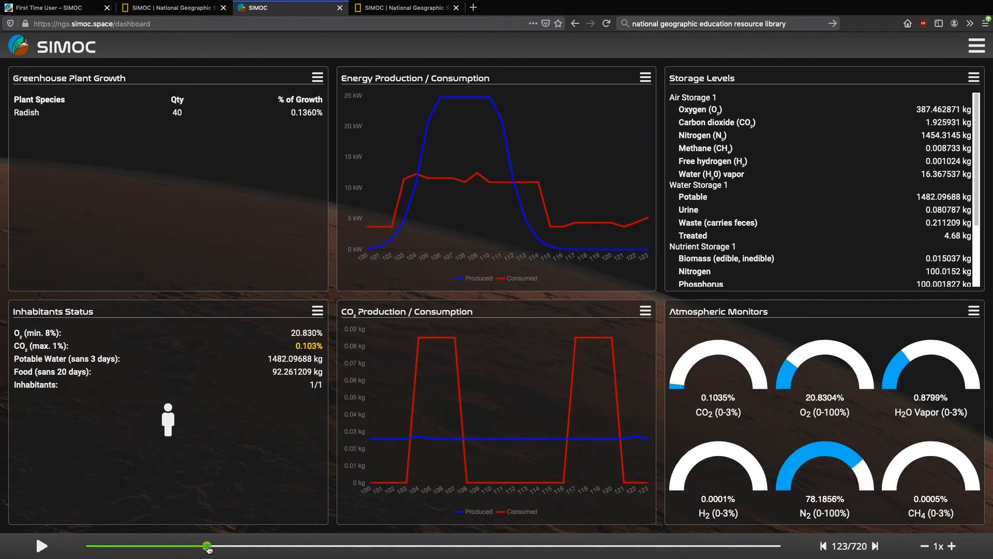
pyautogui.moveTo(207, 546); pyautogui.dragTo(298, 546)
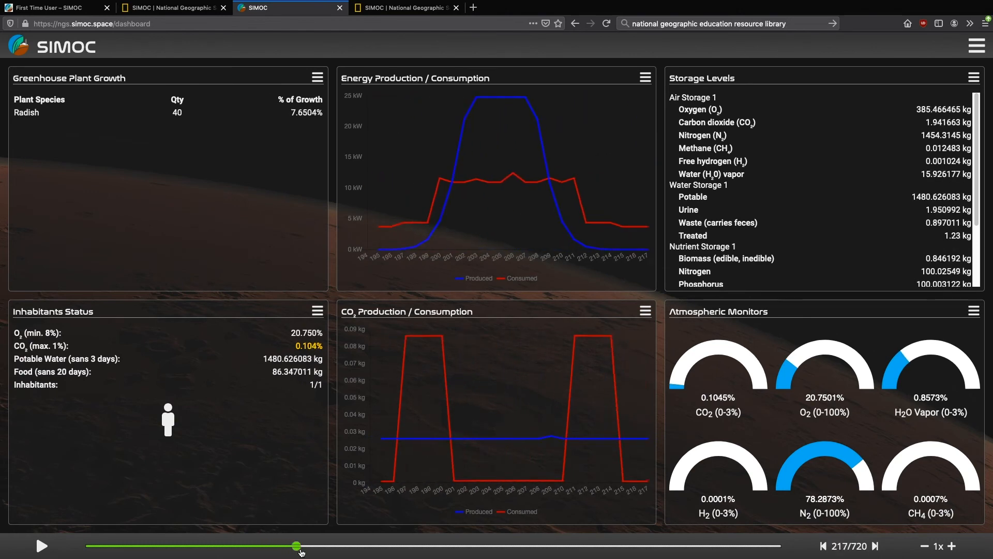
pyautogui.moveTo(298, 545); pyautogui.dragTo(378, 546)
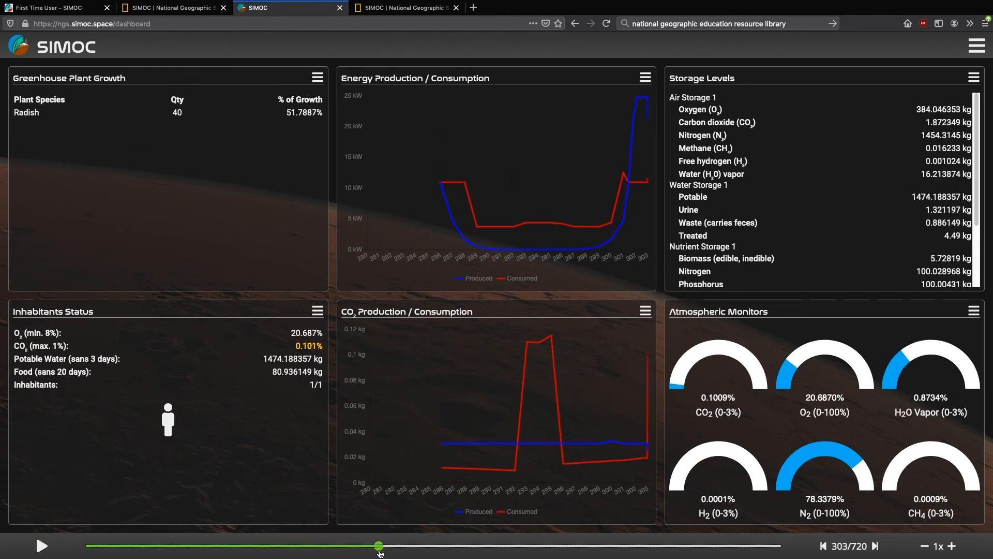
pyautogui.moveTo(379, 545); pyautogui.dragTo(308, 545)
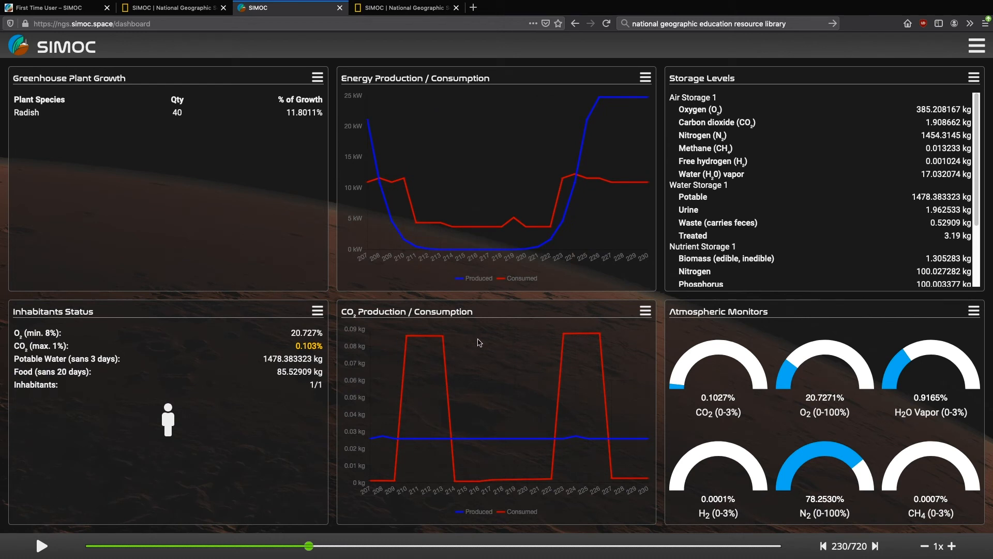
pyautogui.moveTo(520, 514)
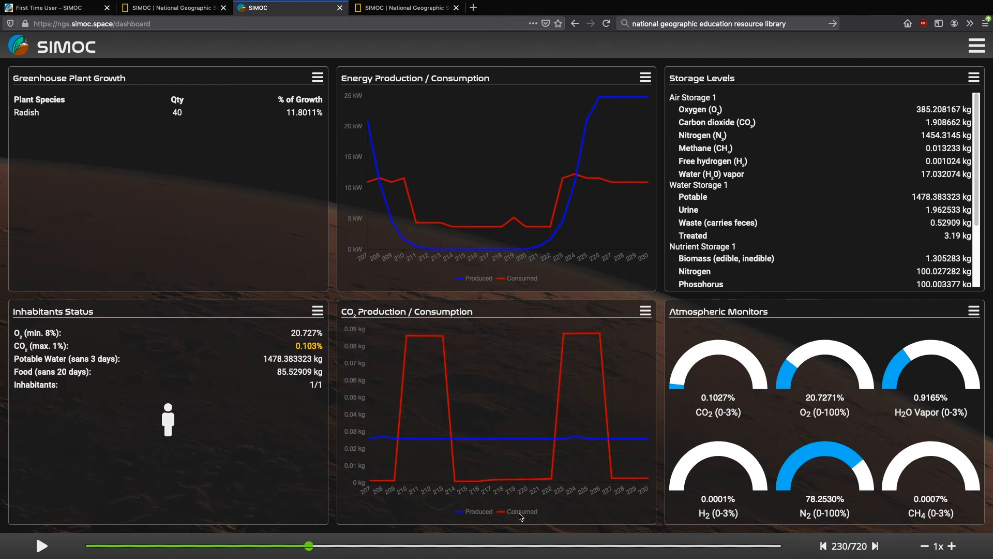
pyautogui.moveTo(399, 192)
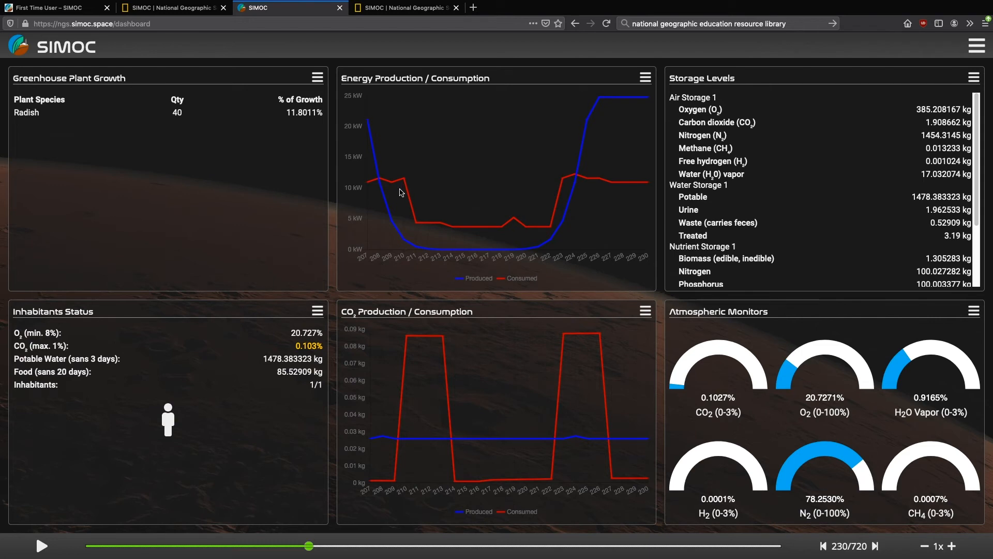
pyautogui.moveTo(432, 357)
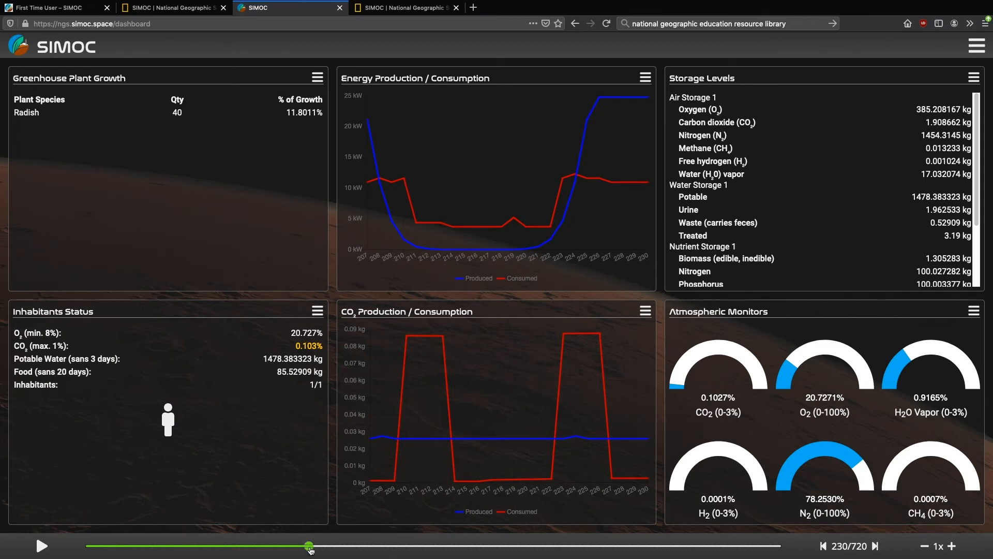
# Step: Advance through steps 275, 305 and 355 to step 415, where radish growth is about 97%
pyautogui.moveTo(309, 545); pyautogui.dragTo(352, 545)
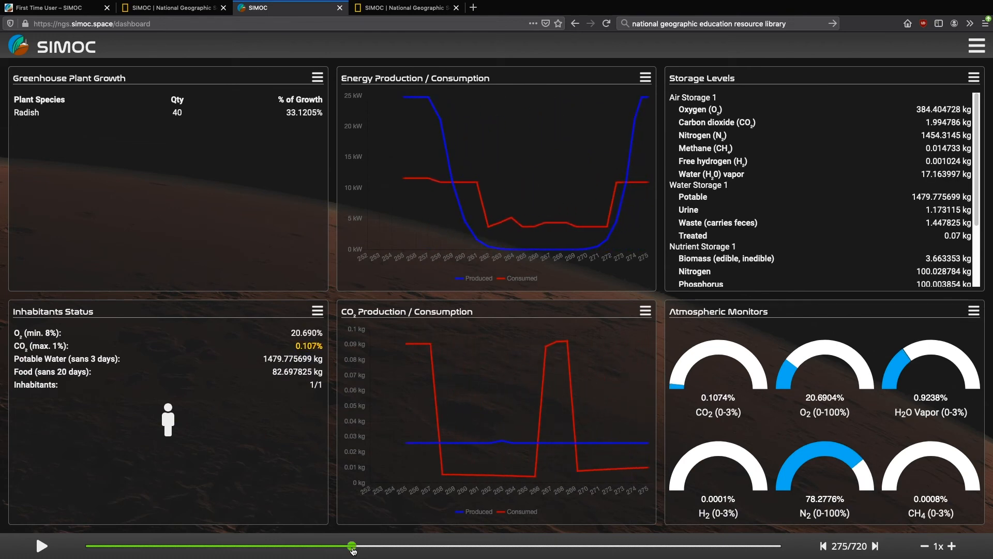
pyautogui.moveTo(352, 545); pyautogui.dragTo(381, 546)
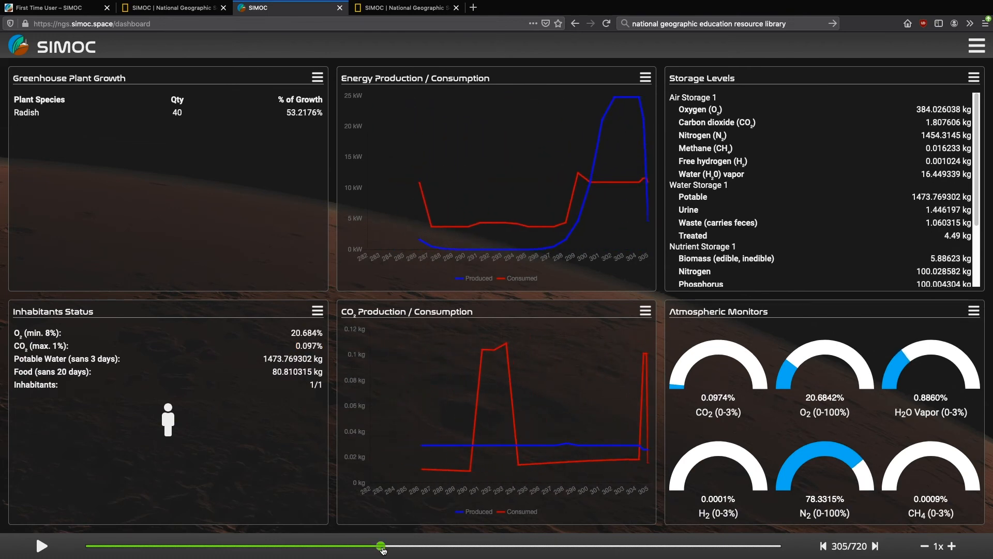
pyautogui.moveTo(381, 545); pyautogui.dragTo(430, 545)
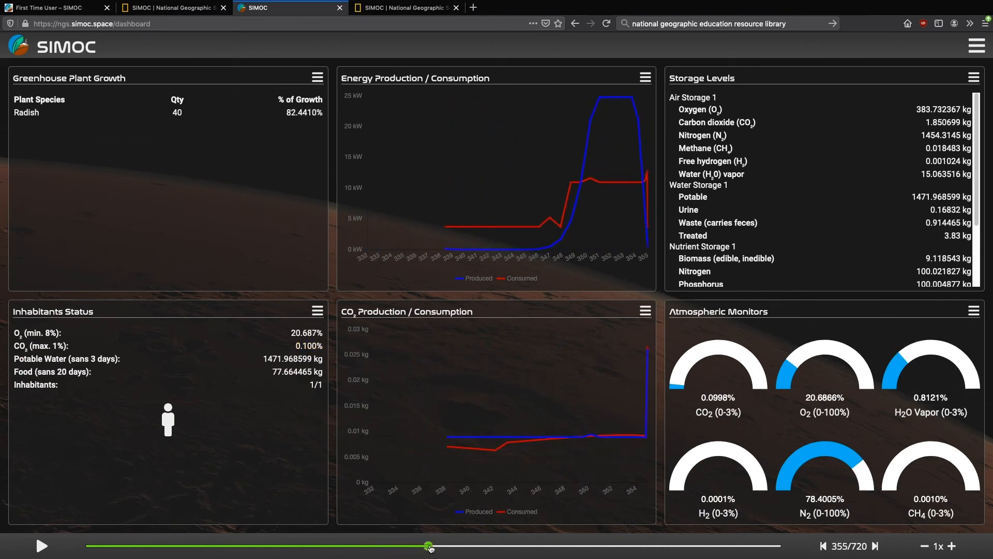
pyautogui.moveTo(429, 546); pyautogui.dragTo(462, 545)
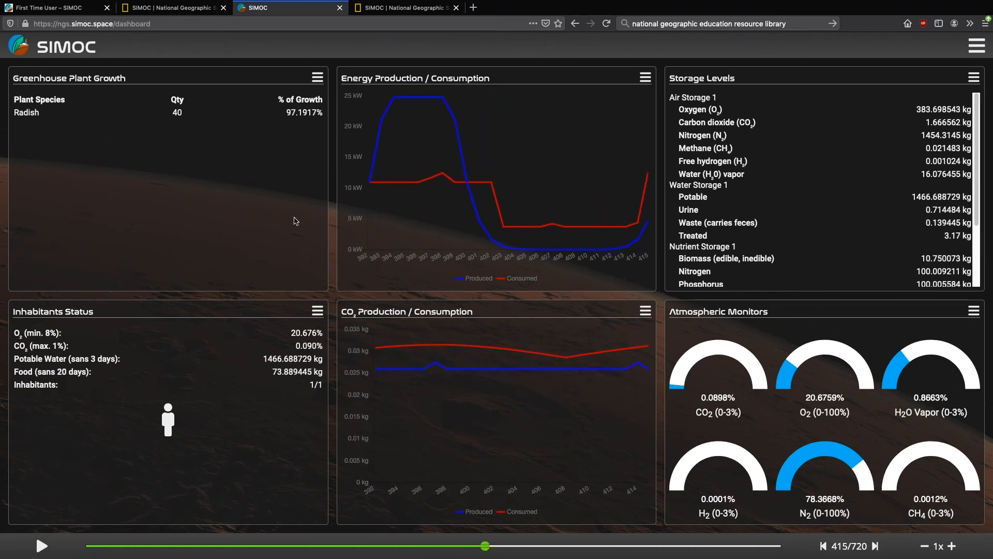
pyautogui.click(317, 78)
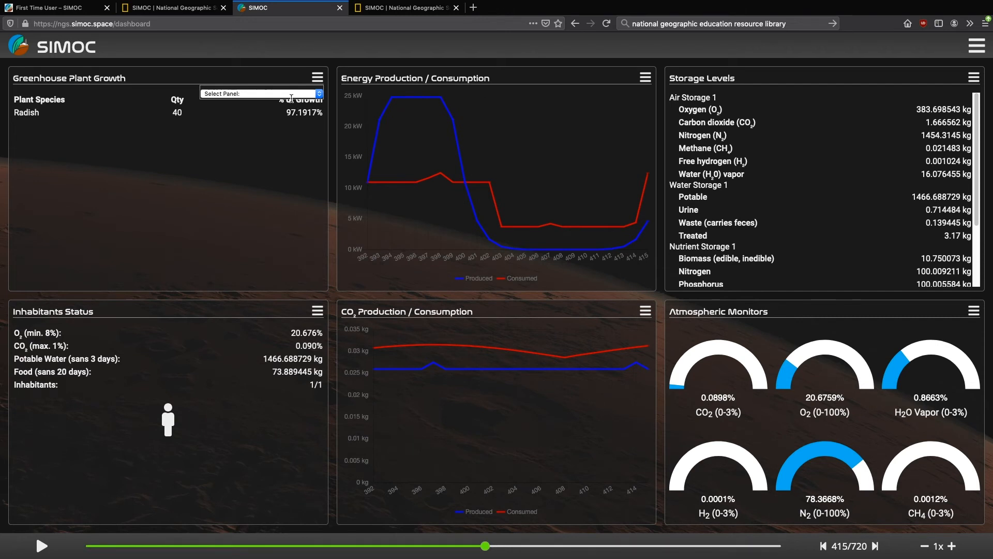
# Step: Show Consumption Breakdown in the first panel and advance to step 567, then 601
pyautogui.click(260, 93)
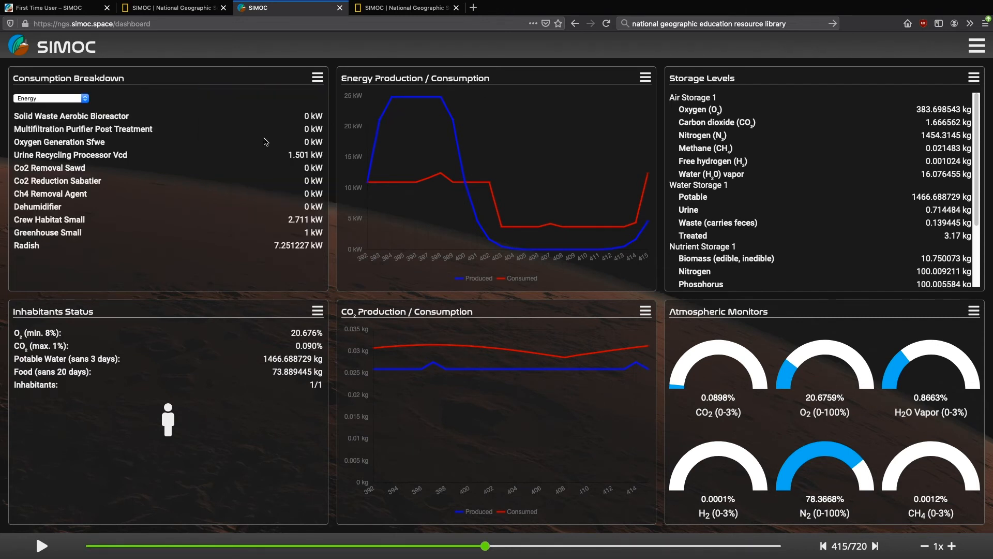
pyautogui.moveTo(49, 194)
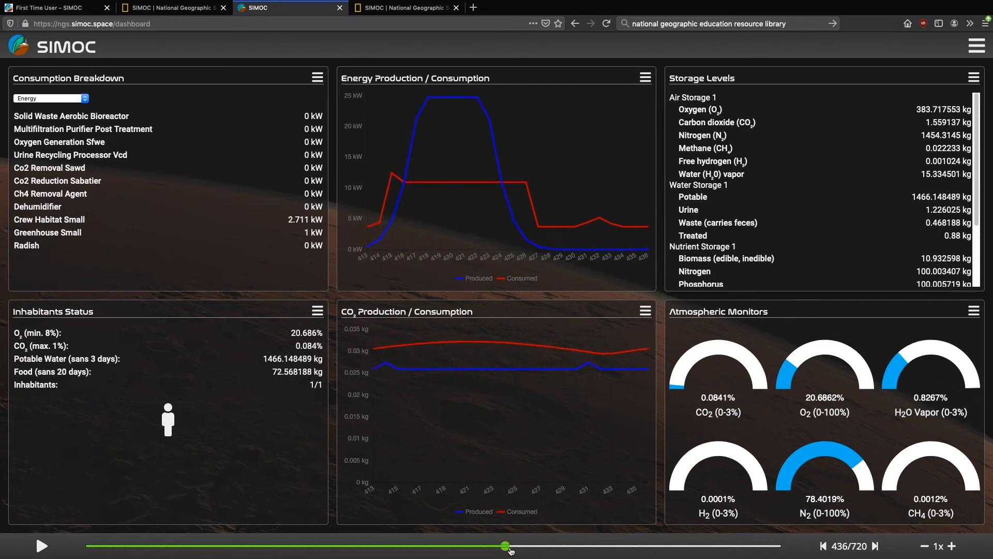
pyautogui.moveTo(506, 545); pyautogui.dragTo(630, 546)
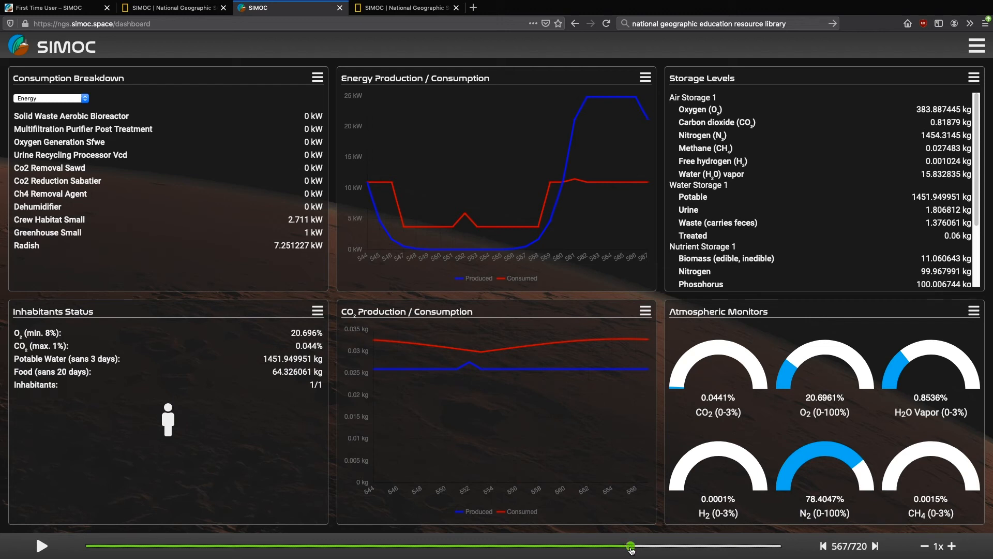
pyautogui.moveTo(488, 346)
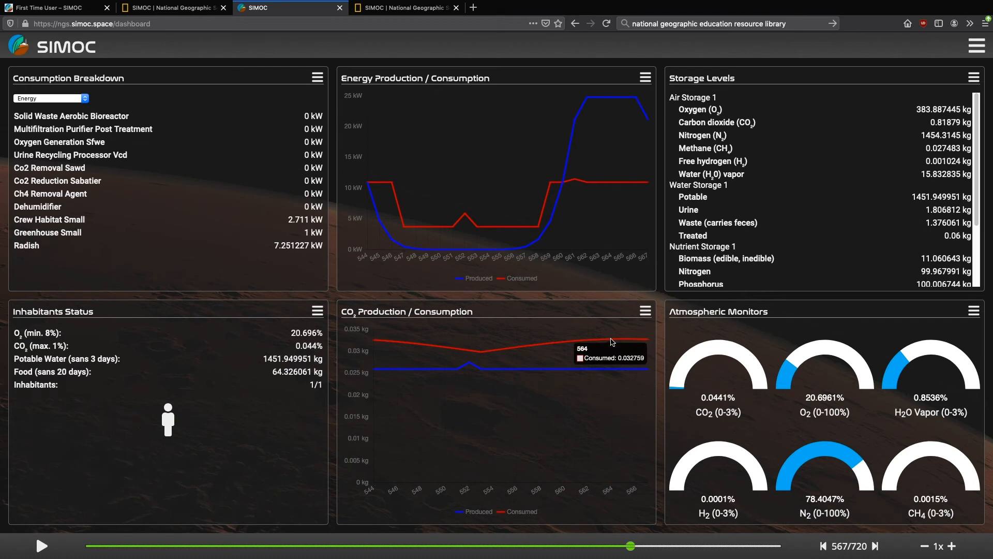
pyautogui.moveTo(109, 164)
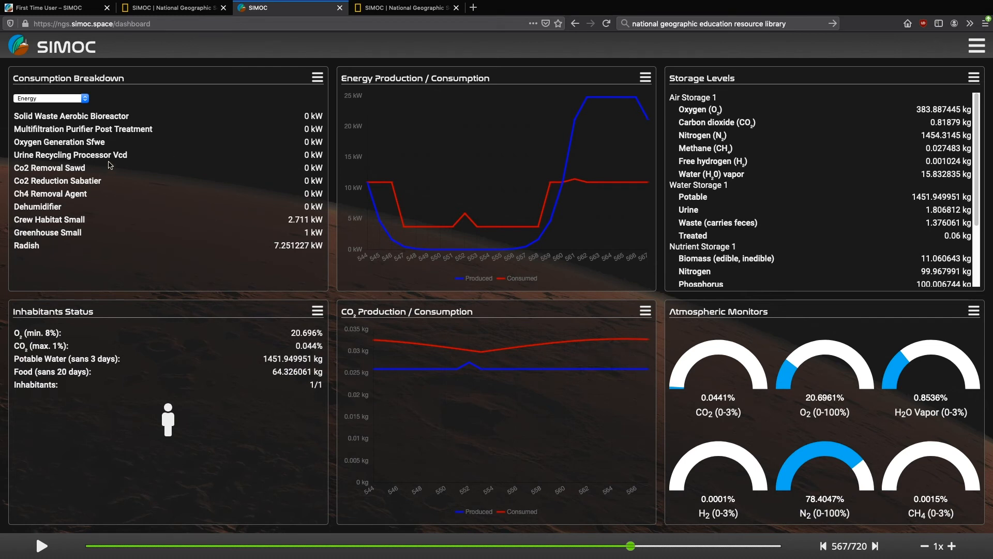
pyautogui.moveTo(634, 555)
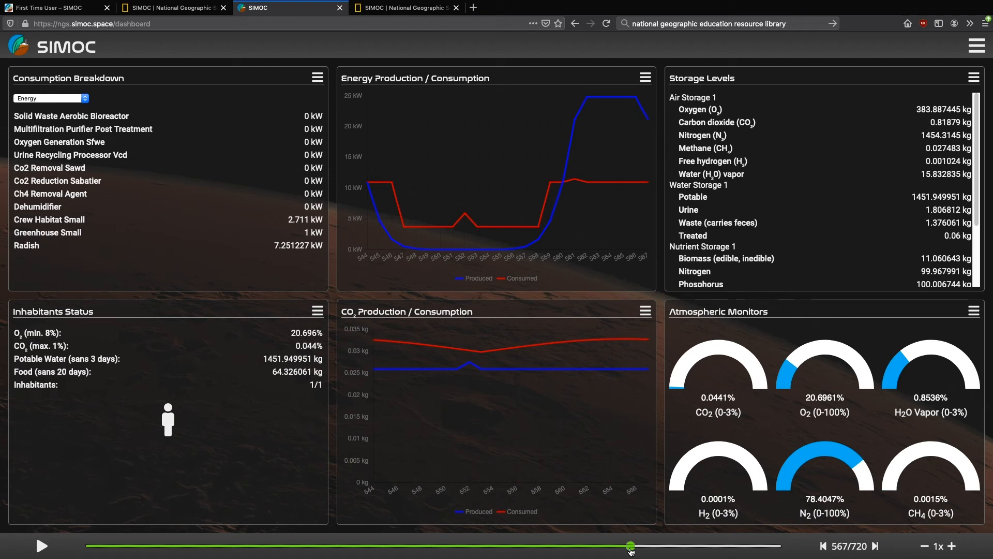
pyautogui.moveTo(630, 545); pyautogui.dragTo(650, 546)
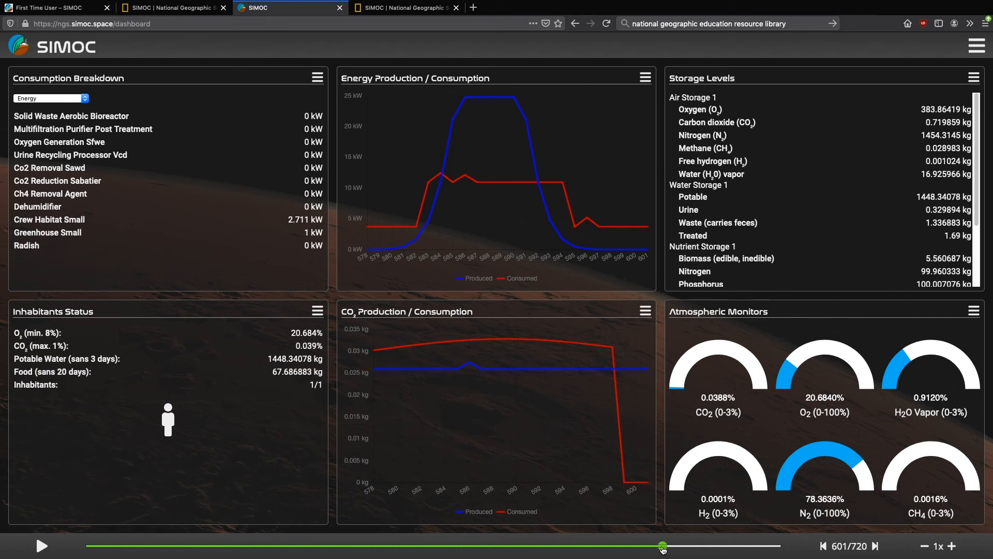
pyautogui.moveTo(615, 398)
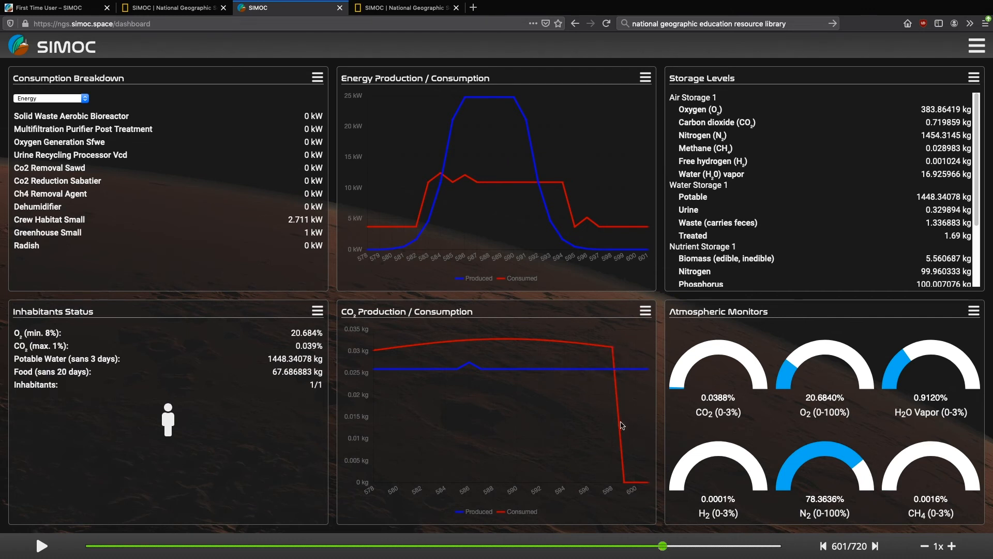
pyautogui.moveTo(623, 512)
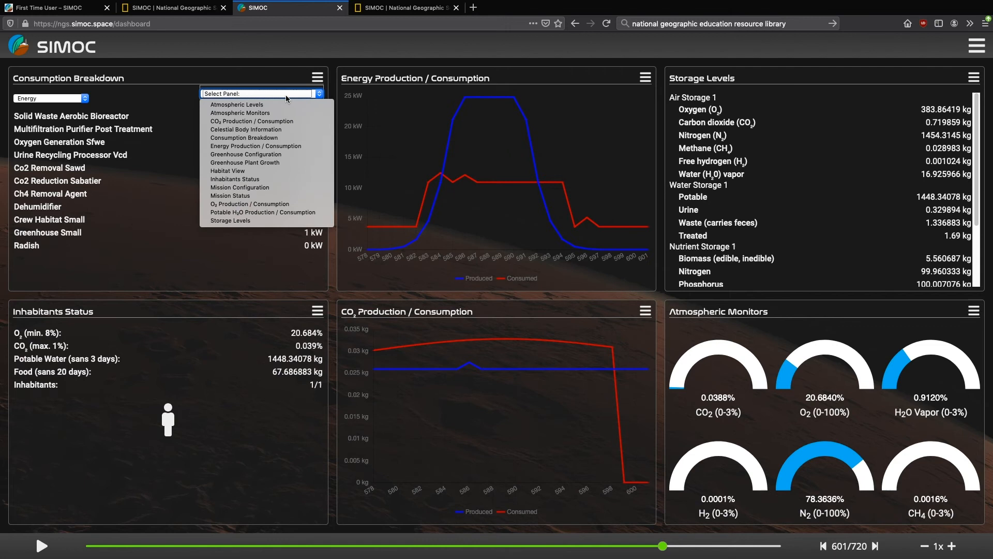
# Step: Restore the Greenhouse Plant Growth panel and step back to 599, radish at 100% growth
pyautogui.click(244, 162)
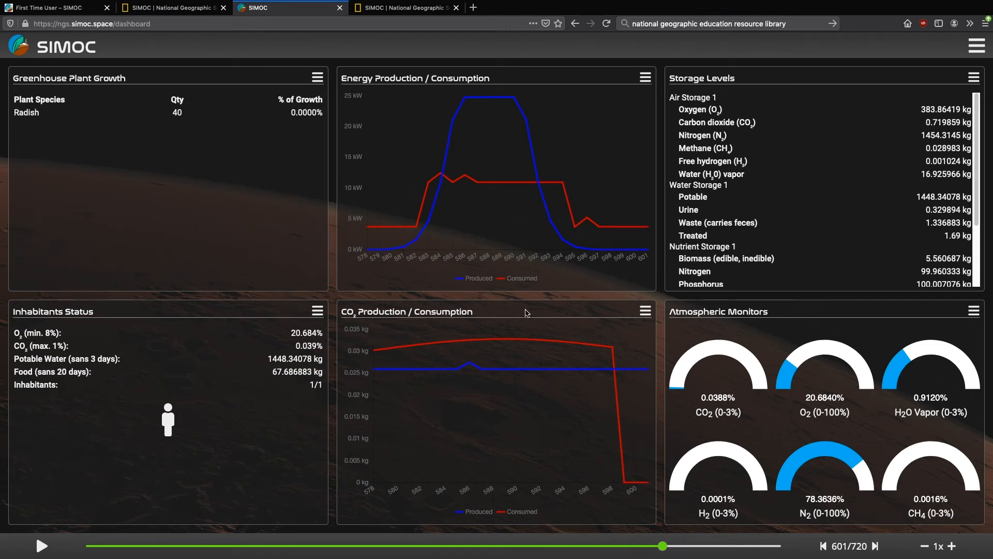
pyautogui.moveTo(662, 545); pyautogui.dragTo(657, 545)
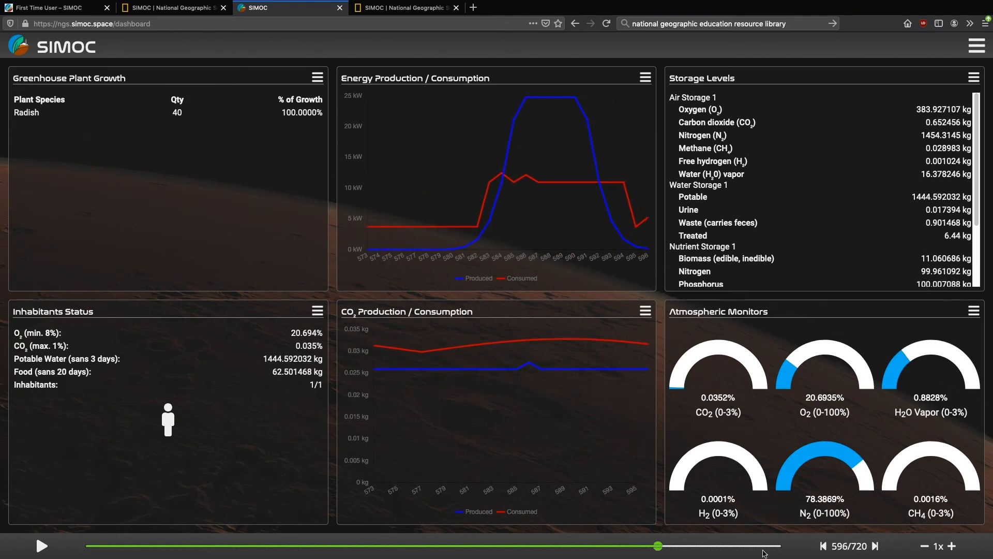
pyautogui.click(877, 546)
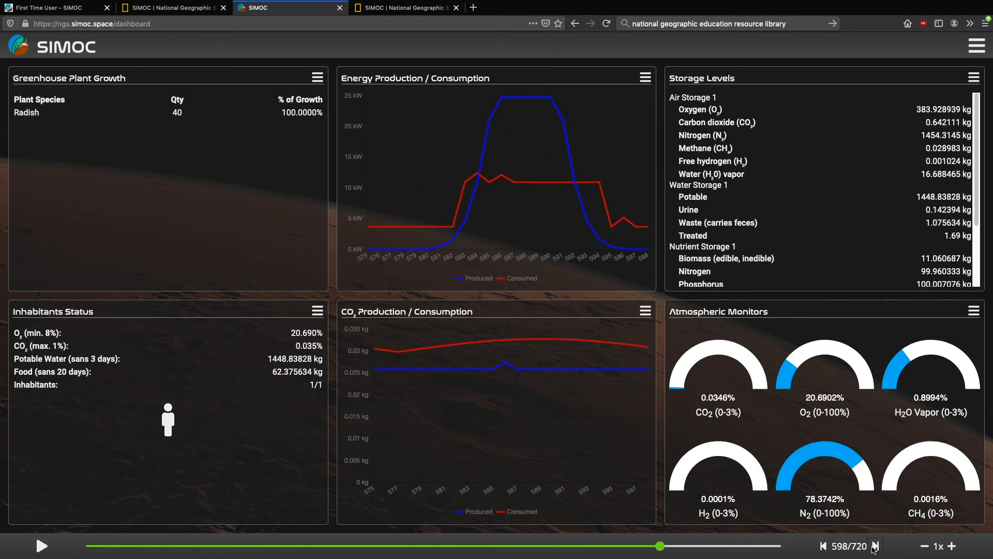
pyautogui.click(860, 545)
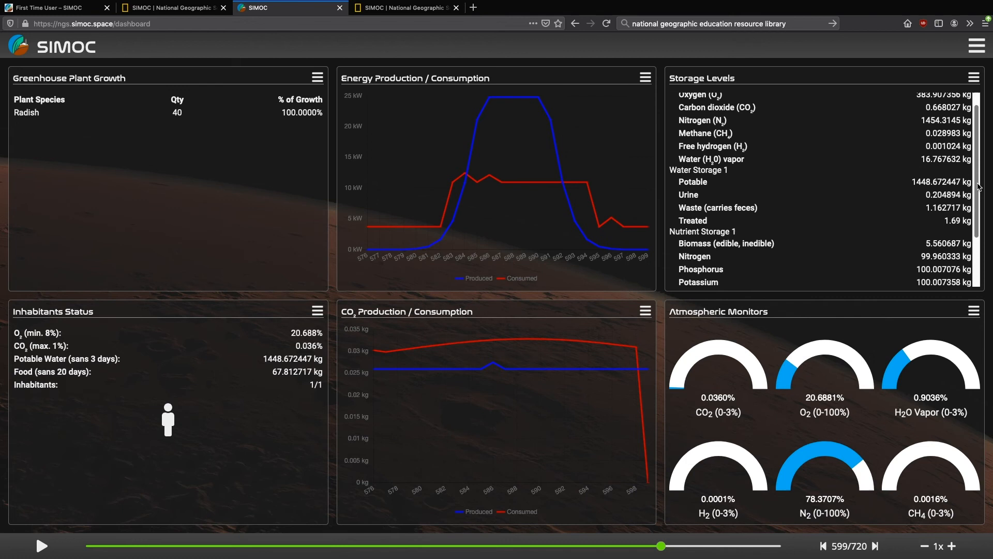
# Step: Step forward hour by hour past the radish harvest, then jump to around hour 628
pyautogui.scroll(-3)
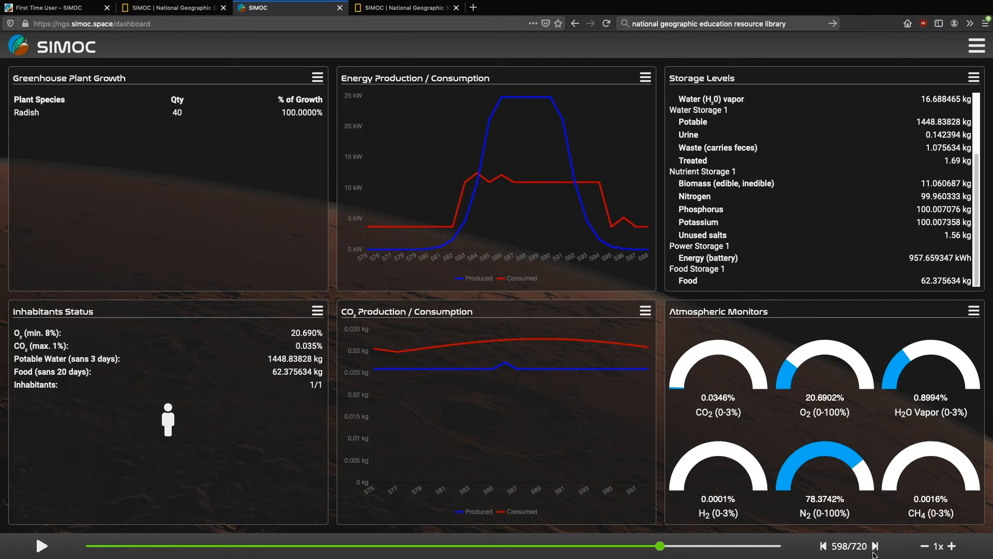
pyautogui.click(873, 546)
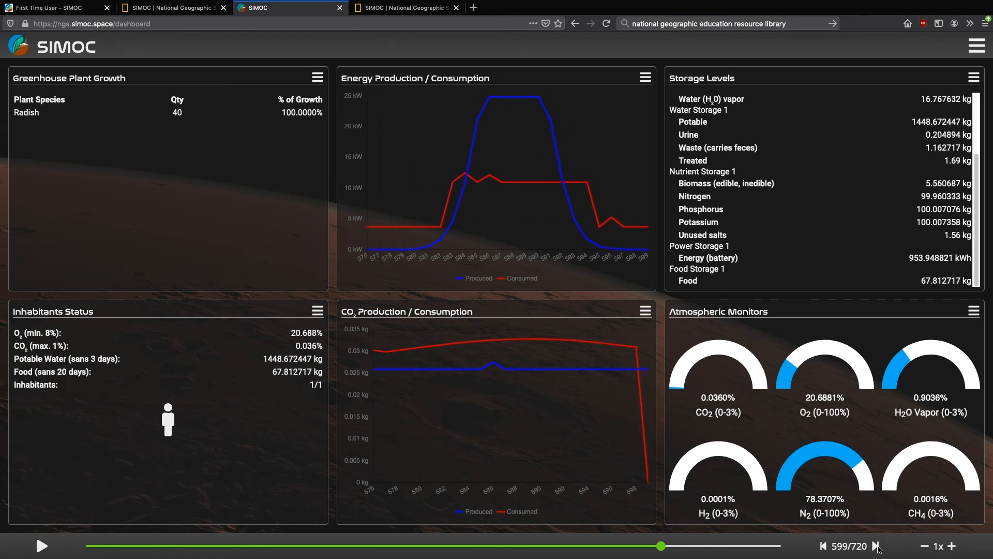
pyautogui.click(821, 546)
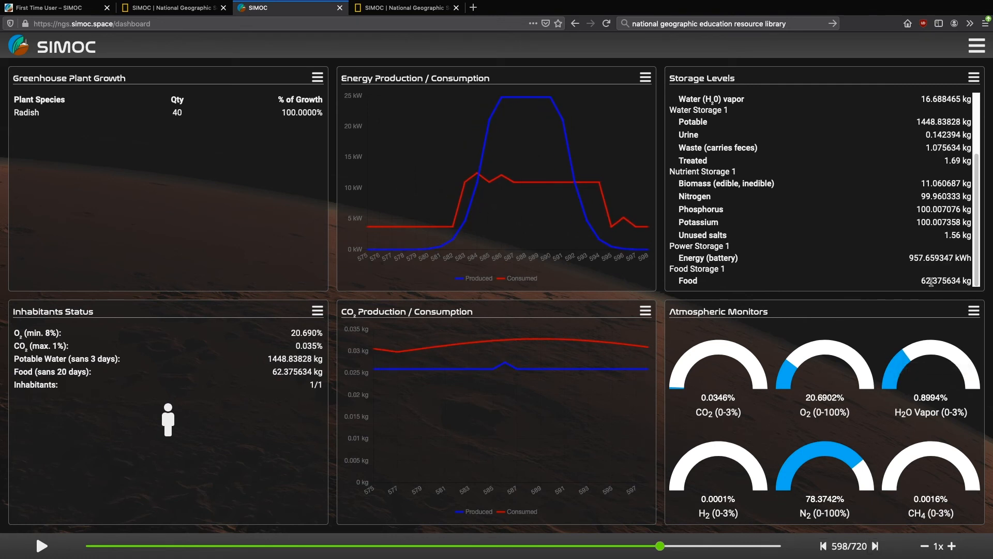
pyautogui.click(875, 545)
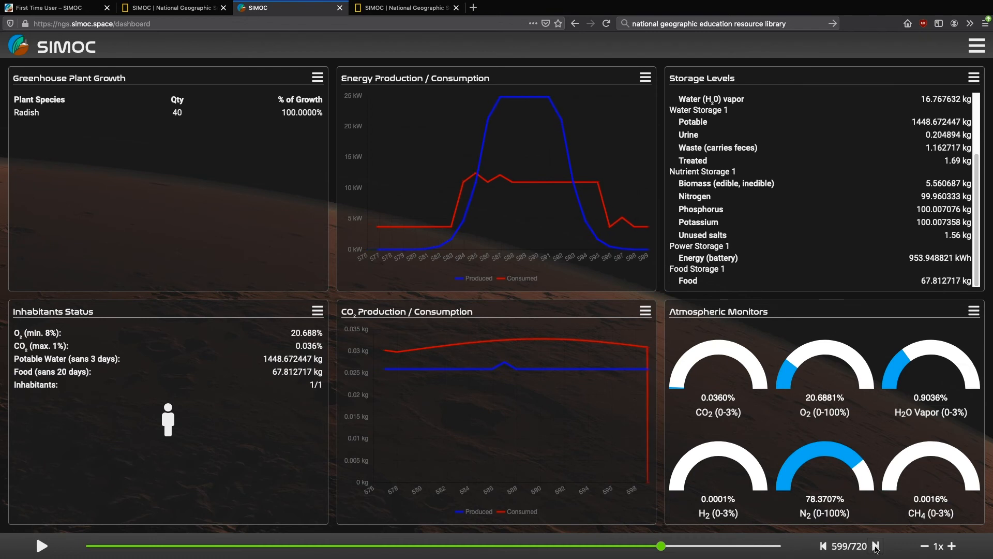
pyautogui.click(876, 546)
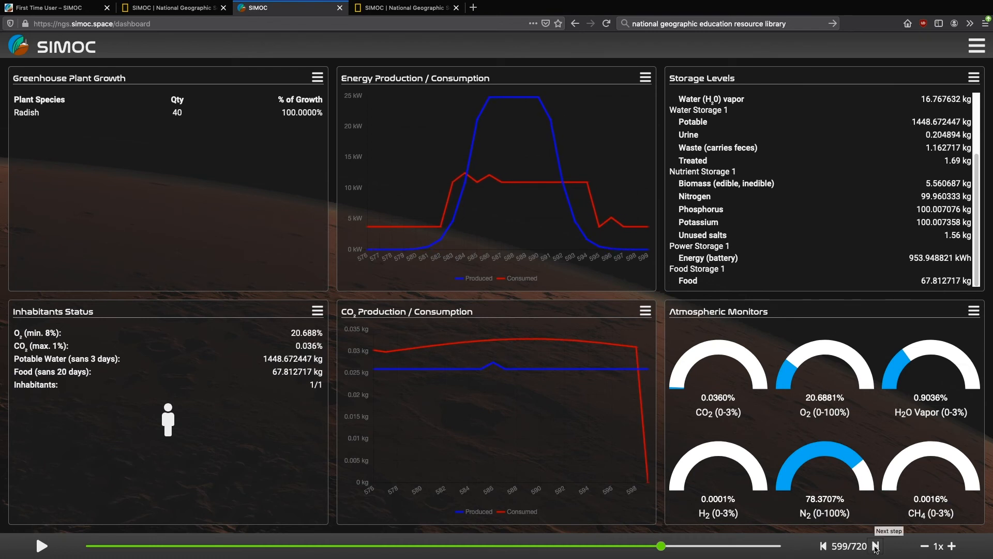
pyautogui.moveTo(827, 357)
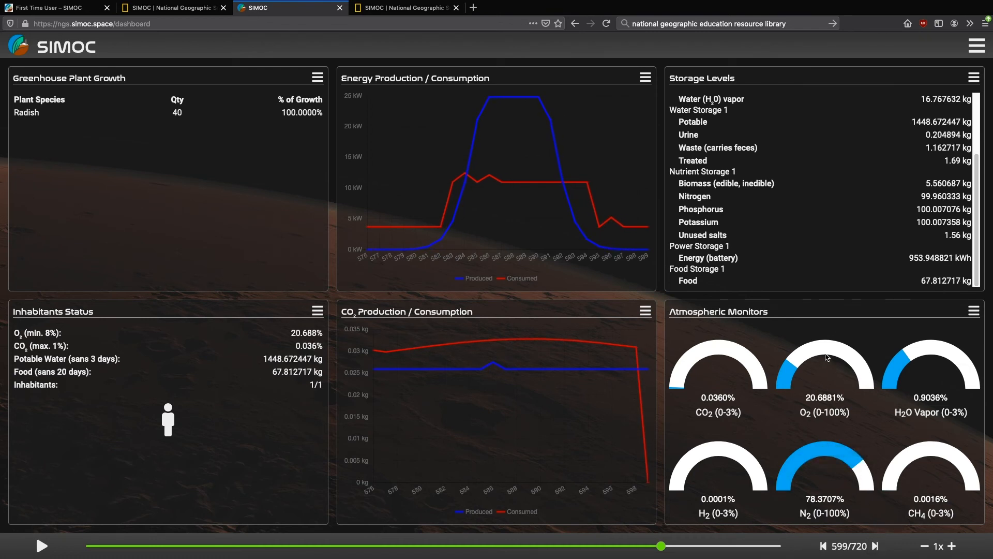
pyautogui.moveTo(641, 388)
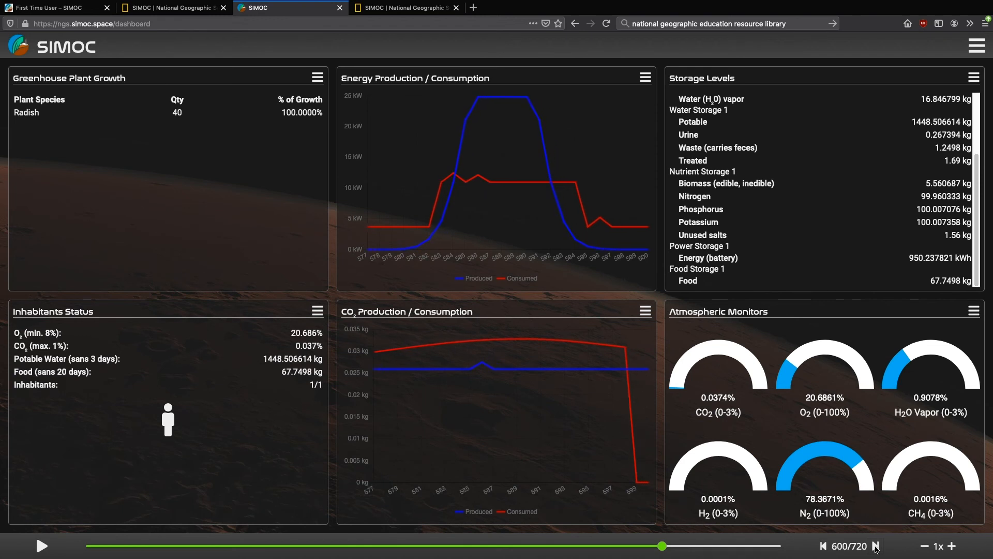
pyautogui.click(876, 545)
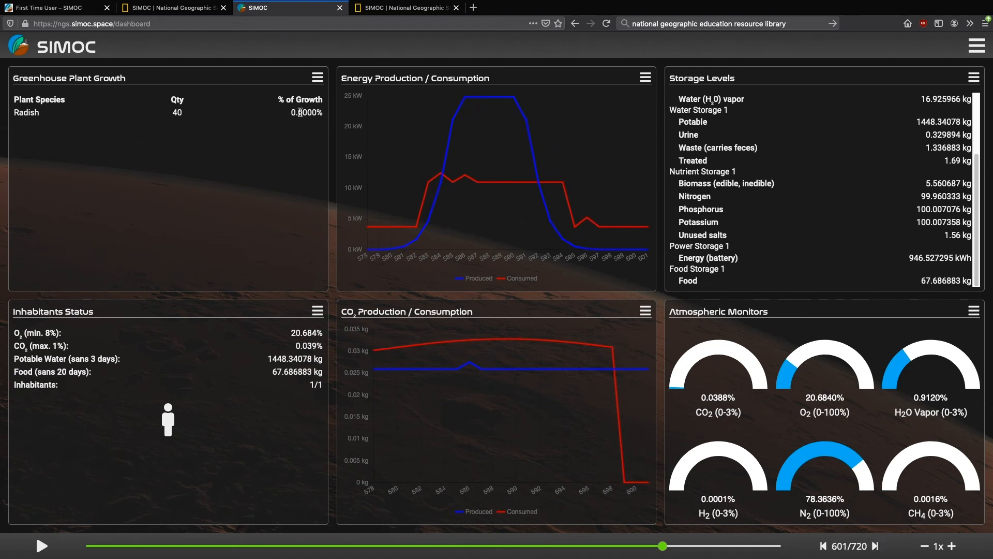
pyautogui.moveTo(680, 546); pyautogui.dragTo(687, 545)
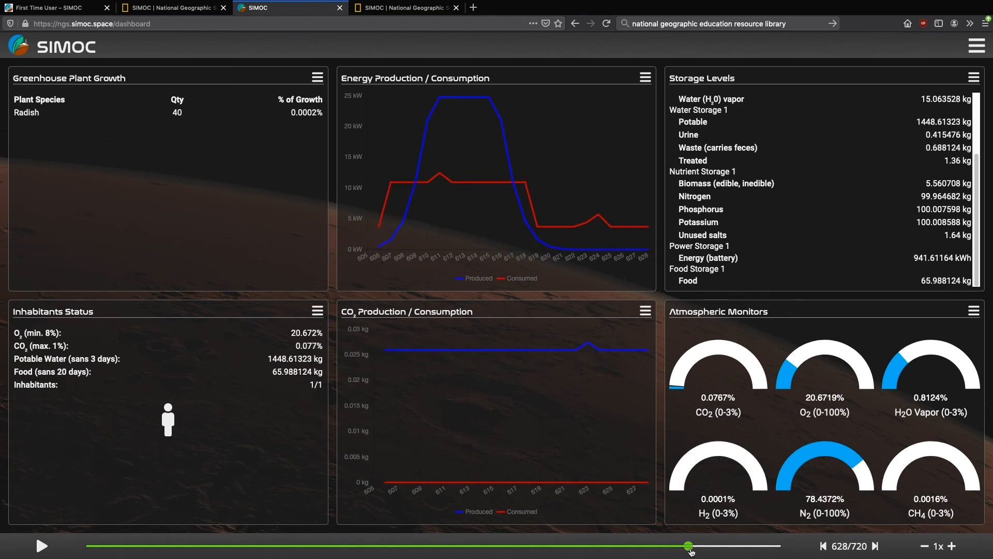
# Step: Jump the timeline to around hour 708, back to 666, then to another later point
pyautogui.moveTo(689, 546); pyautogui.dragTo(765, 545)
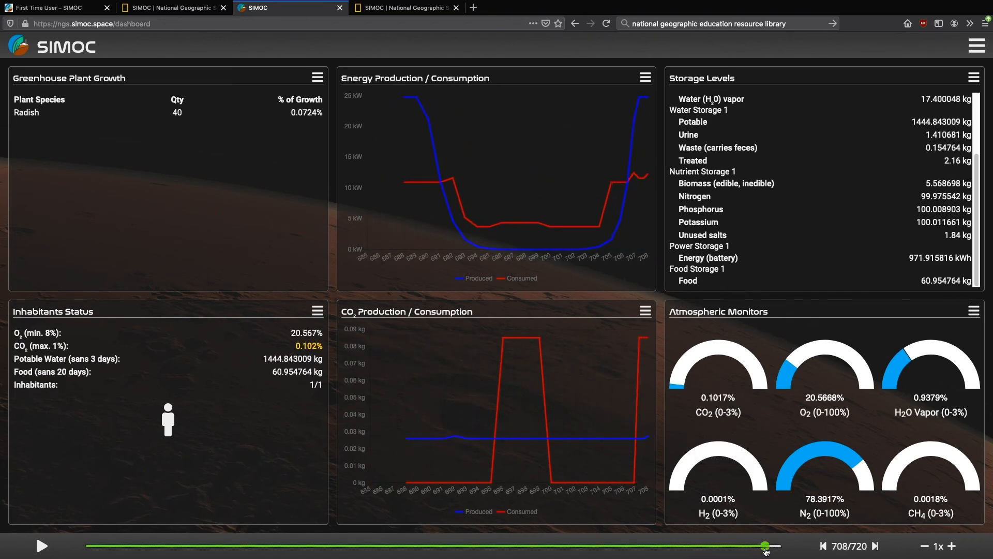
pyautogui.moveTo(764, 545); pyautogui.dragTo(724, 545)
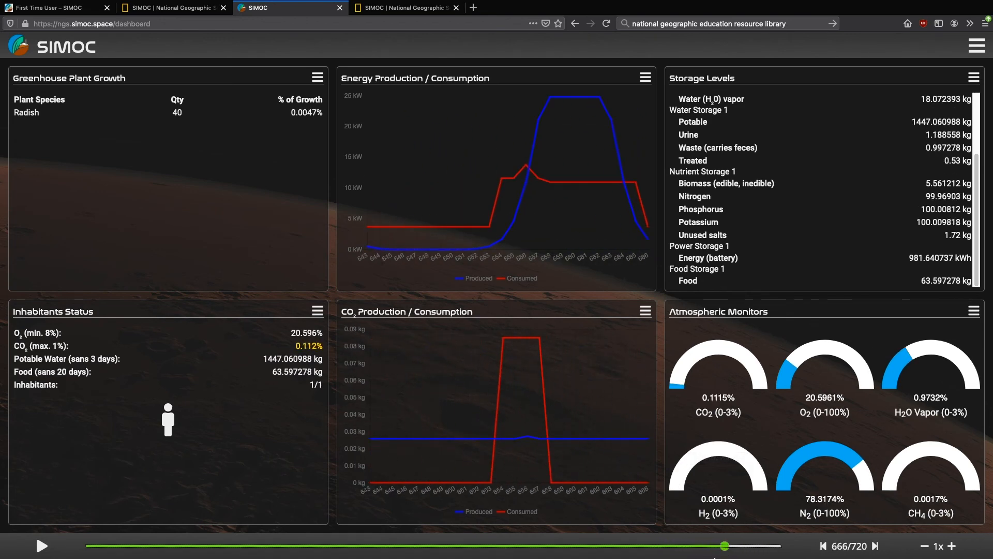
pyautogui.moveTo(724, 546); pyautogui.dragTo(747, 546)
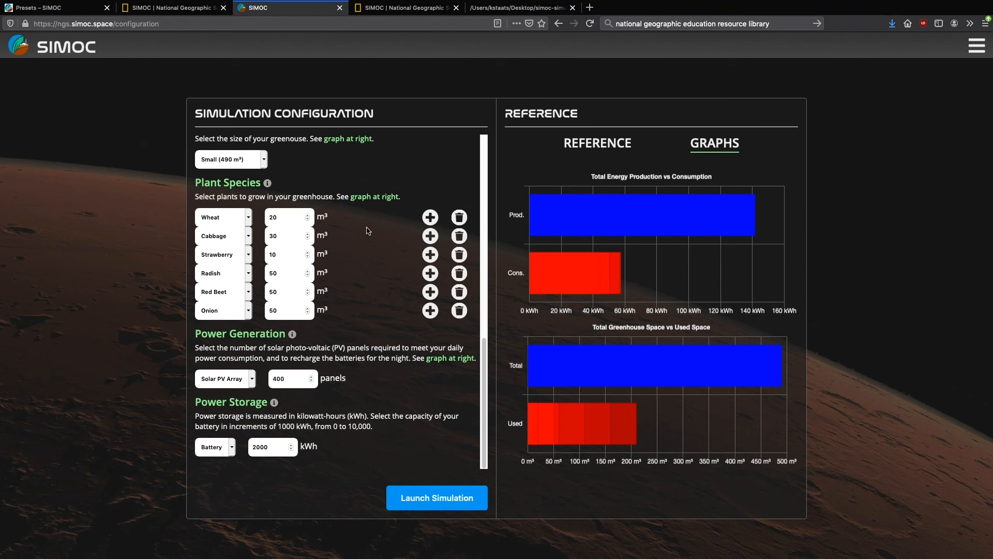
pyautogui.moveTo(337, 264)
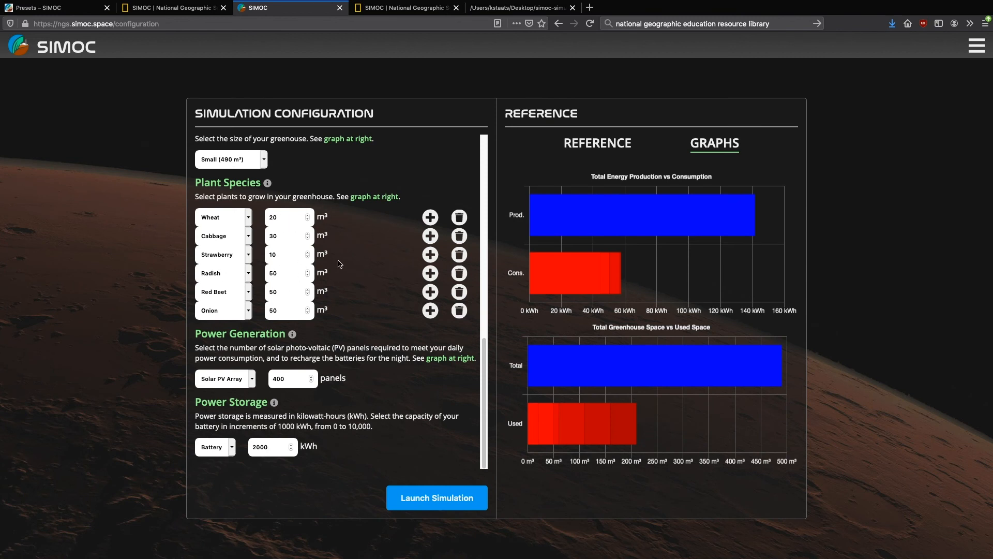
# Step: Navigate from the Presets page via the SIMOC header menu to the Advanced User page
pyautogui.click(57, 8)
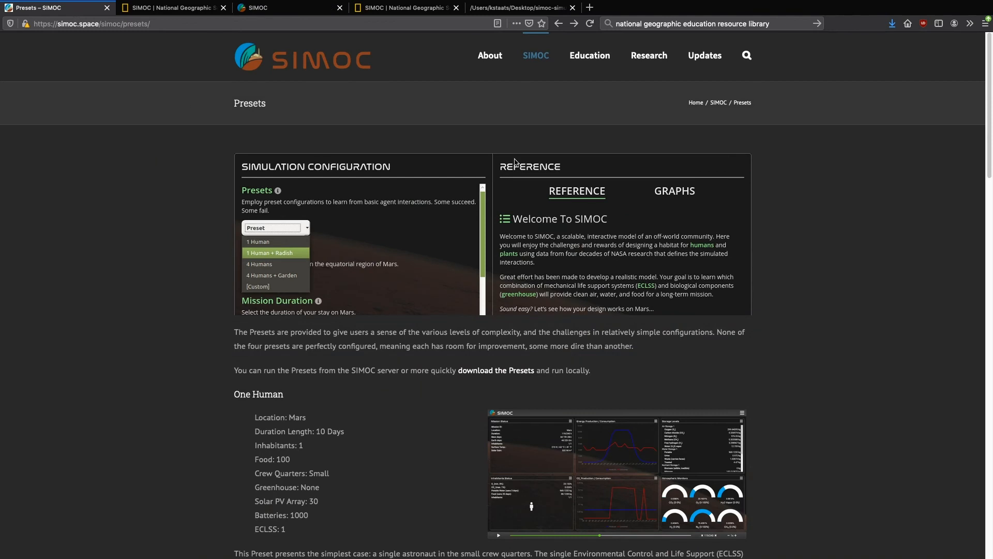
pyautogui.click(535, 56)
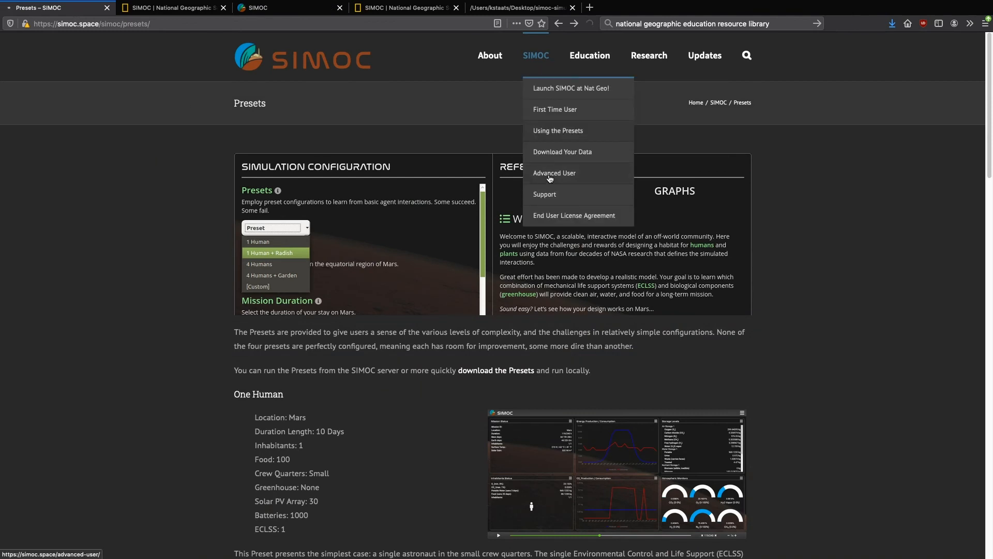
pyautogui.click(553, 173)
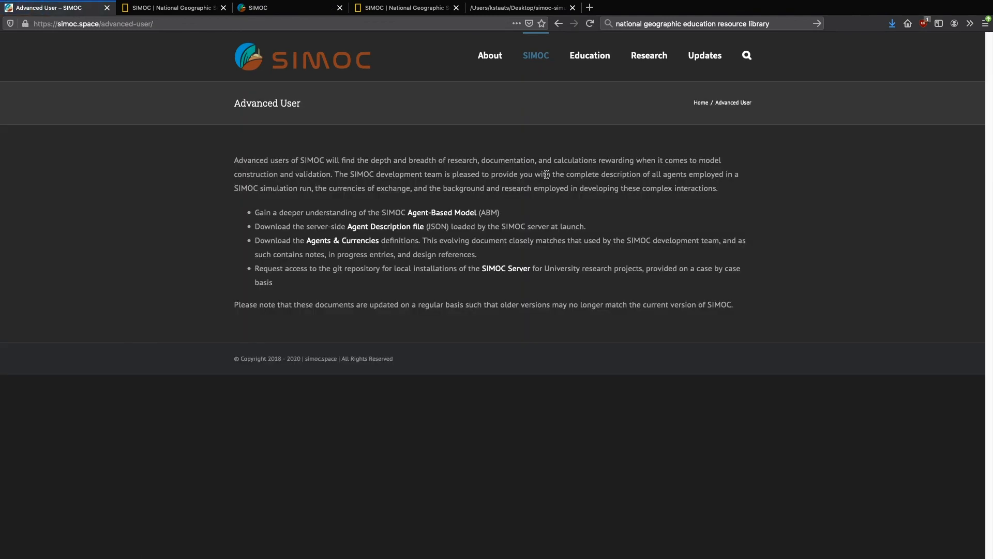
pyautogui.moveTo(343, 240)
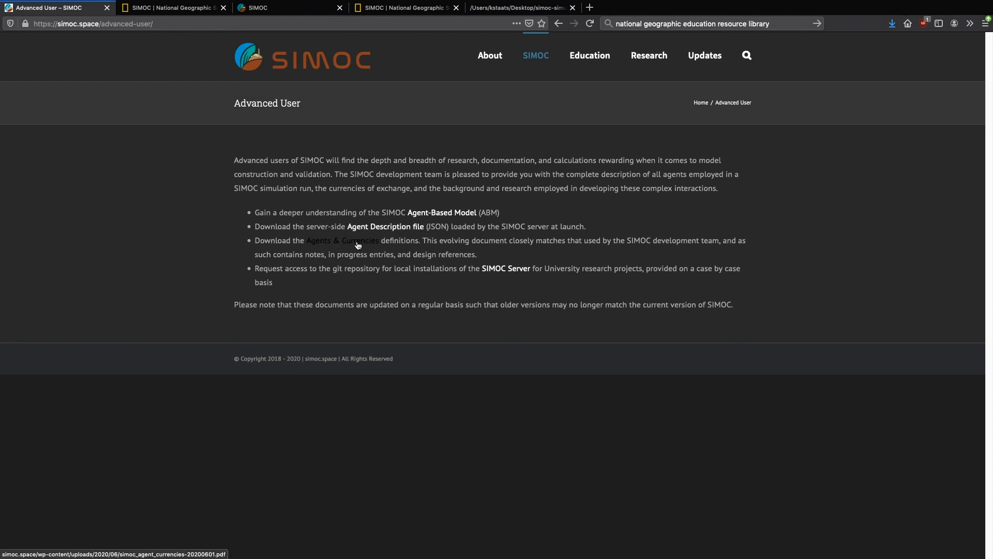
# Step: Load the Agents & Currencies PDF and scroll to page 18, Table of Plant Growth
pyautogui.click(340, 240)
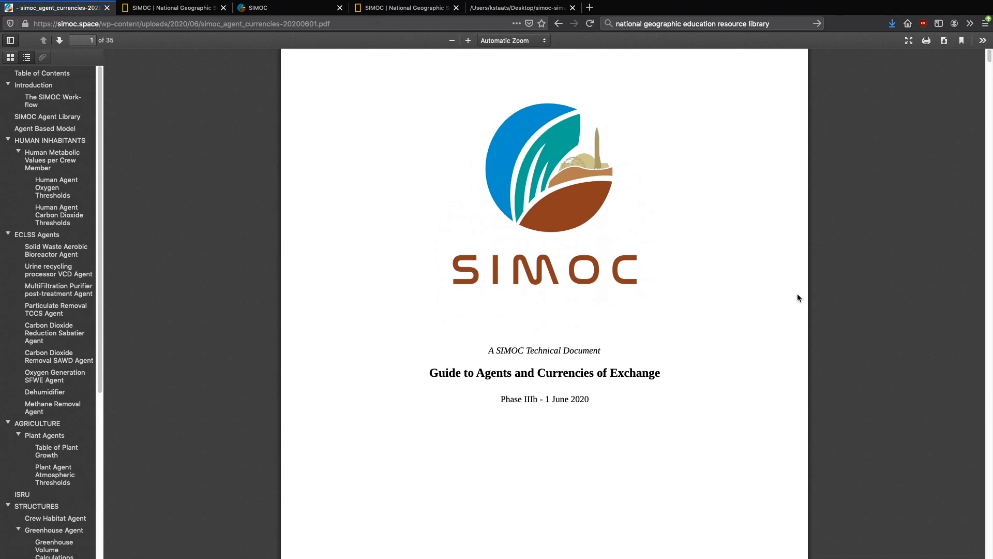
pyautogui.scroll(-3)
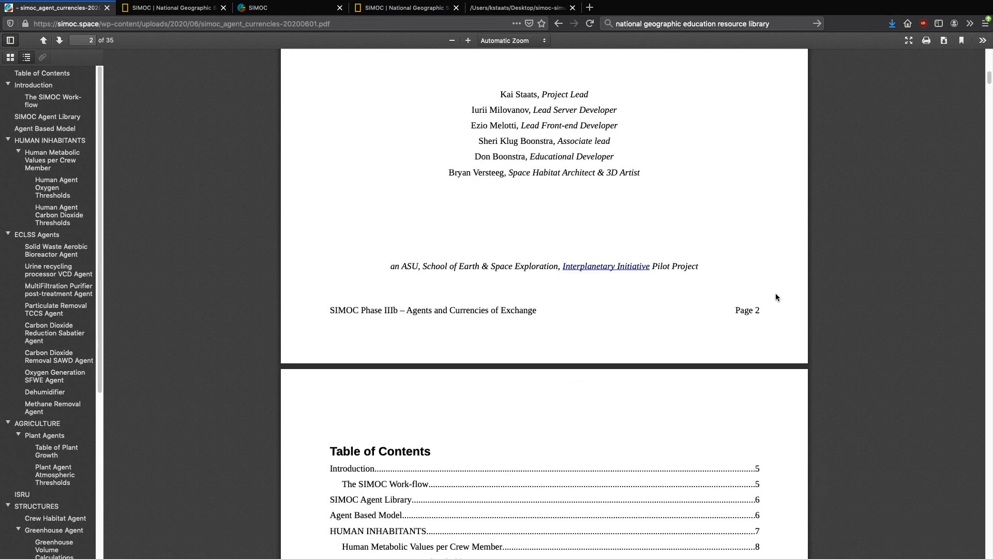
pyautogui.scroll(-3)
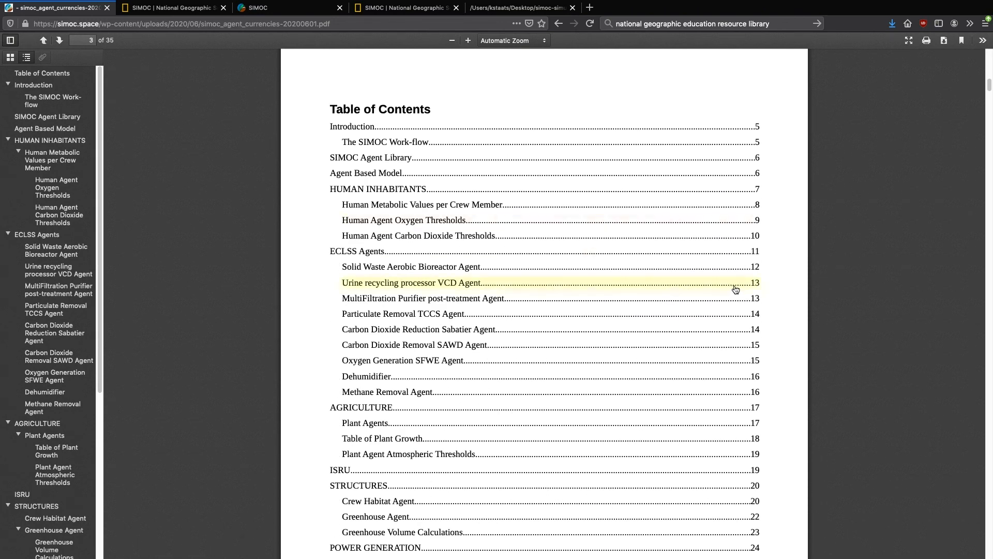
pyautogui.scroll(-3)
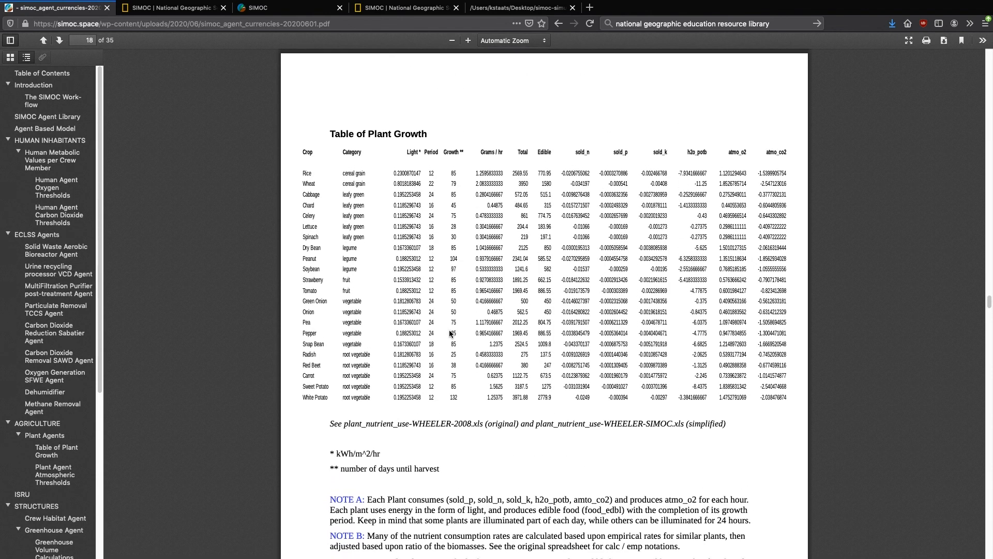
# Step: Zoom the PDF to 160% and reveal the consumption, nutrient and harvest notes below the table
pyautogui.click(468, 40)
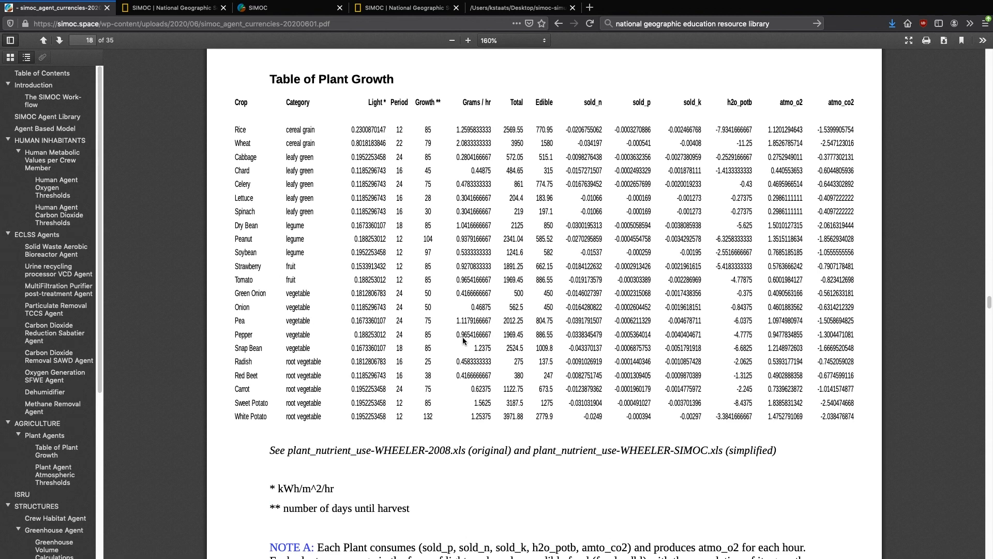
pyautogui.scroll(-3)
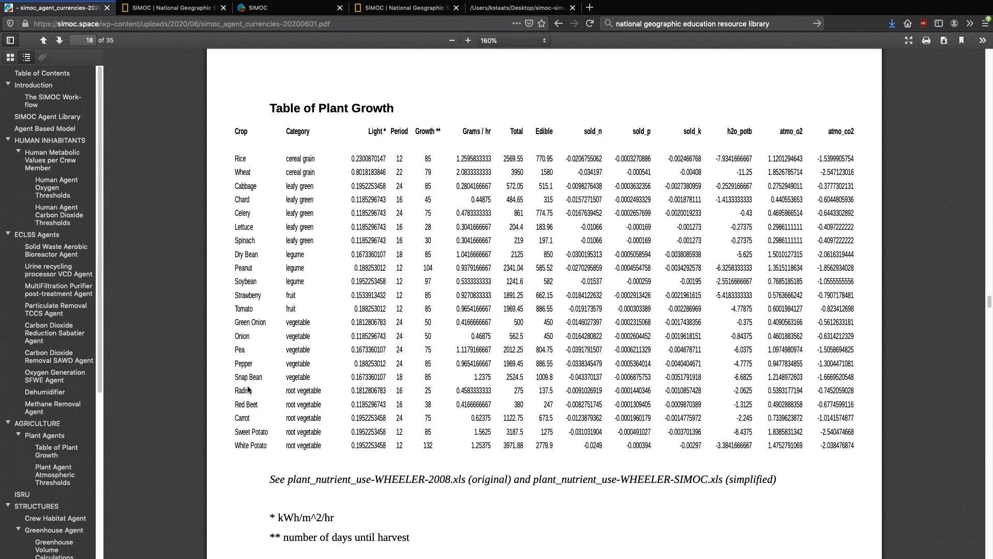
pyautogui.moveTo(311, 380)
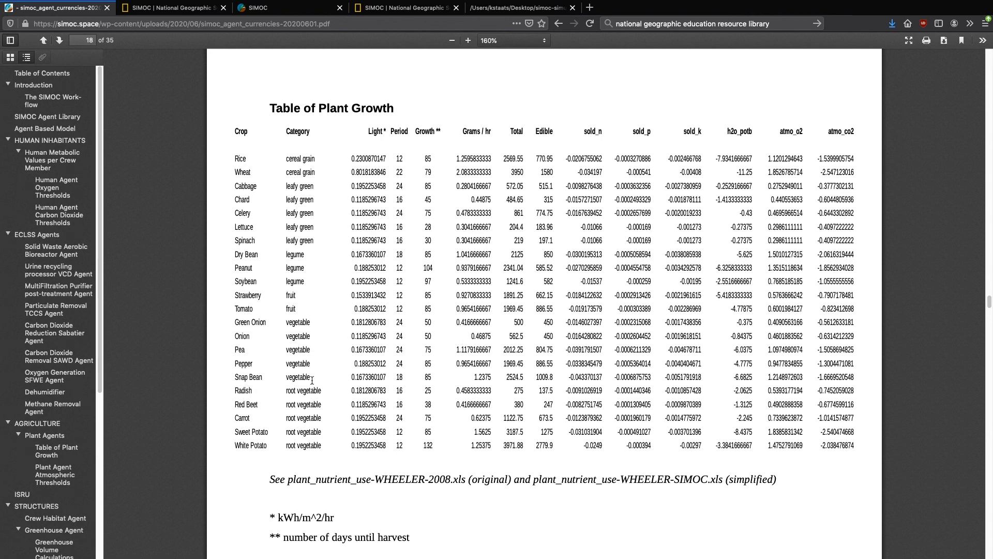
pyautogui.moveTo(728, 142)
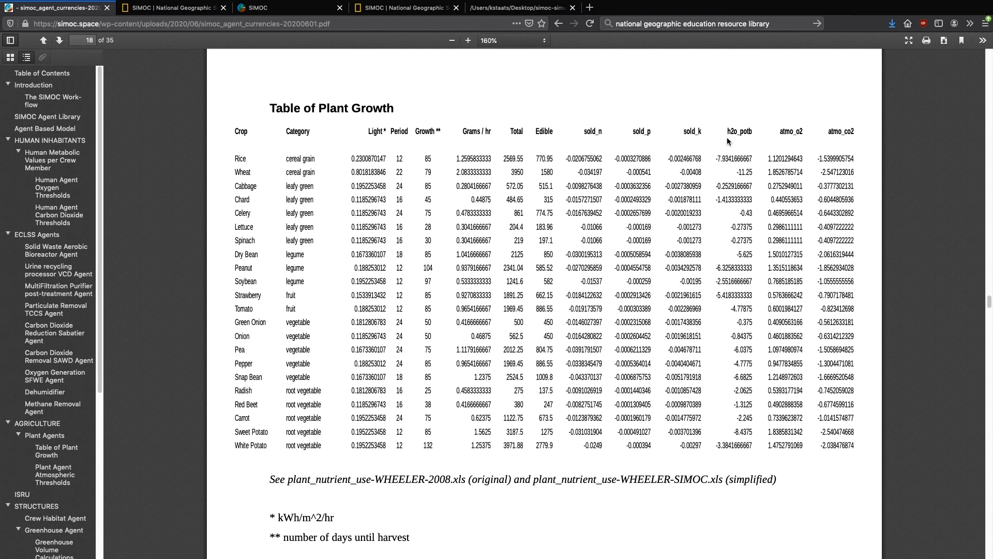
pyautogui.moveTo(514, 260)
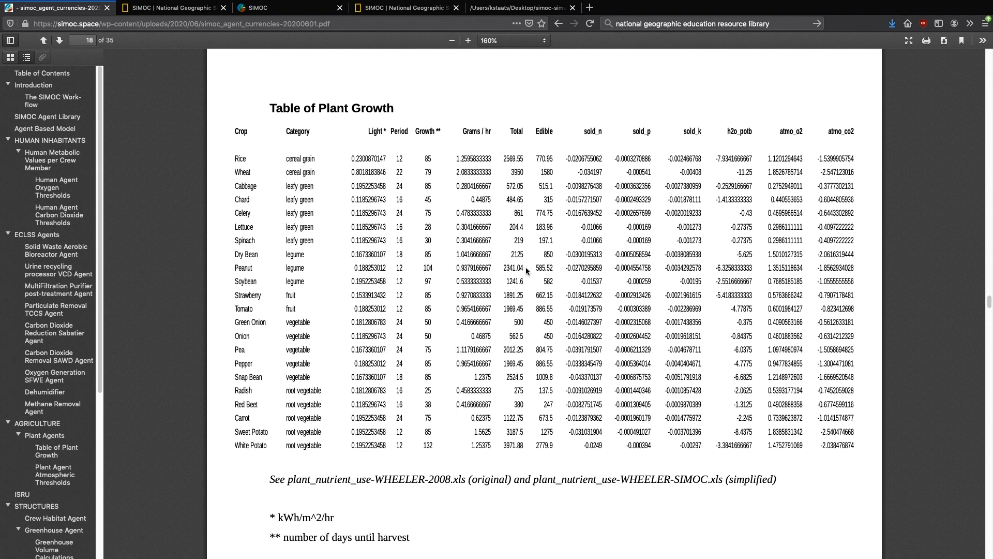
pyautogui.scroll(-3)
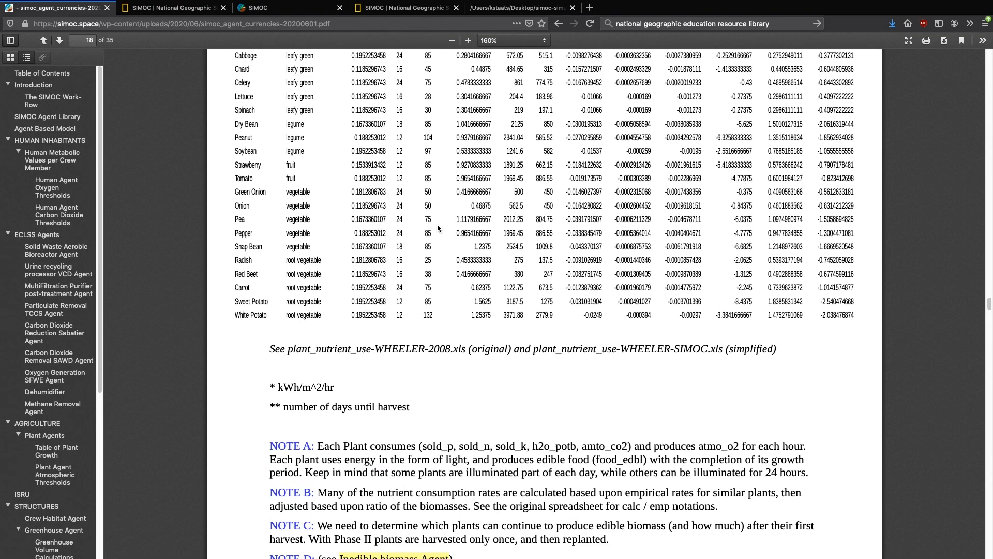